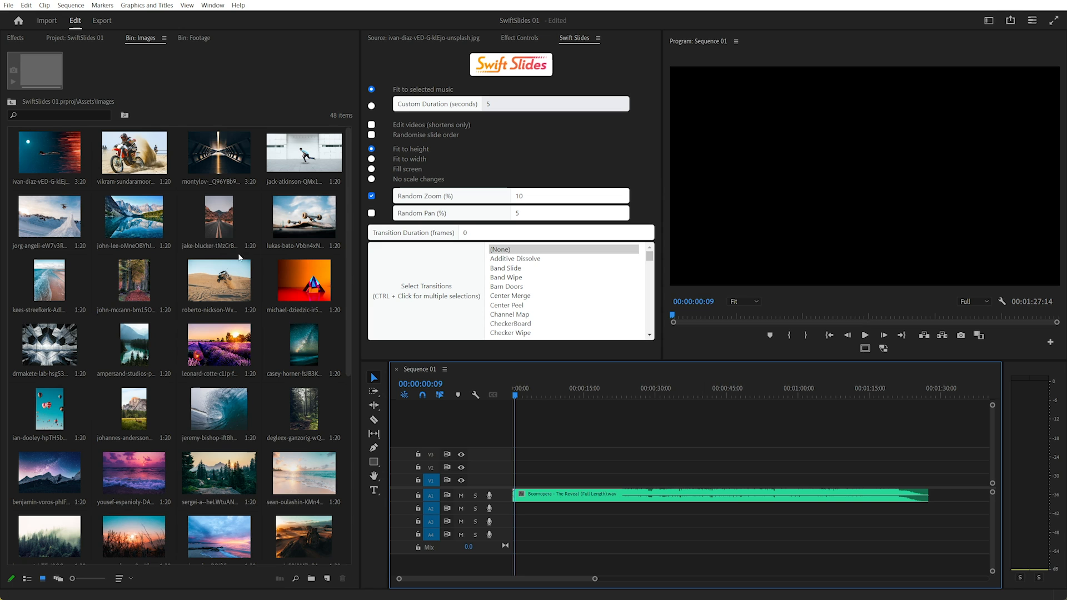
- Drag a thumbnail to a new position and select the jet image at the bin's start
scroll(down, 3)
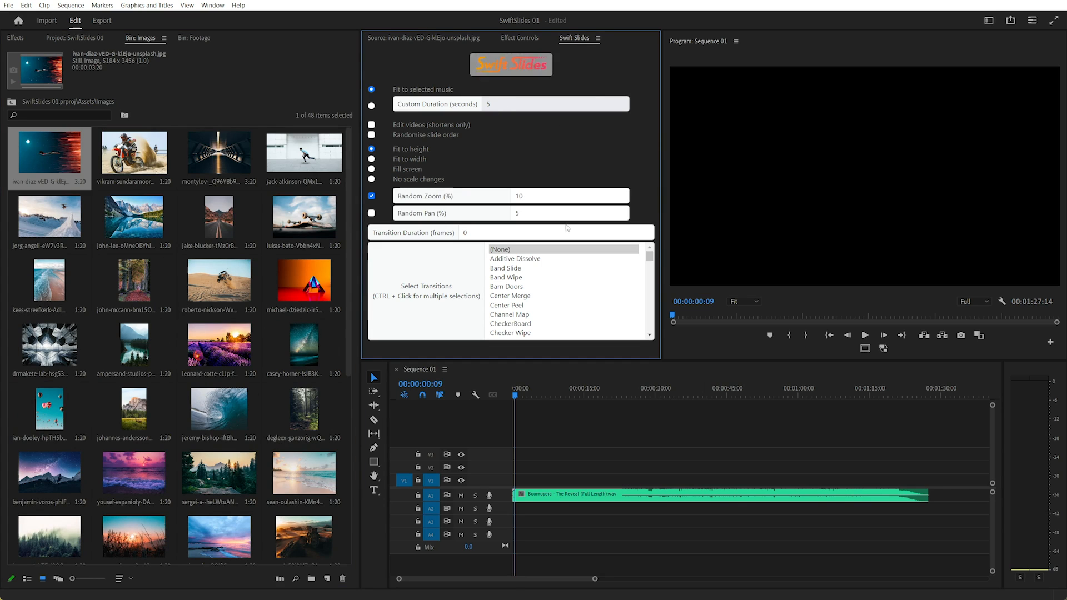
mouse_move(491, 125)
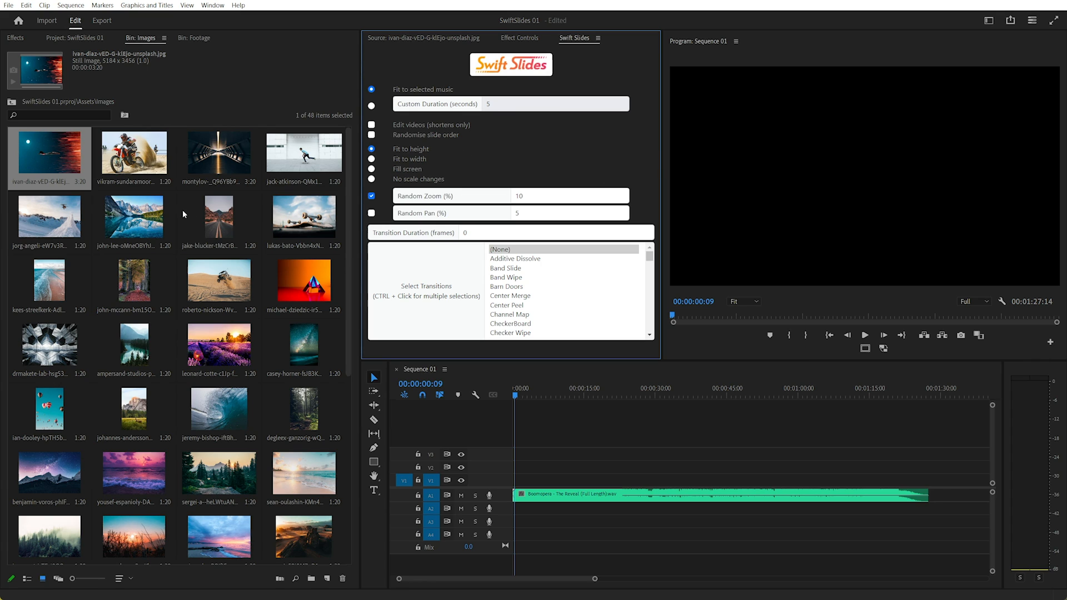
mouse_move(62, 180)
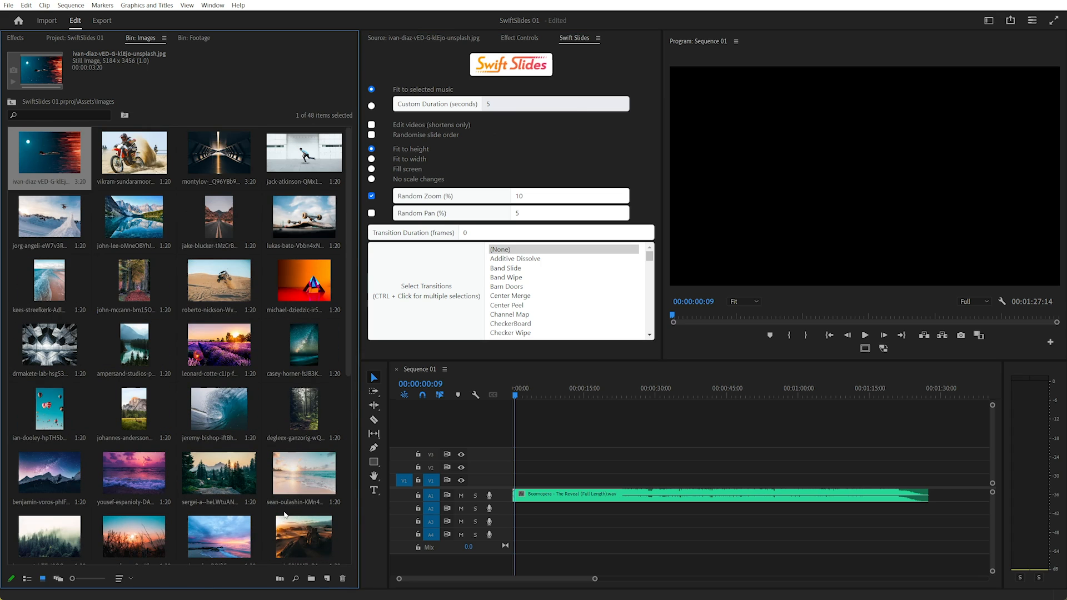
click(133, 217)
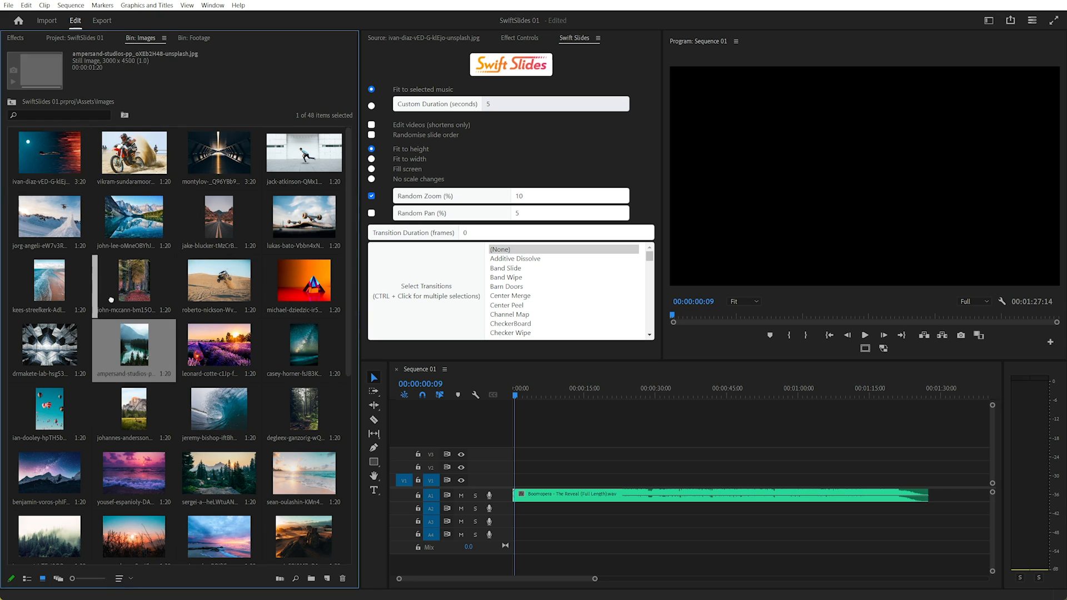
click(49, 157)
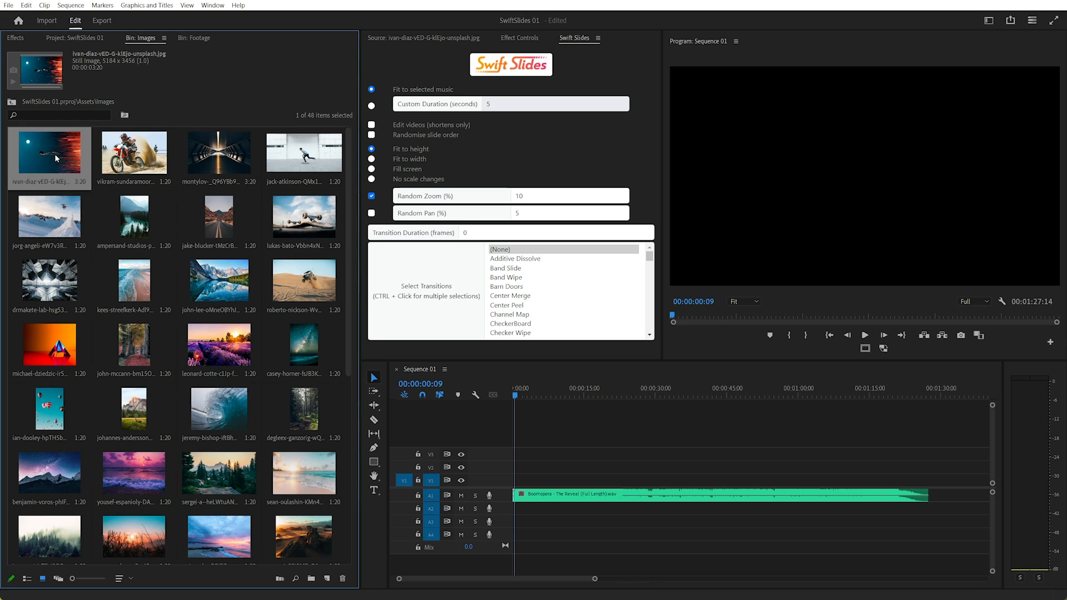
- Select all 48 images and set Swift Slides to Fill screen with Random Zoom 15
key(ctrl+a)
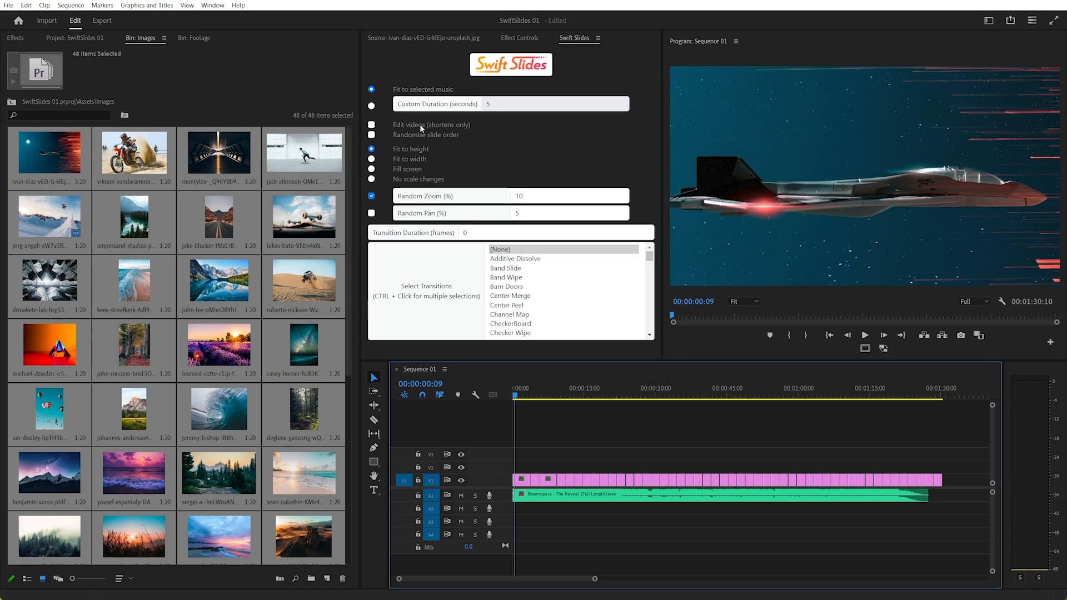
click(372, 169)
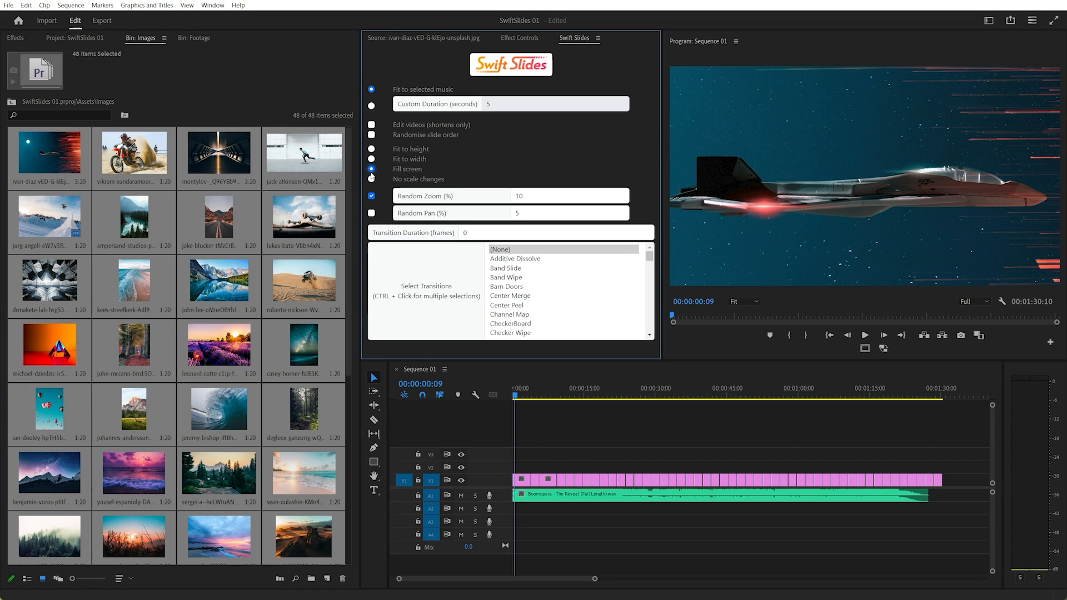
triple_click(567, 196)
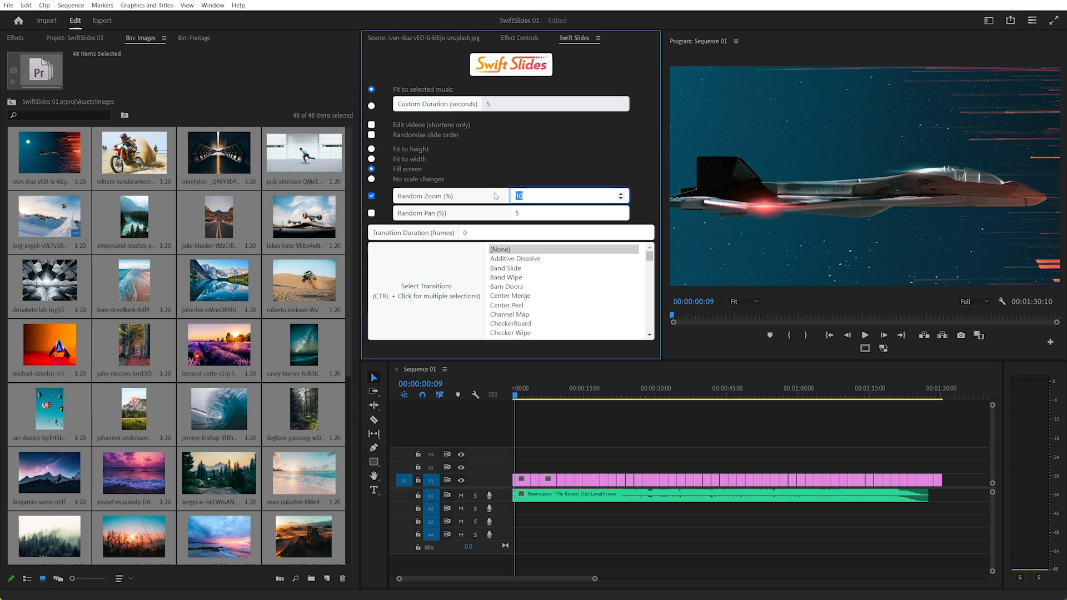
text(15)
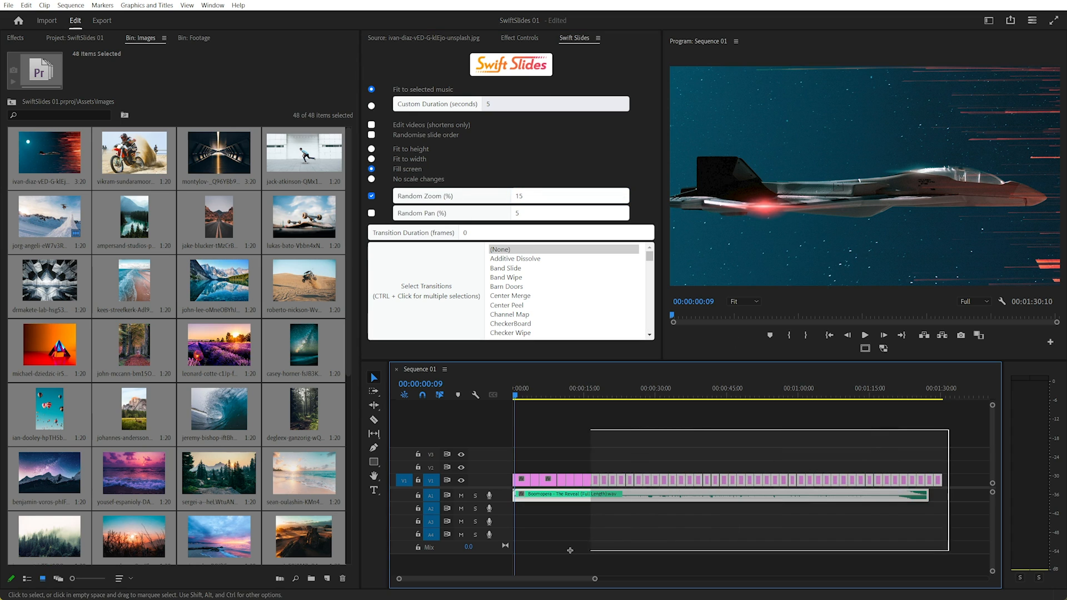
- Run Swift Slides to rebuild the slideshow at 1.82 seconds per slide and dismiss the alert
click(510, 64)
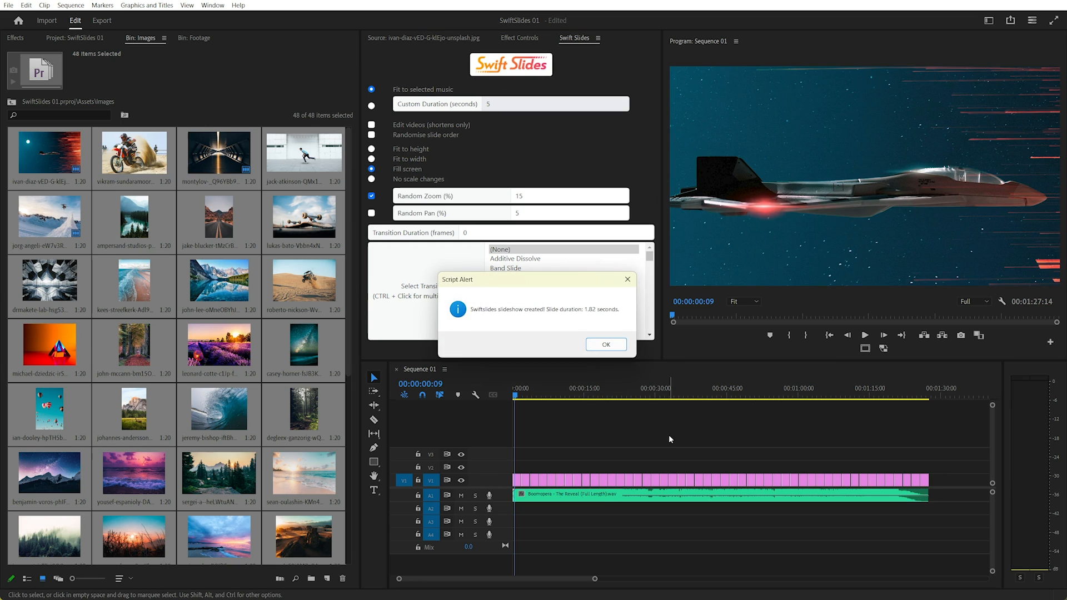
mouse_move(596, 313)
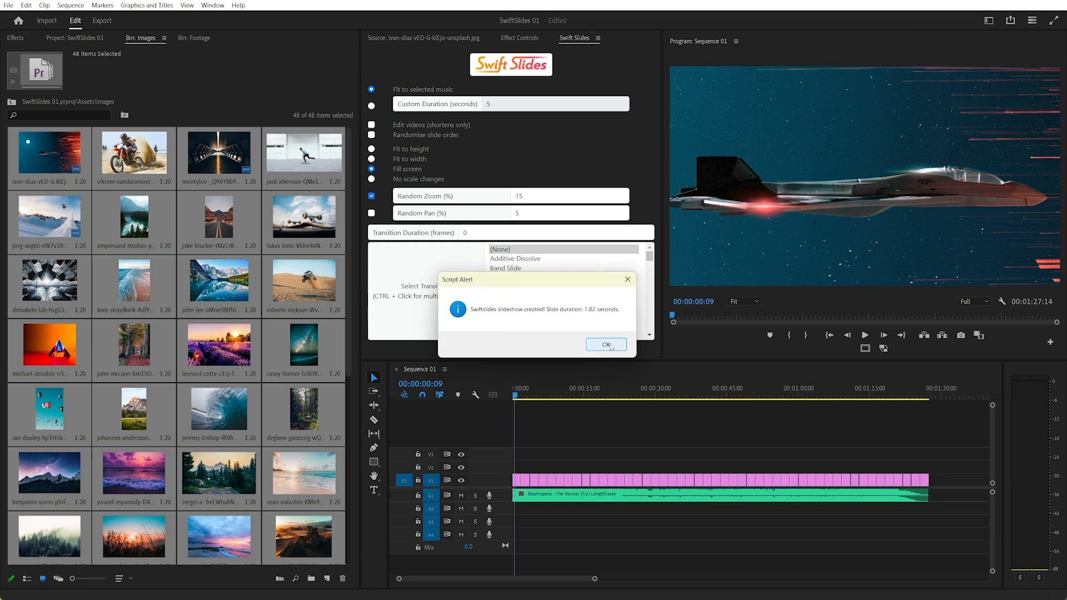
click(605, 345)
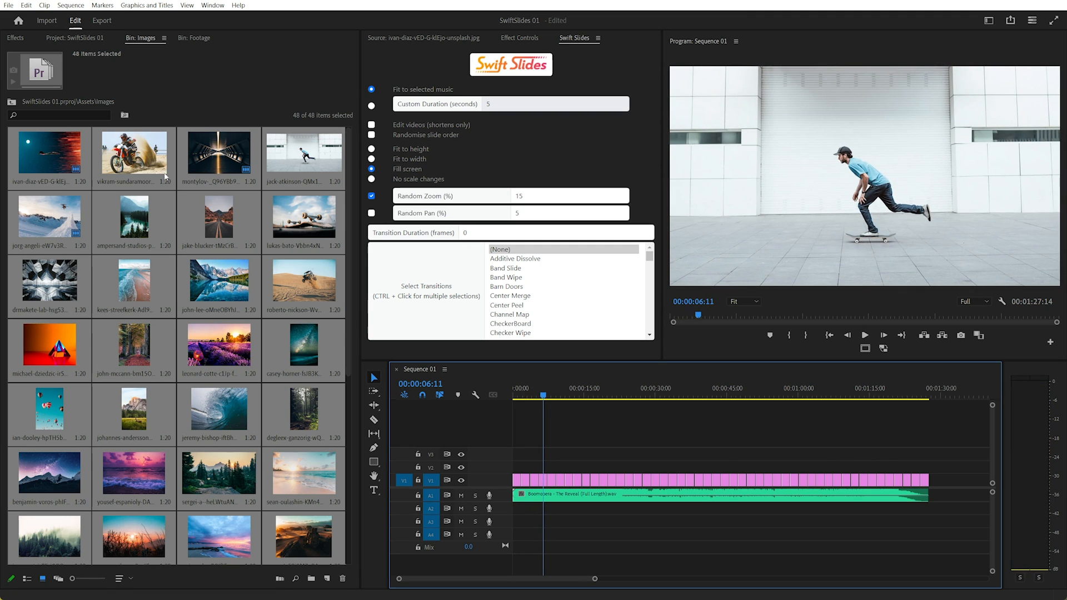
mouse_move(196, 44)
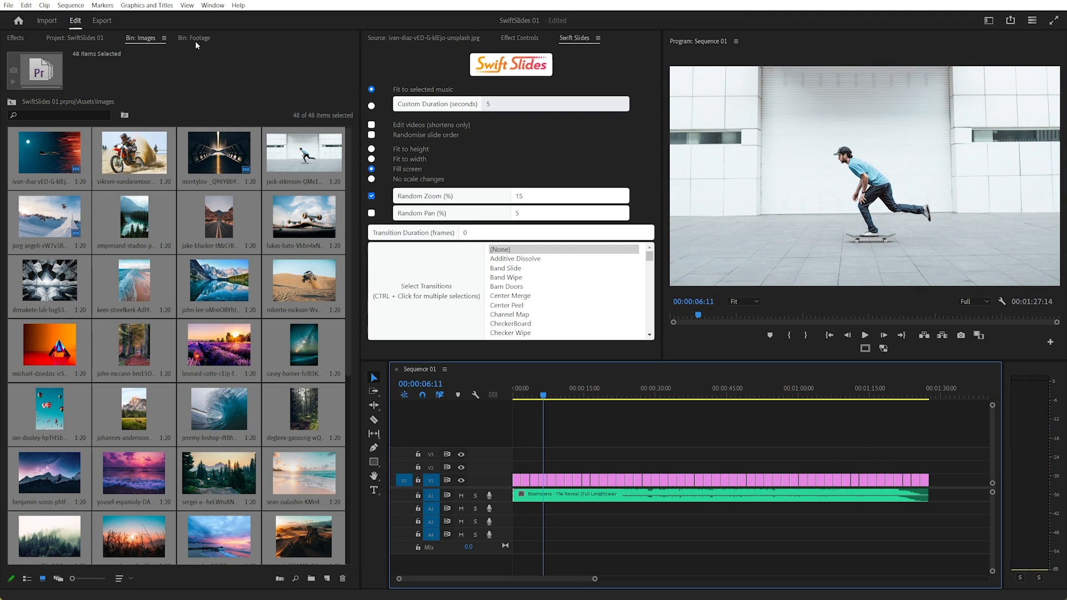
- Add the Ambient Chill Sunrise track after the first song and rebuild the slideshow at 4.11 seconds per slide
click(15, 37)
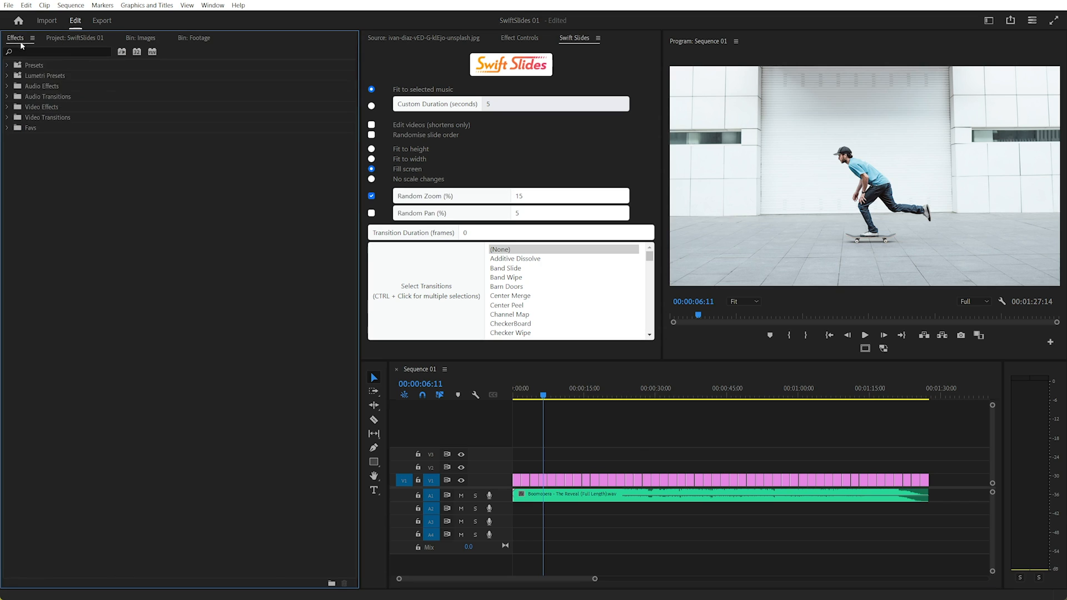
click(74, 37)
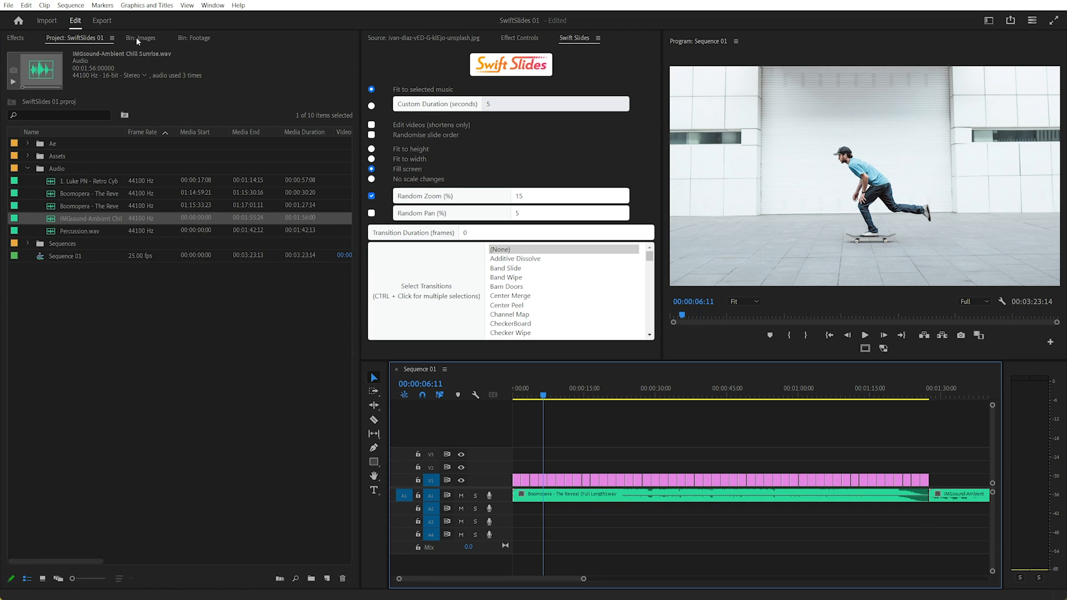
click(195, 38)
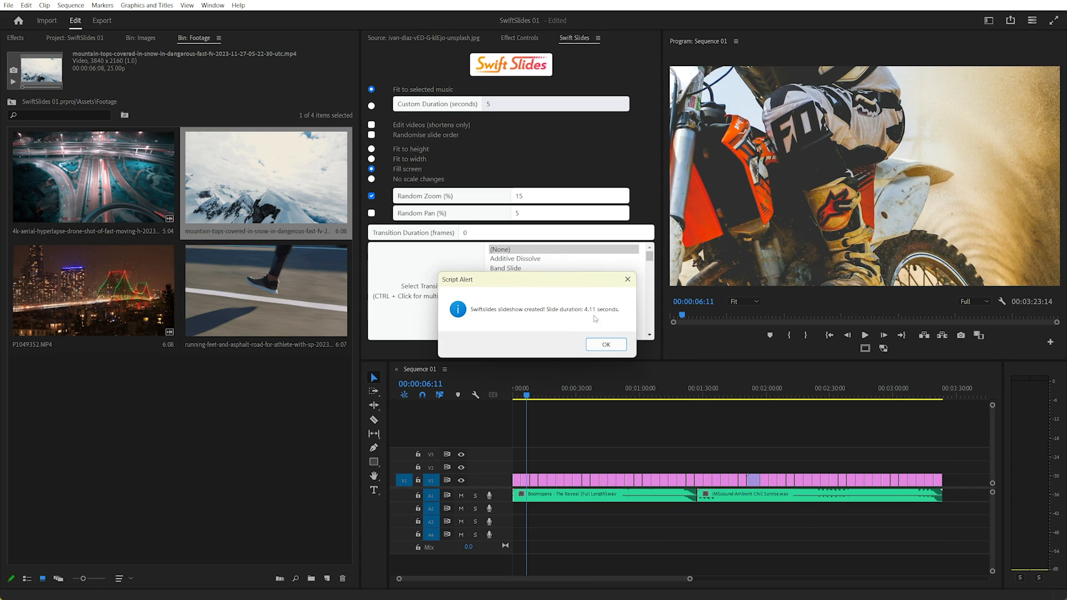
click(605, 345)
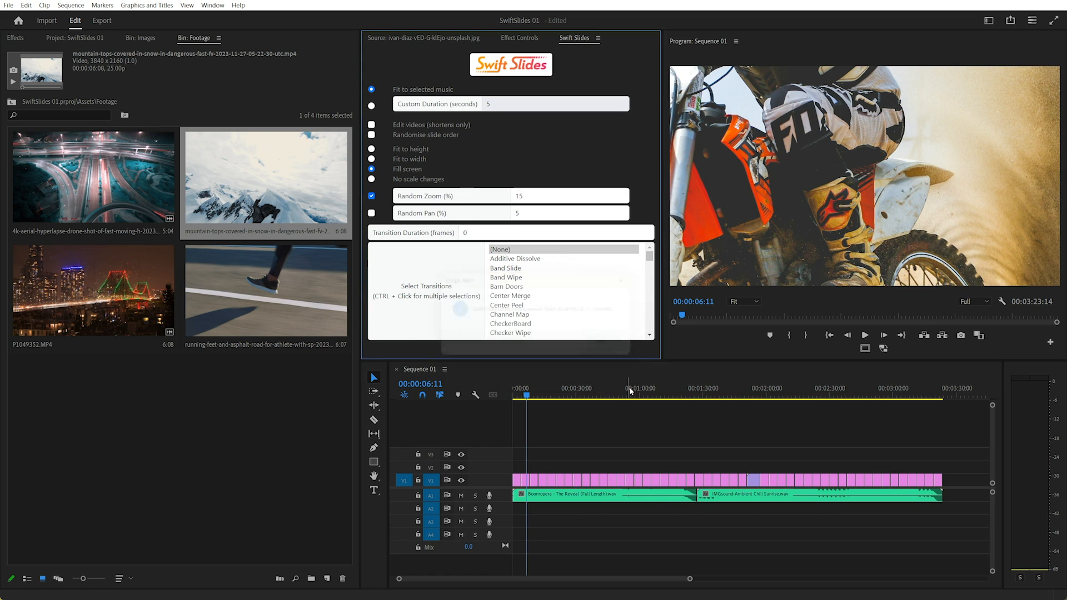
- Set 10-frame transitions, choose Dip to Black and Dip to White, and enable randomised slide order
click(865, 334)
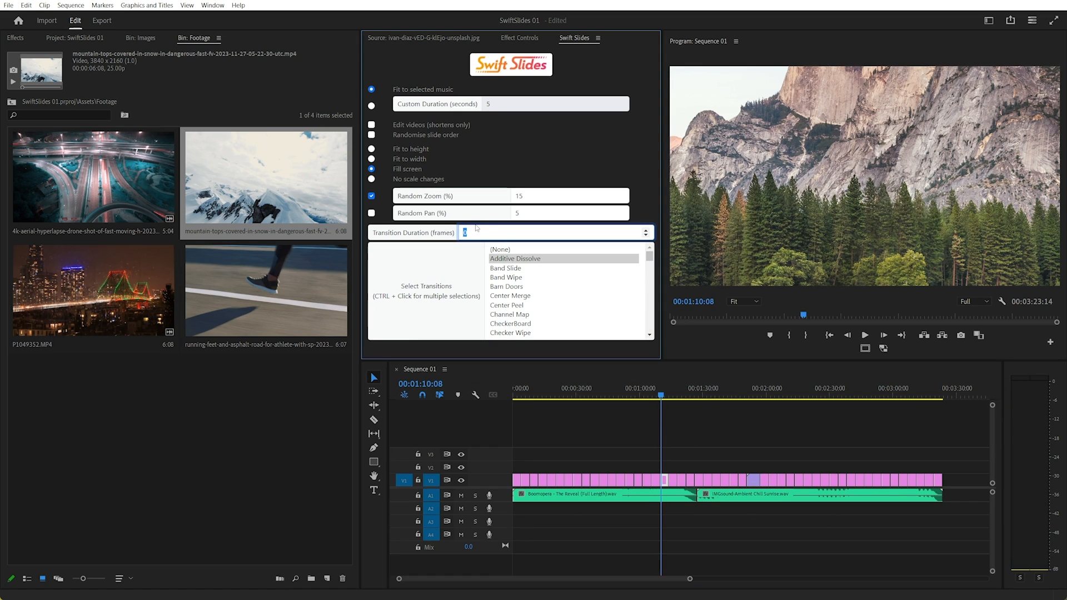
text(10)
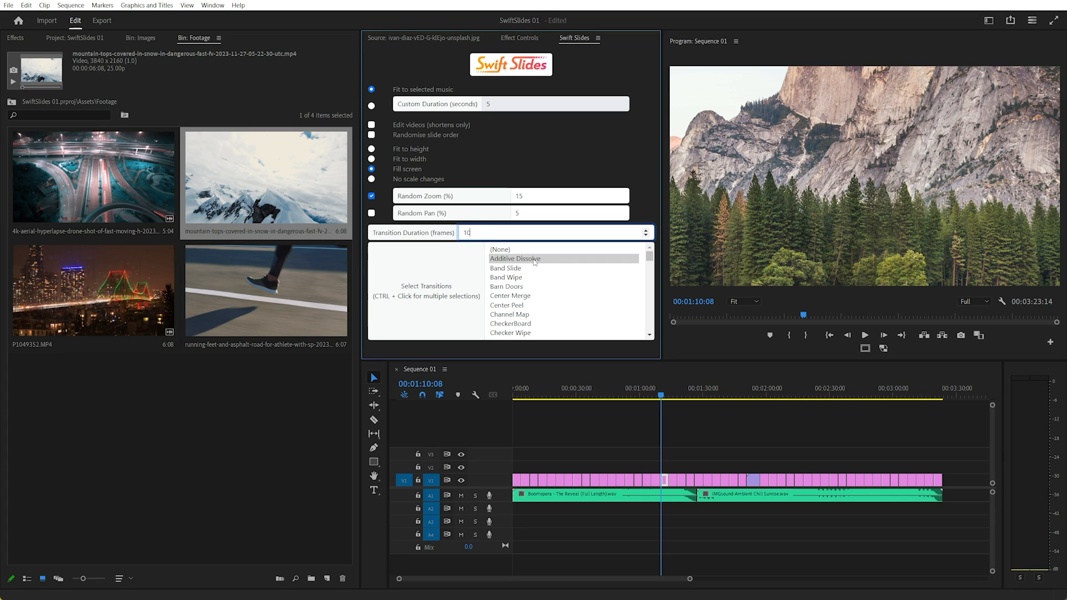
click(515, 259)
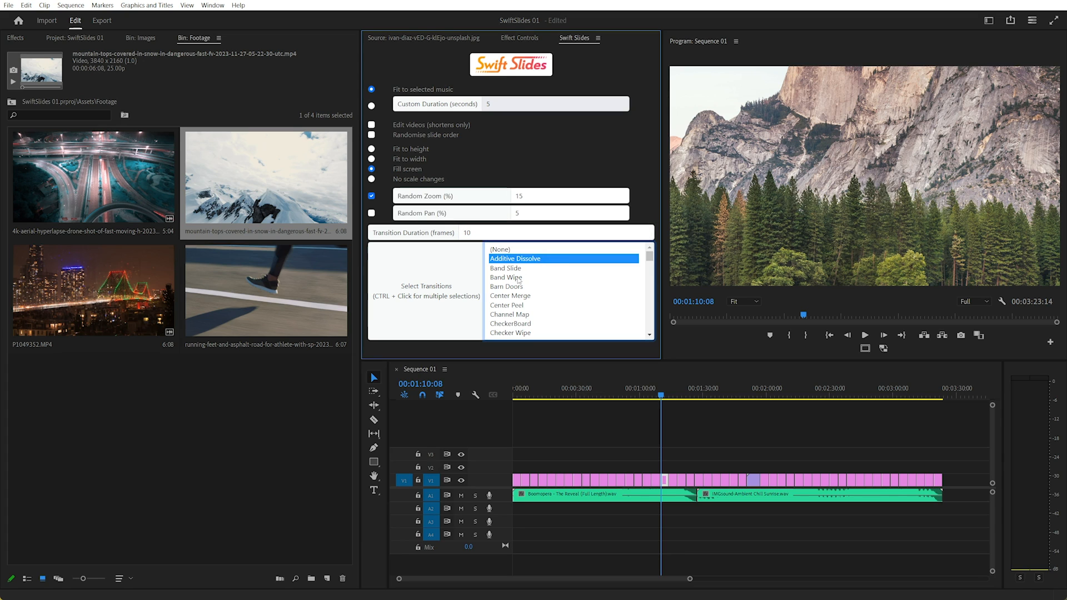
click(506, 268)
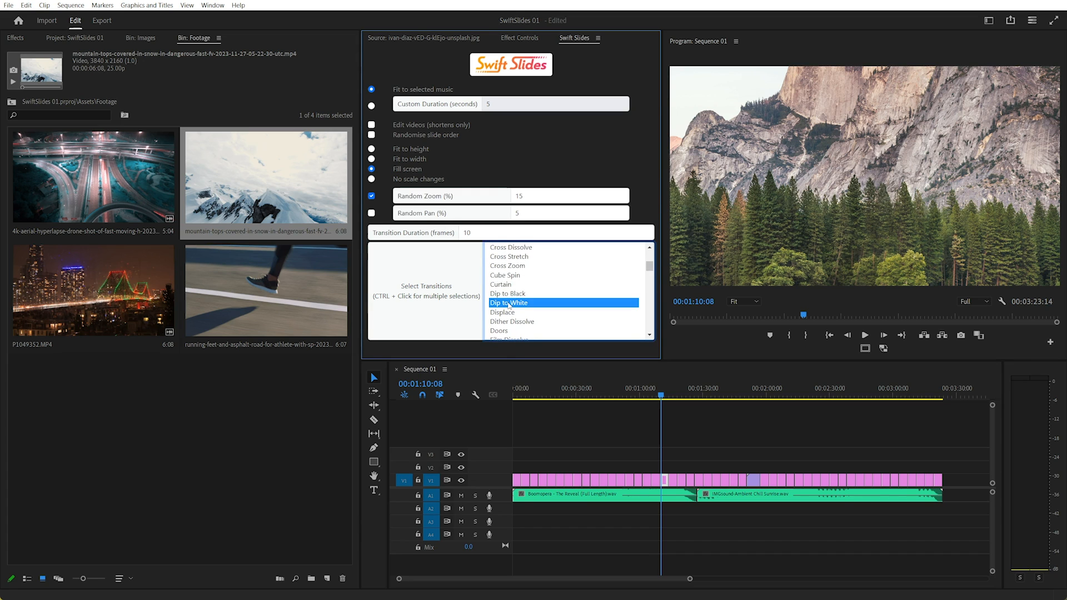
click(508, 293)
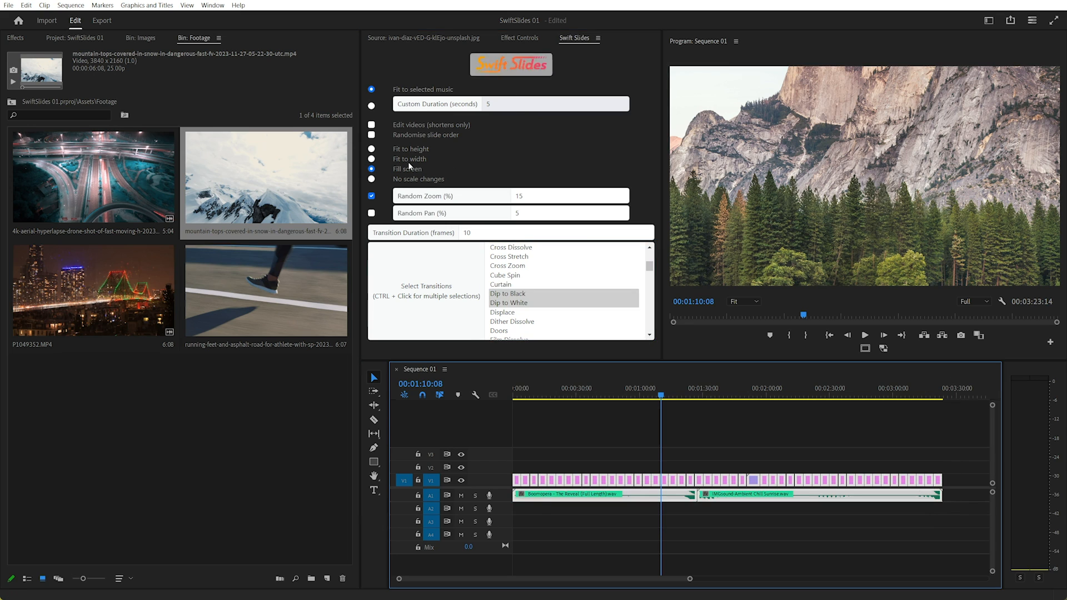
click(371, 135)
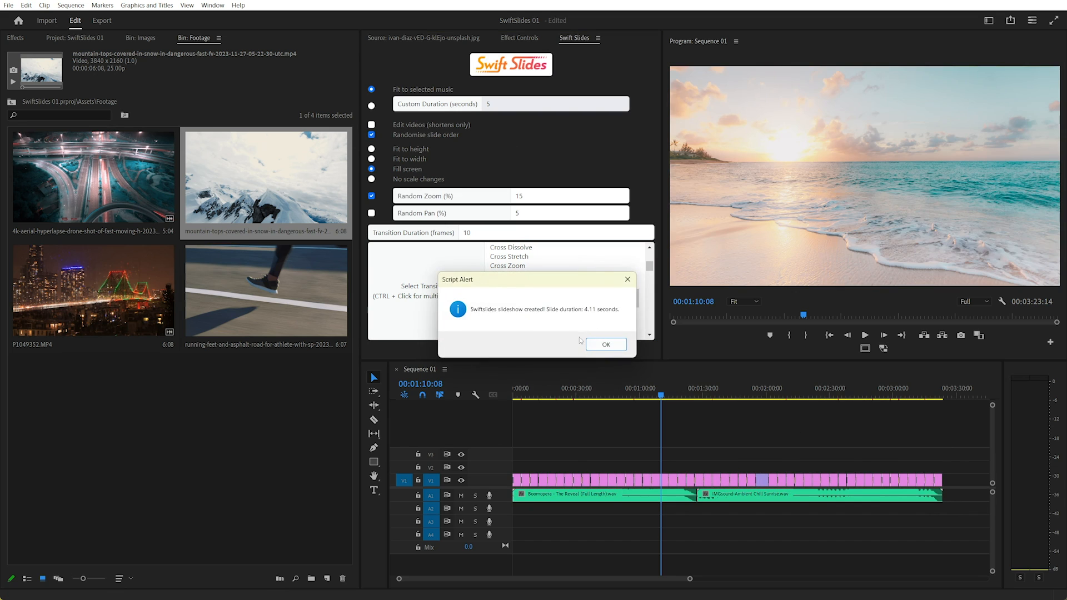
- Dismiss the alert, mute track A1 during playback, and return to the Images bin
click(605, 343)
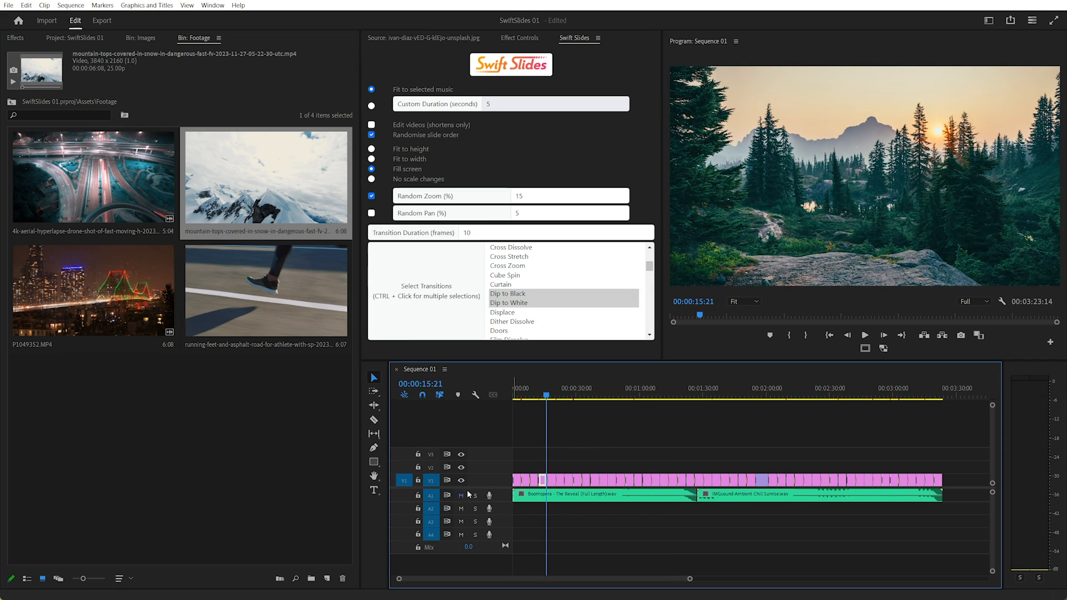
click(865, 334)
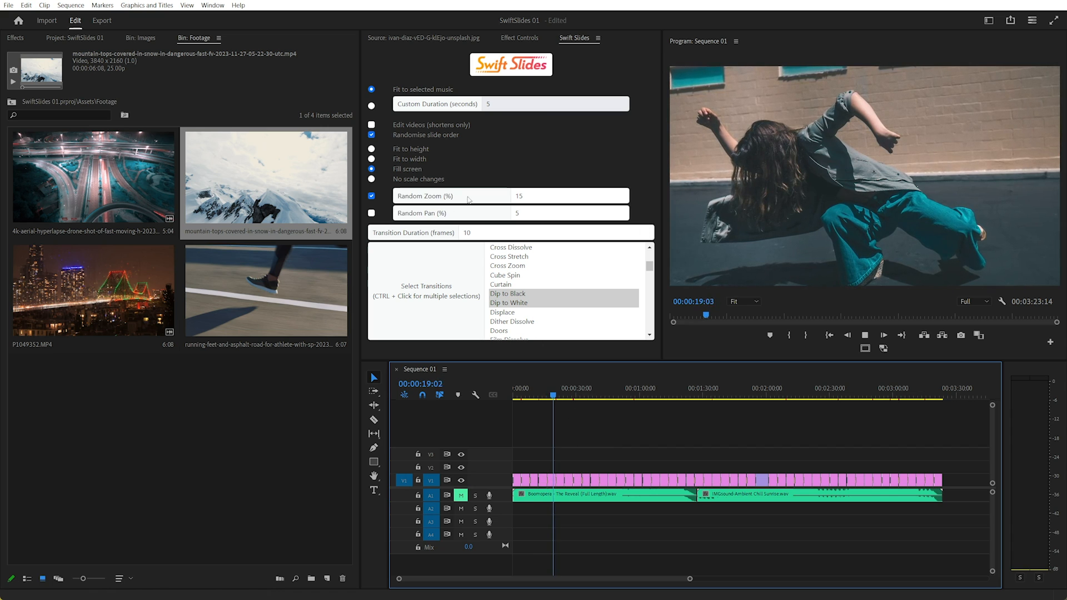
triple_click(551, 195)
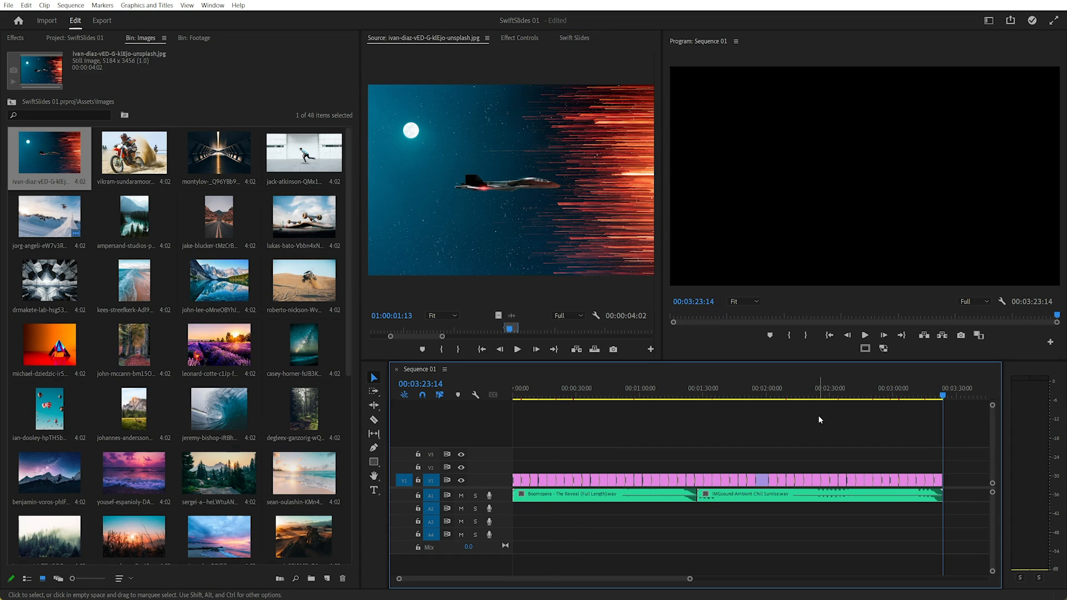
mouse_move(943, 439)
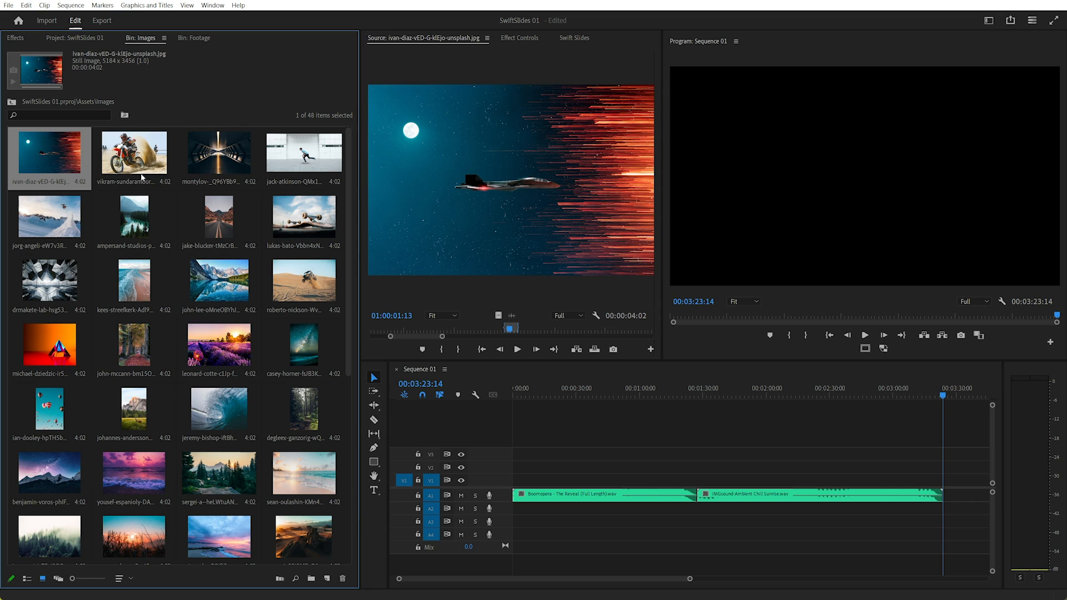
mouse_move(231, 94)
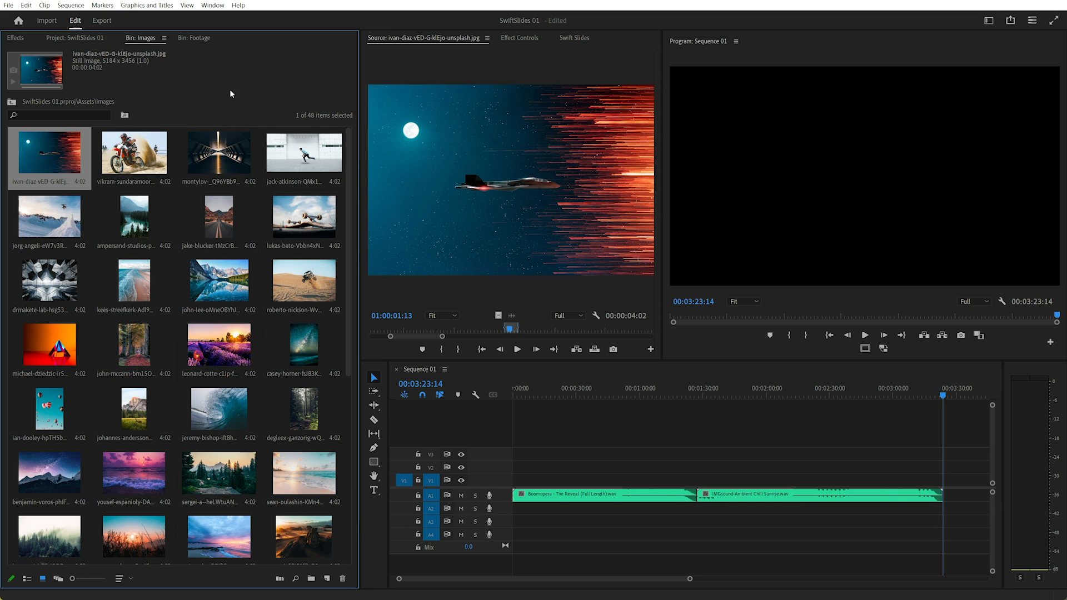
mouse_move(320, 128)
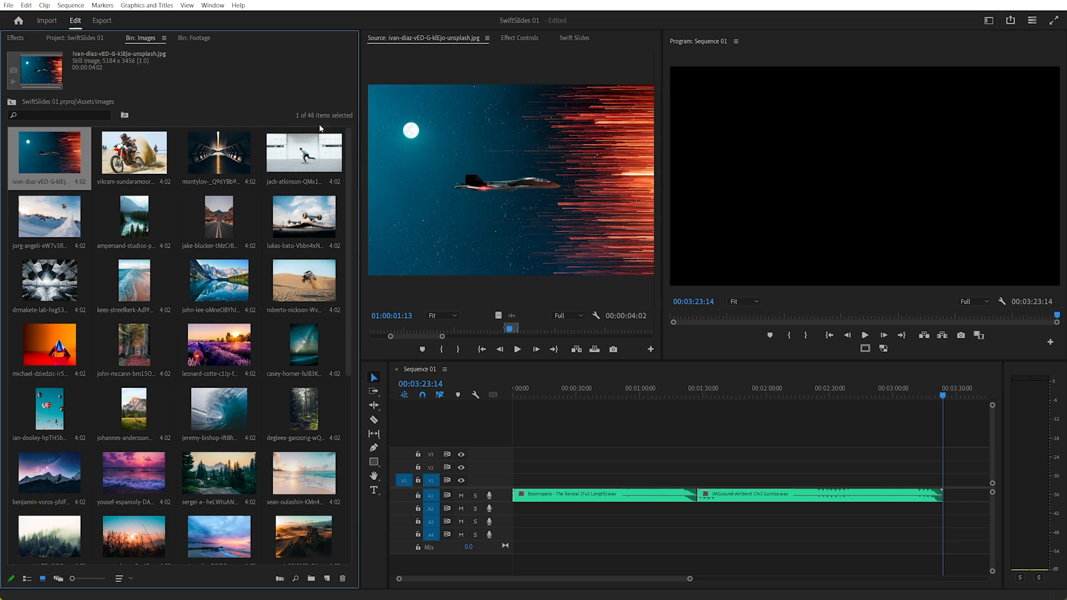
click(847, 436)
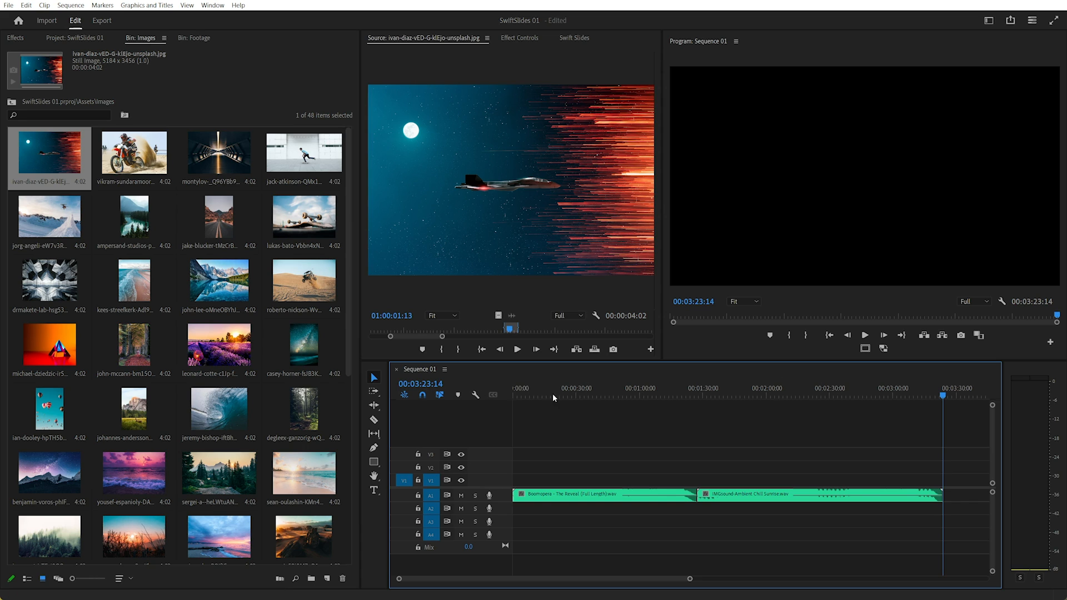
- Launch Windows Calculator and add 180+23 to get 203 seconds
click(17, 585)
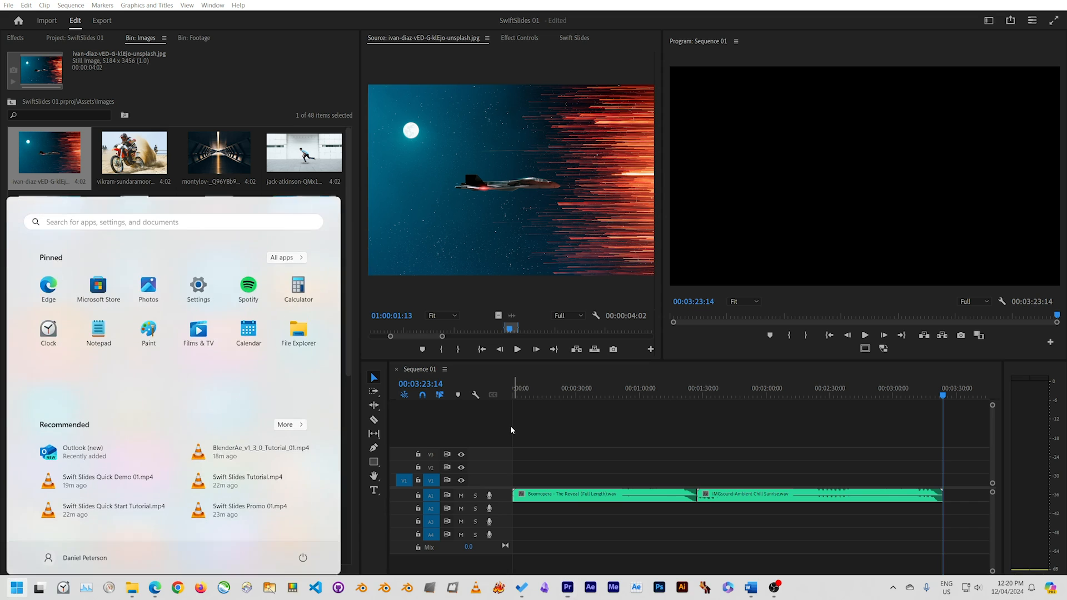
click(298, 285)
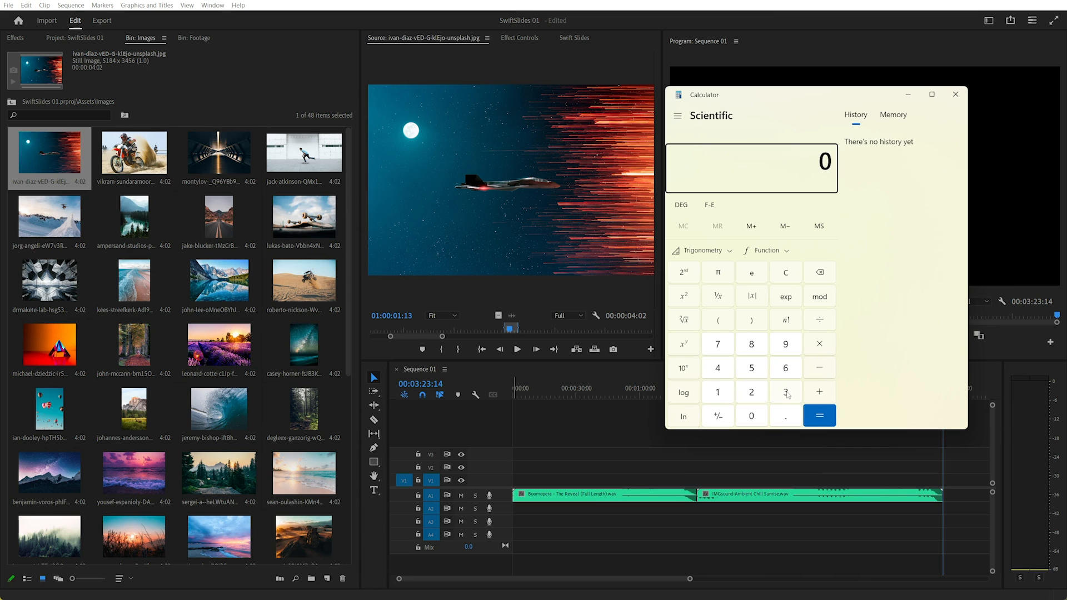
click(717, 392)
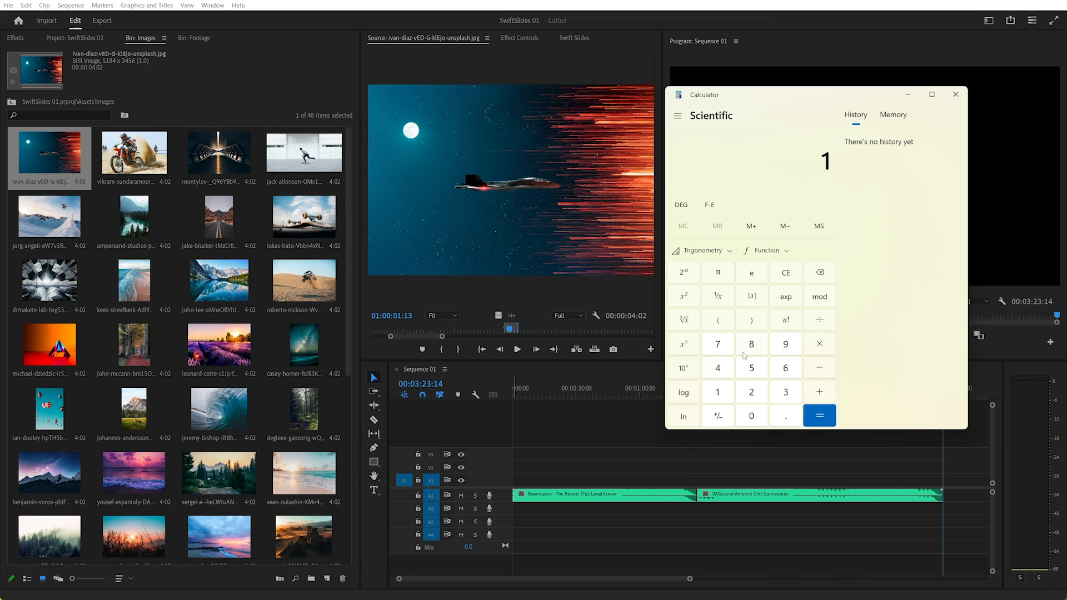
click(752, 416)
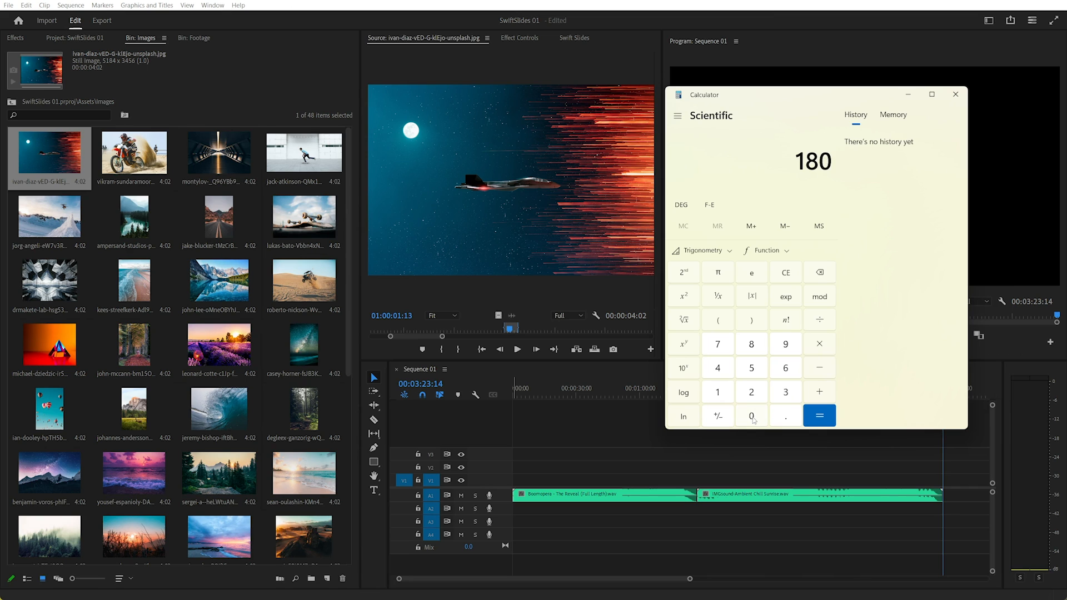
mouse_move(785, 368)
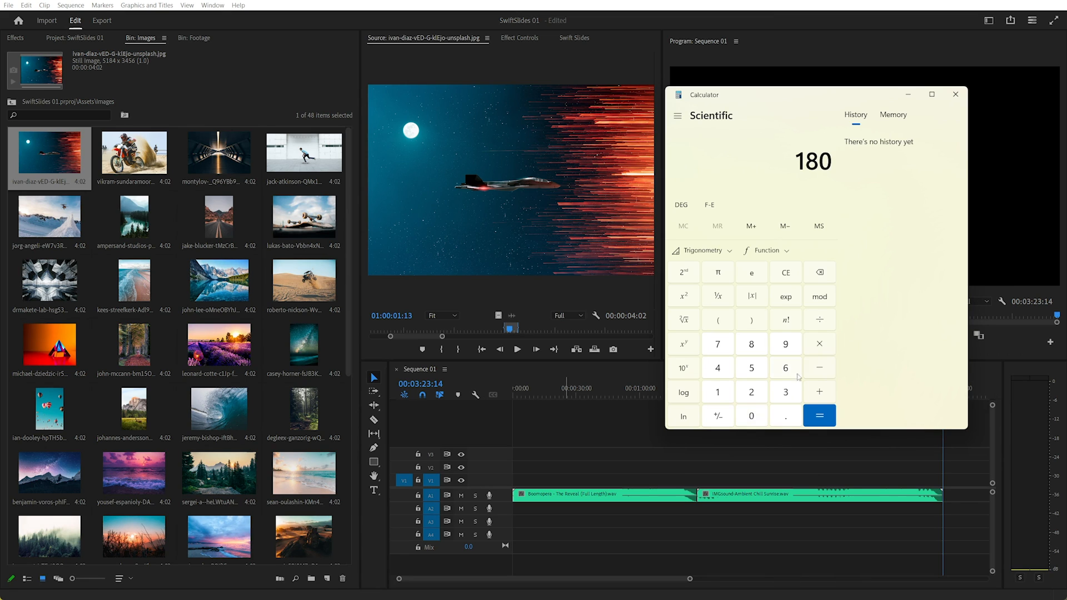
click(819, 415)
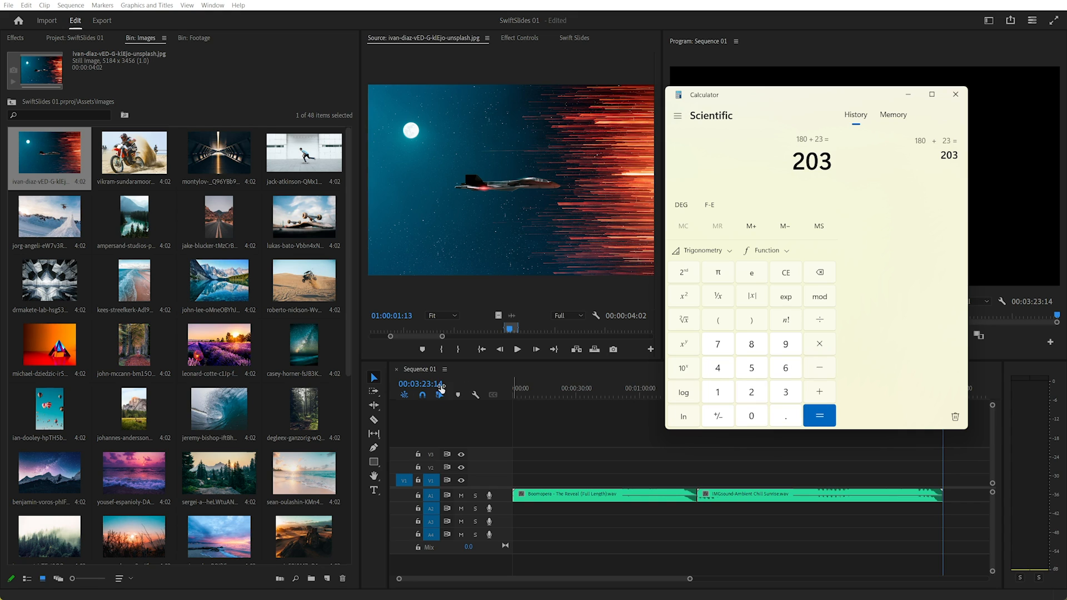
mouse_move(850, 269)
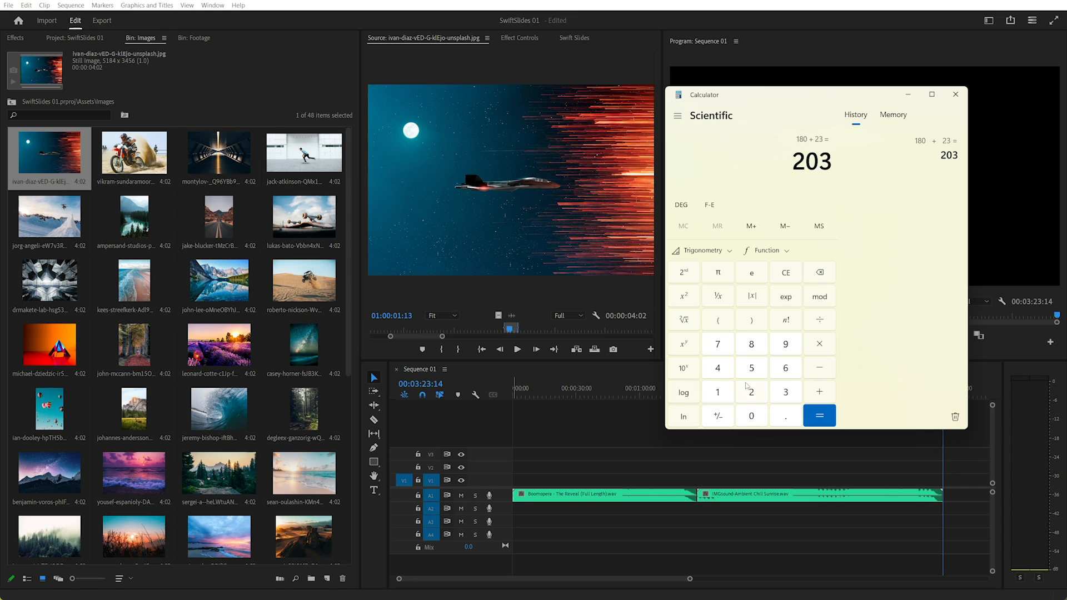
mouse_move(735, 394)
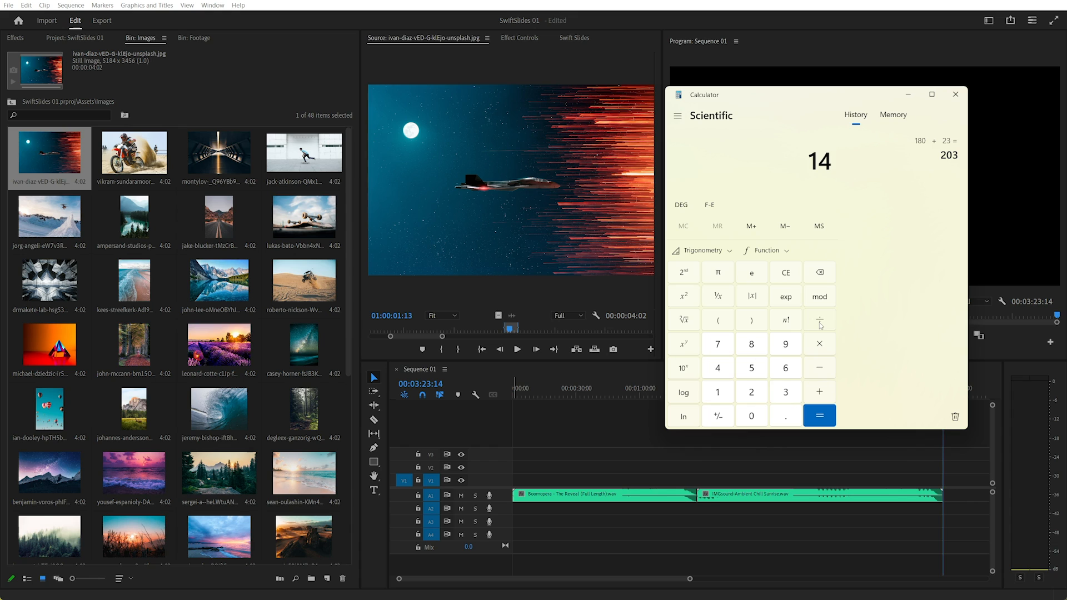
mouse_move(457, 412)
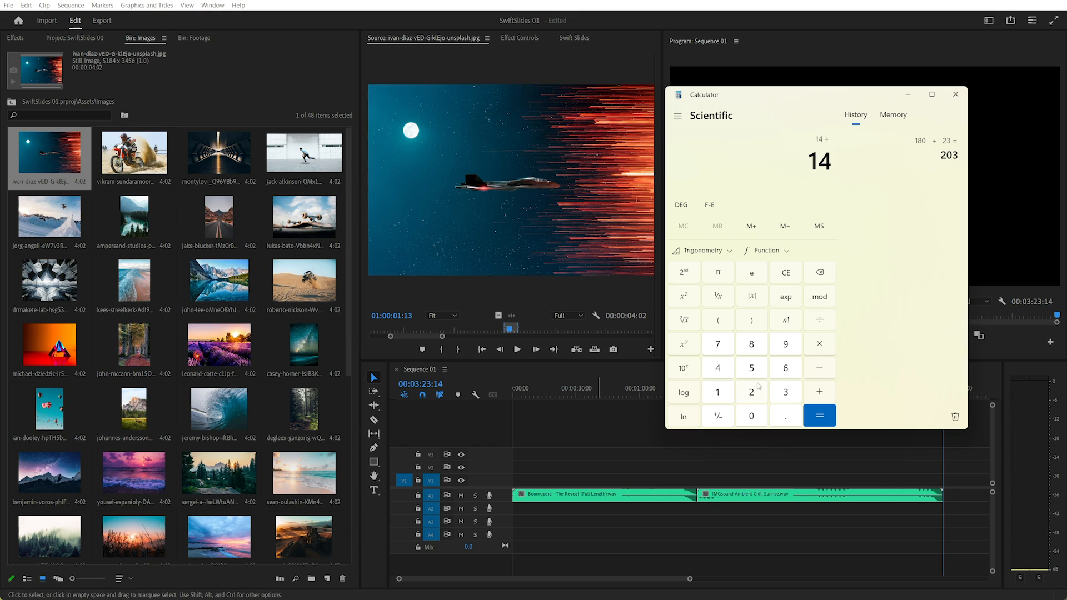
- Add 14÷25 to reach 203.56 and divide by 48, giving about 4.2408 seconds per image
click(819, 414)
text(20)
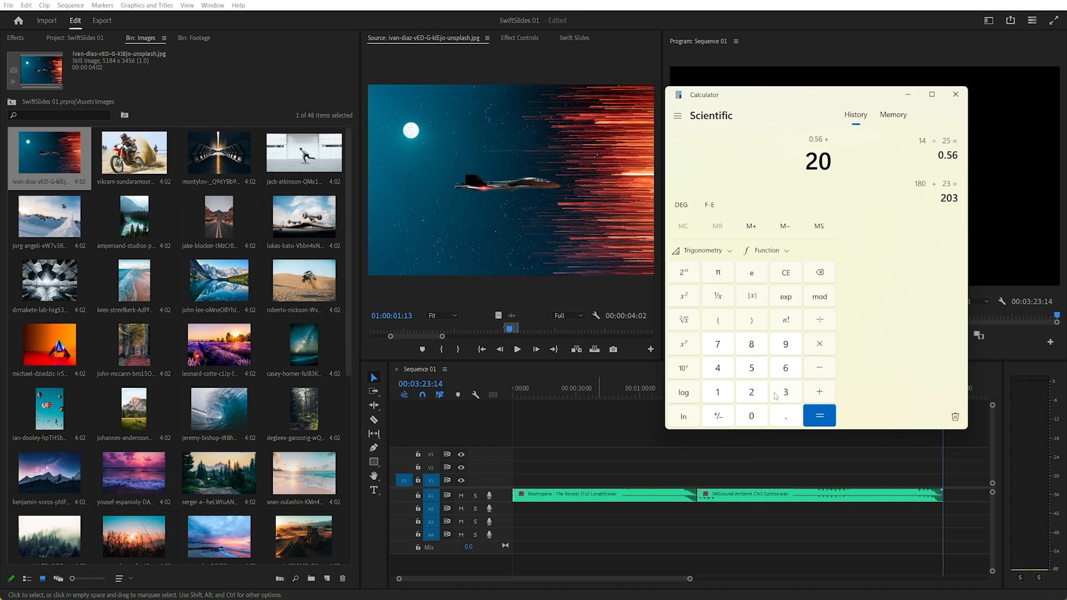
click(819, 416)
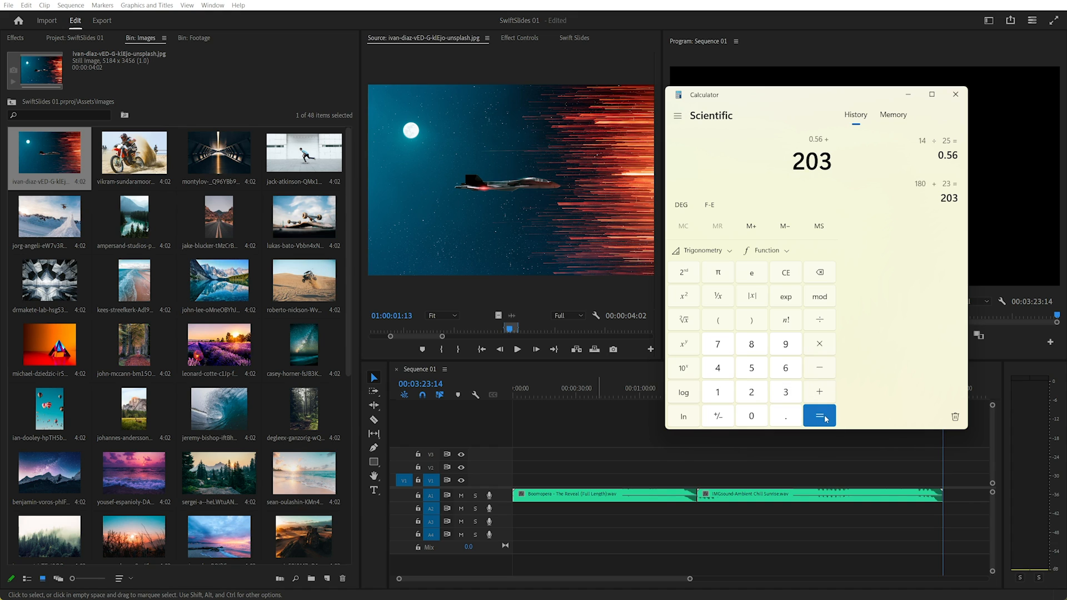
click(819, 415)
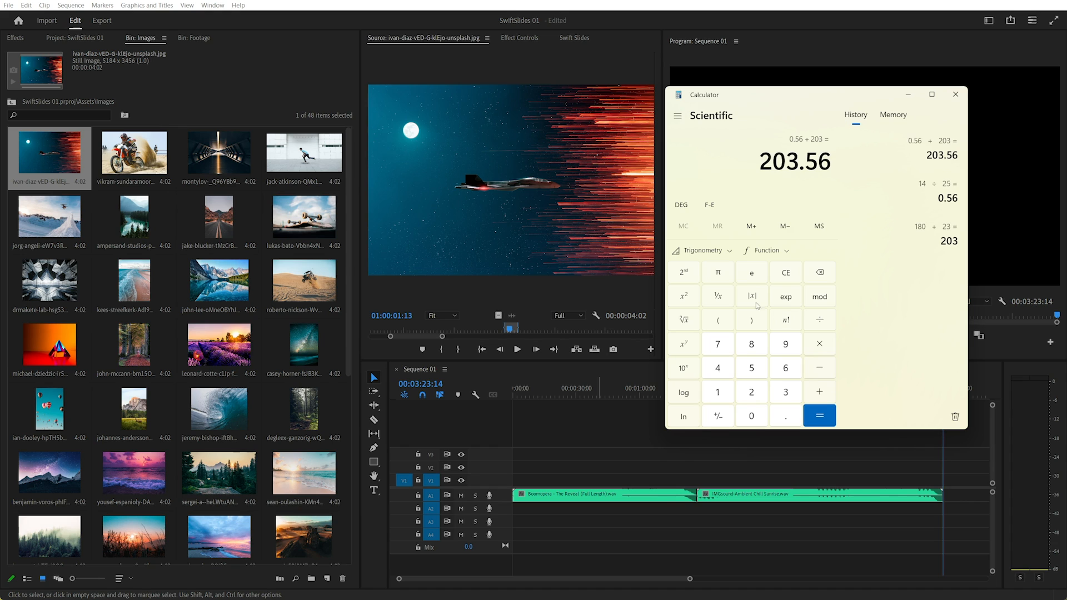
mouse_move(820, 320)
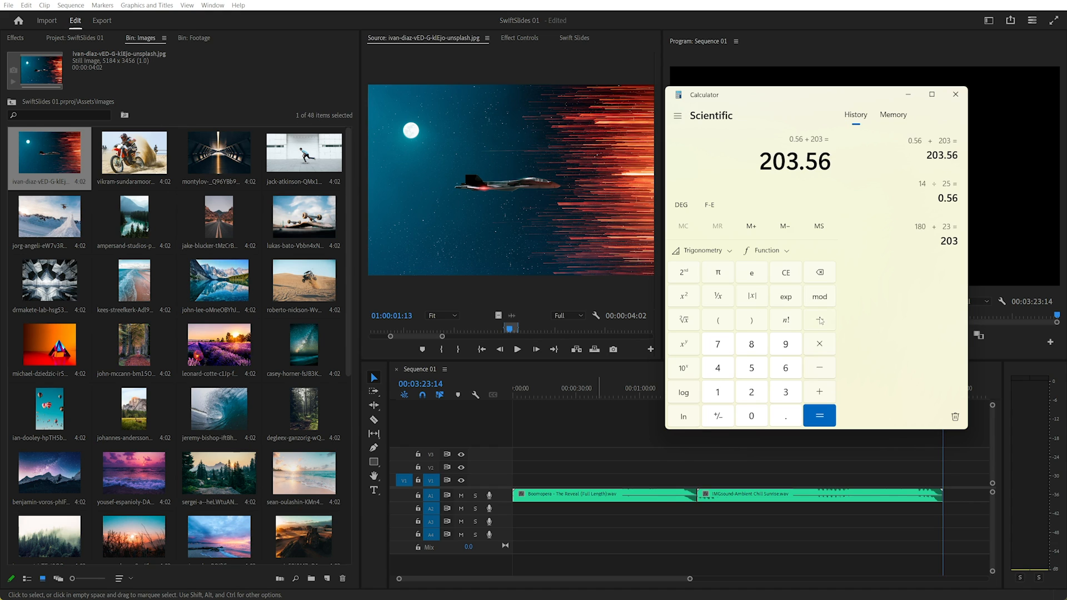
click(819, 415)
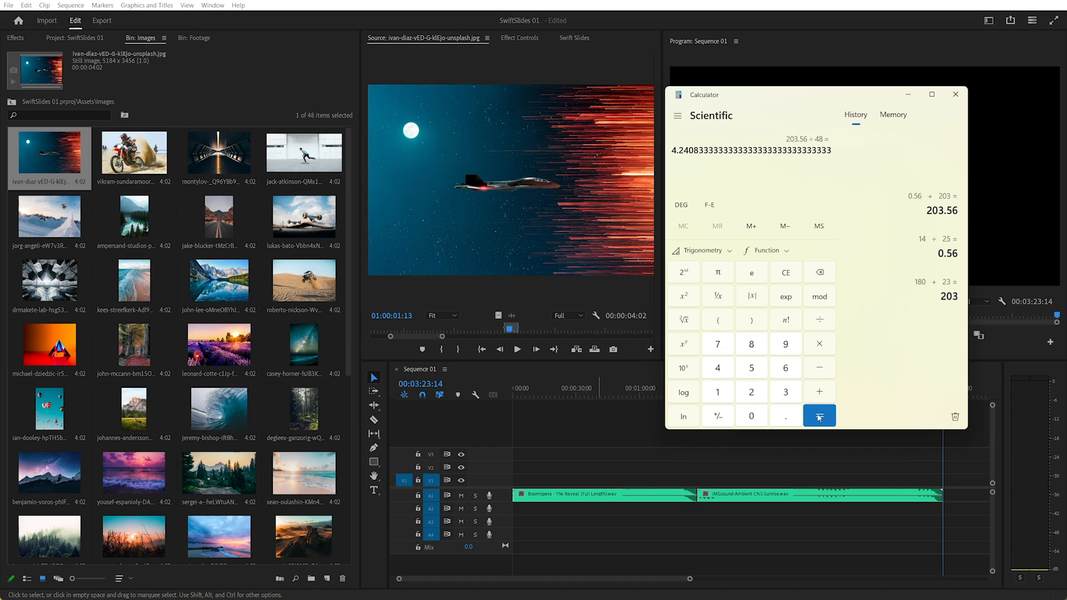
click(819, 416)
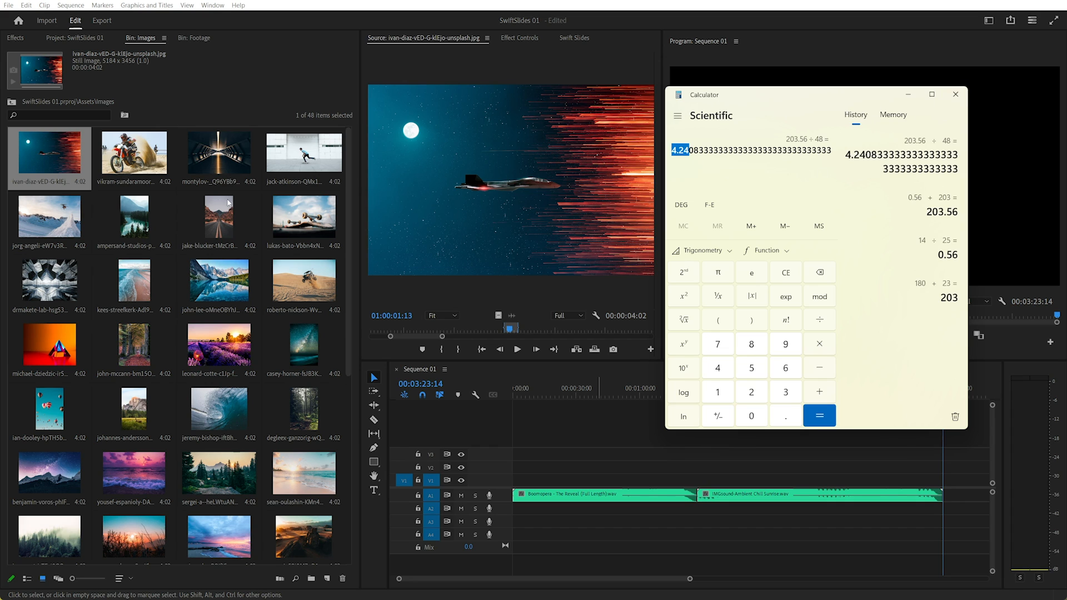
- In Timeline preferences, set Still Image Default Duration to 4.24 seconds
click(956, 93)
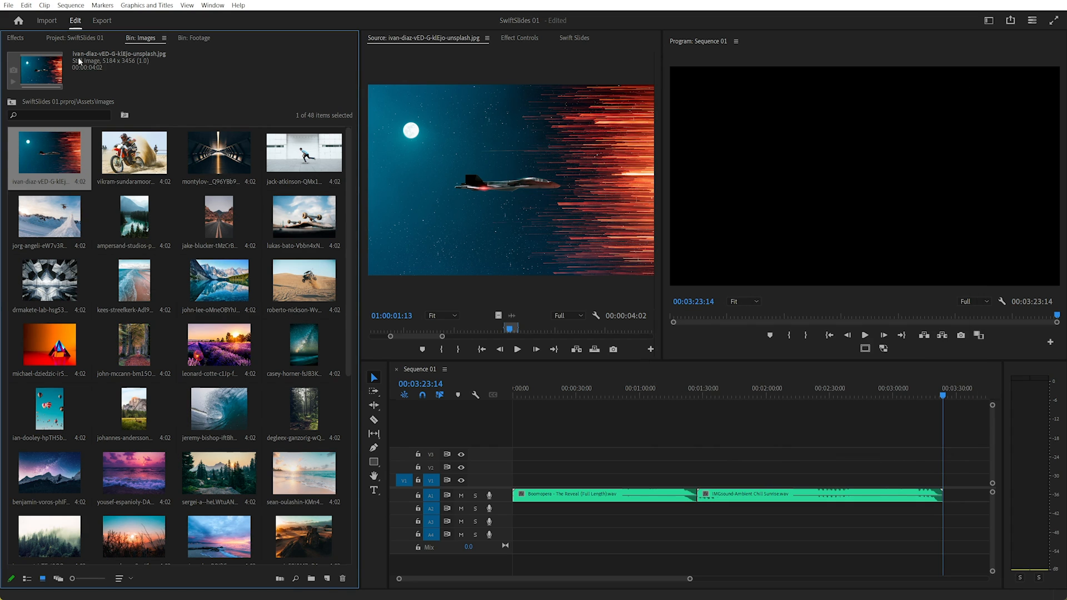
click(26, 4)
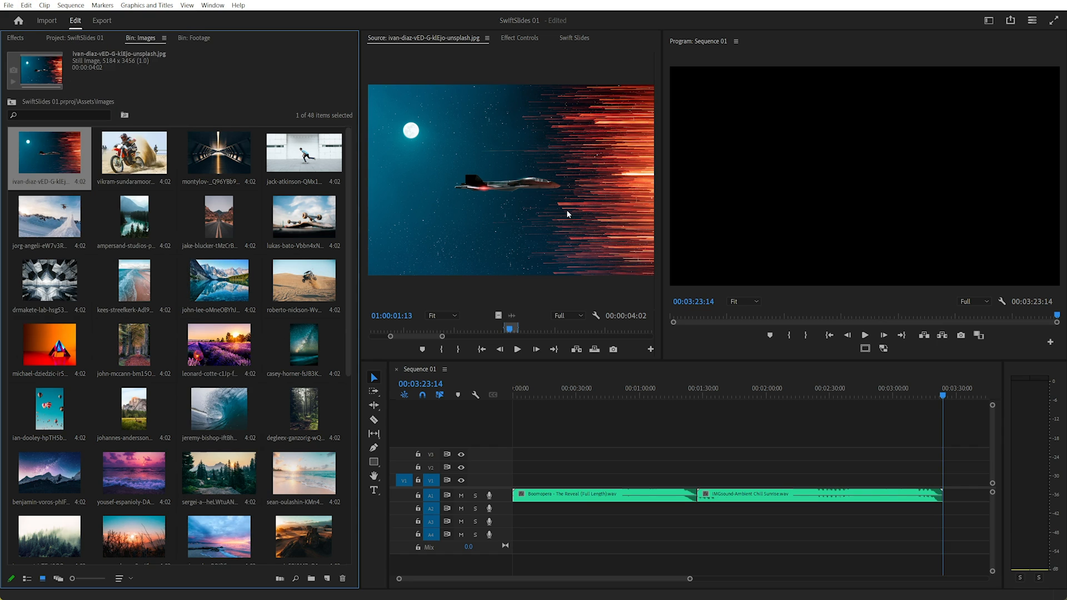
mouse_move(493, 327)
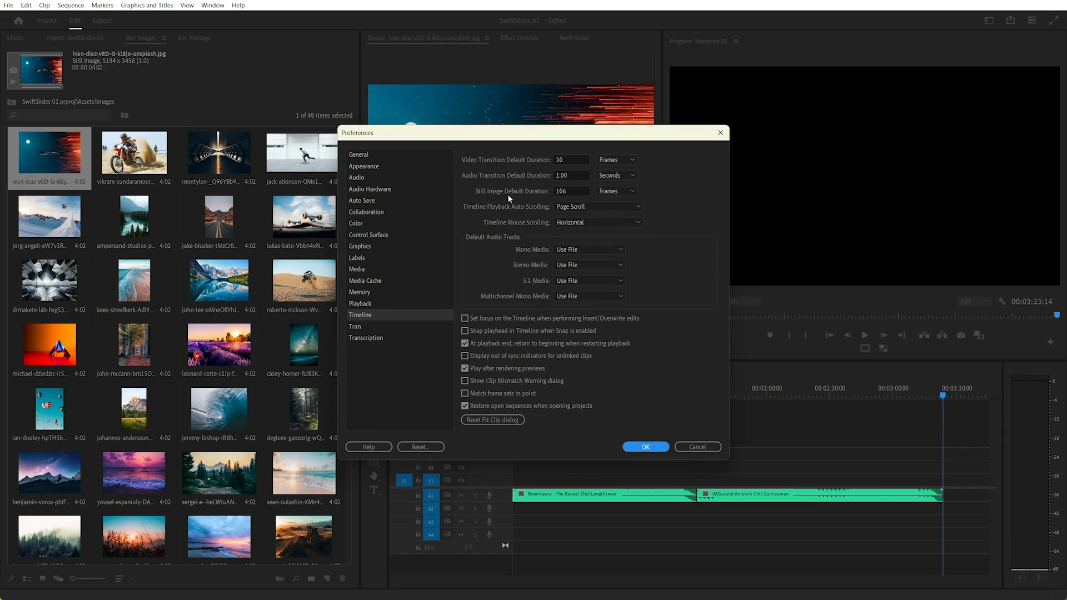
click(615, 190)
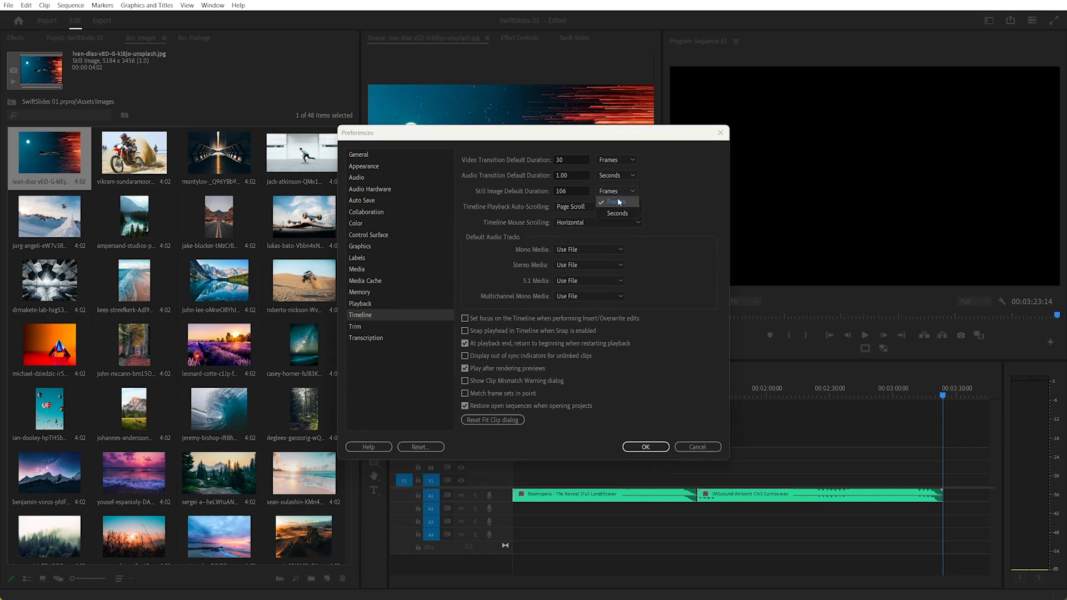
click(616, 214)
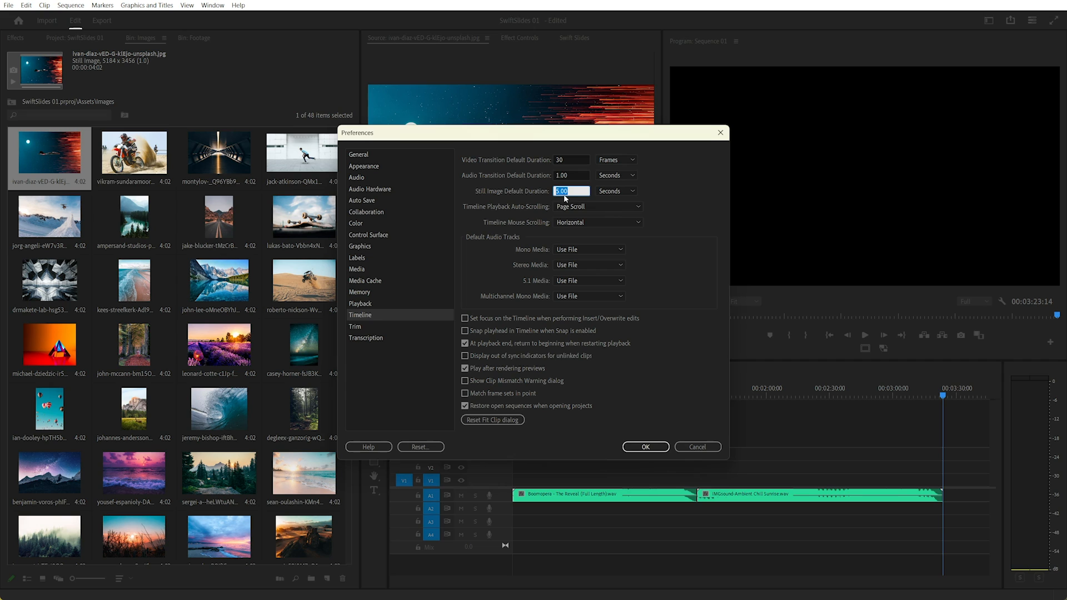
text(4.2)
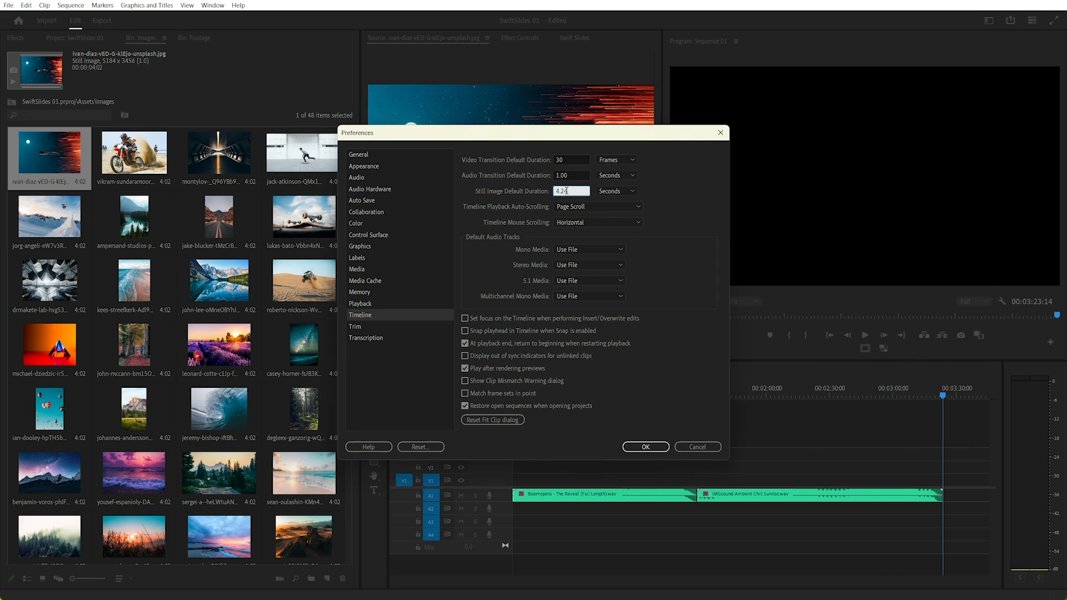
click(643, 447)
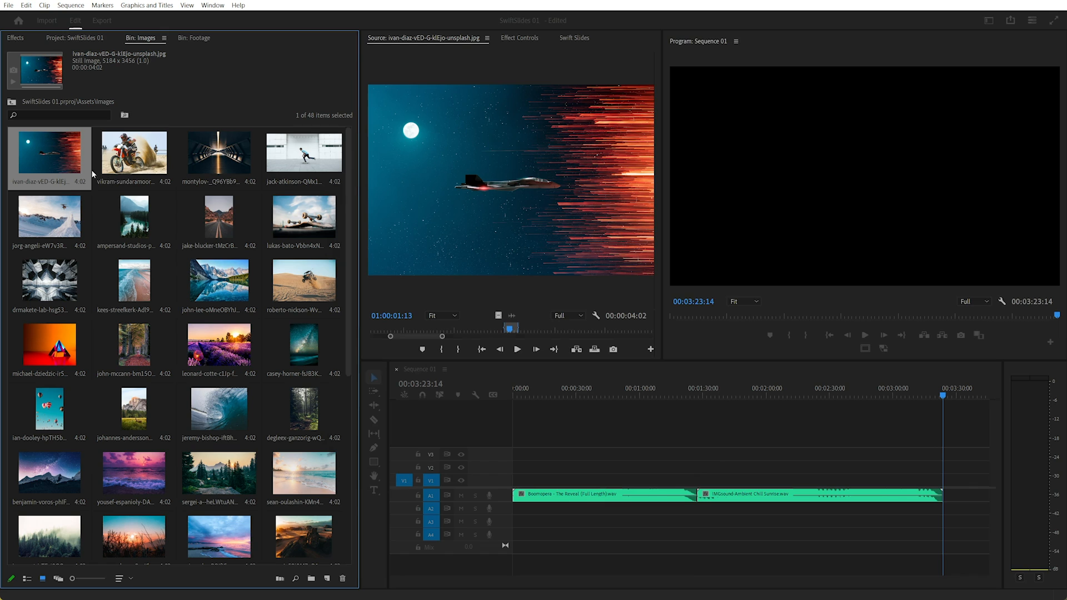
- Set all 48 selected images to a 00:00:03:02 duration via Speed/Duration
key(ctrl+a)
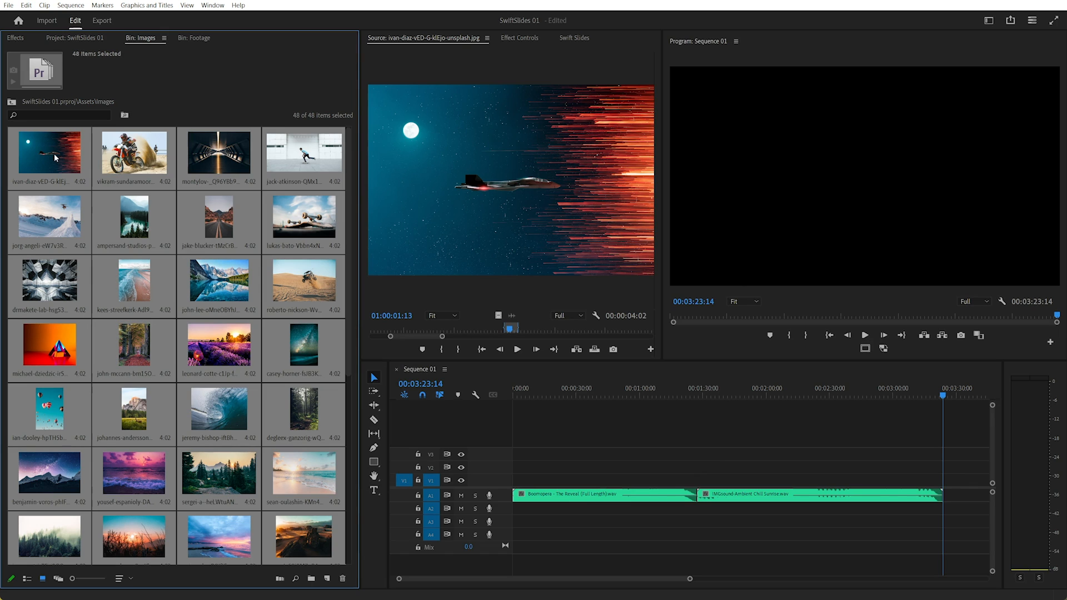
right_click(49, 155)
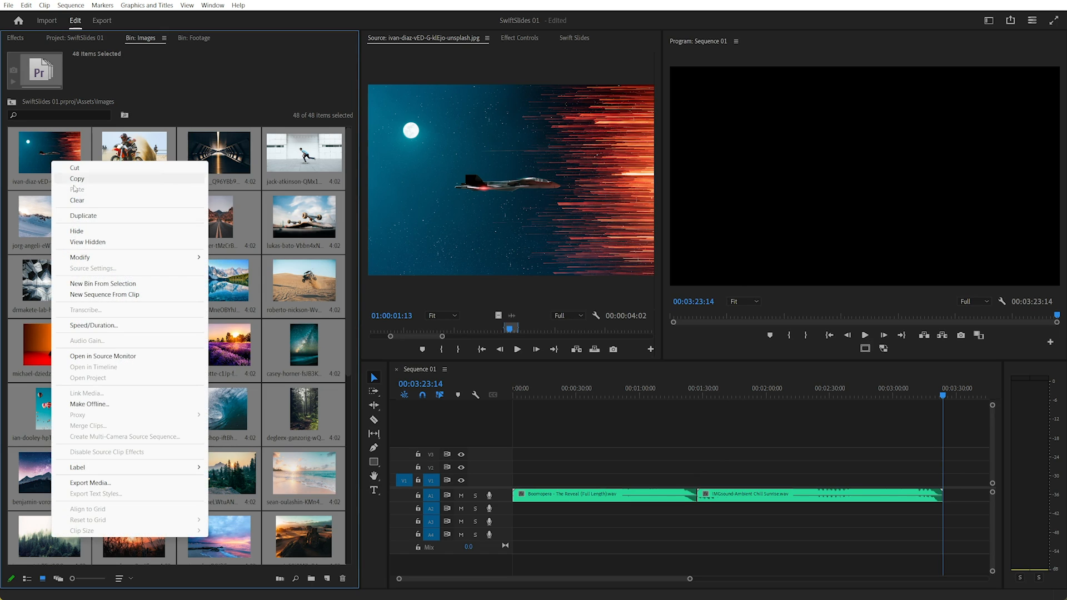
mouse_move(103, 325)
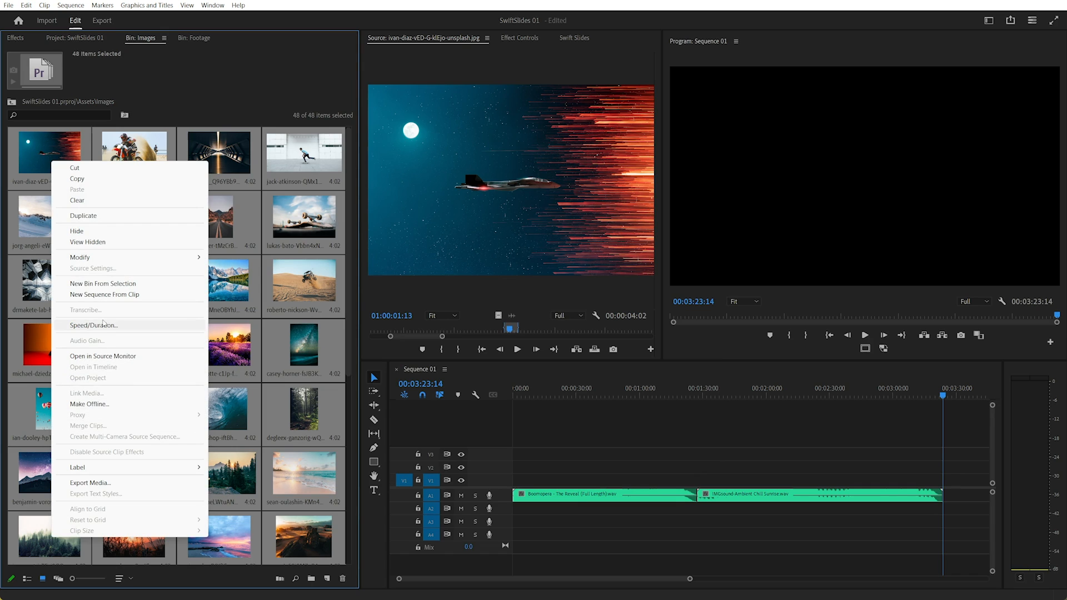
click(93, 326)
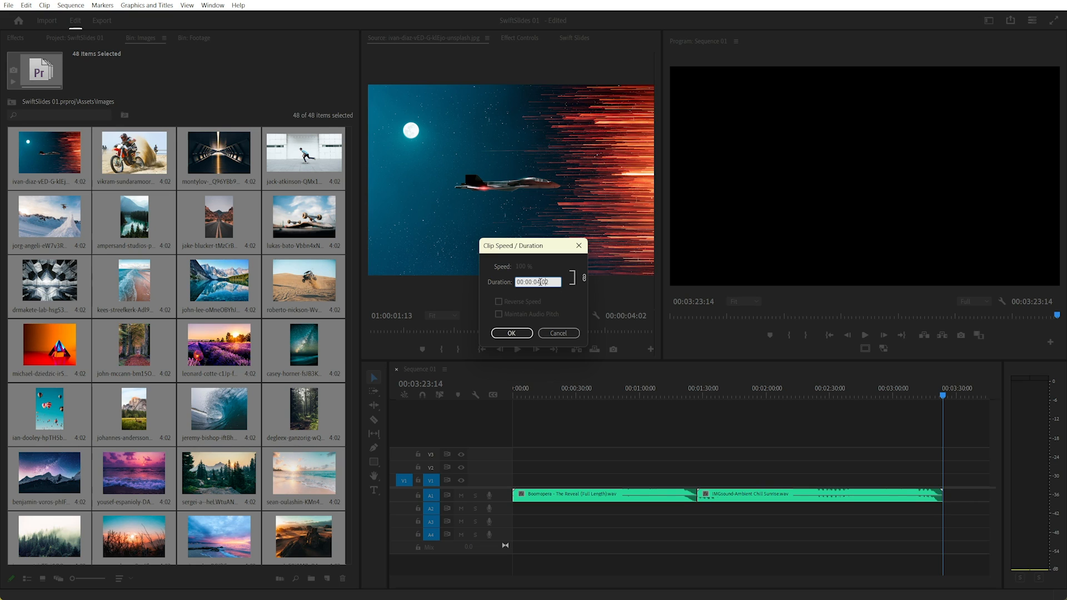
click(512, 334)
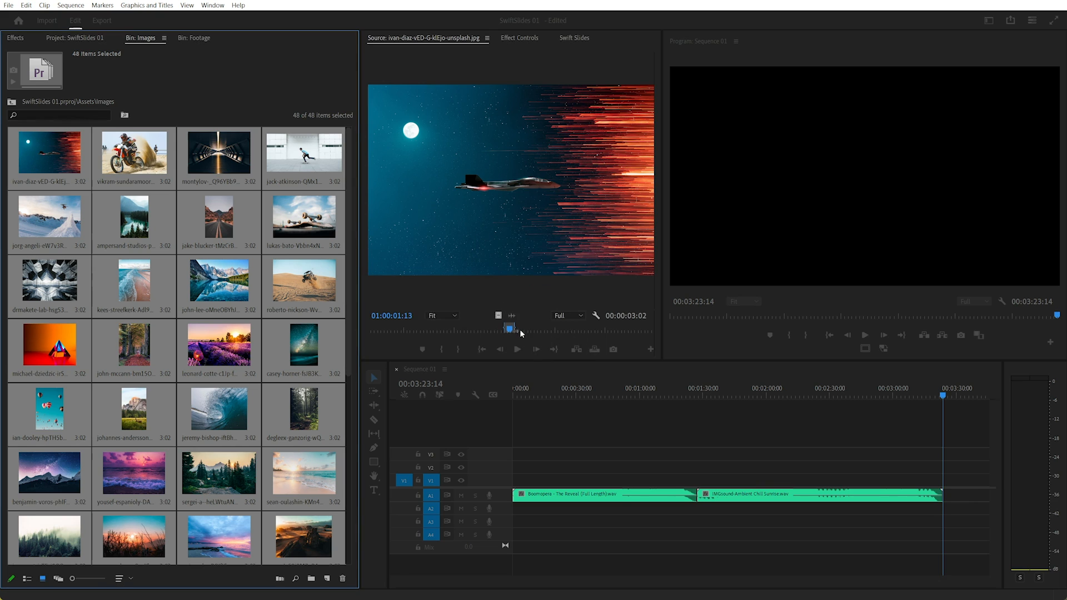
- Check individual images show the 3:02 duration, then reselect all images
click(49, 151)
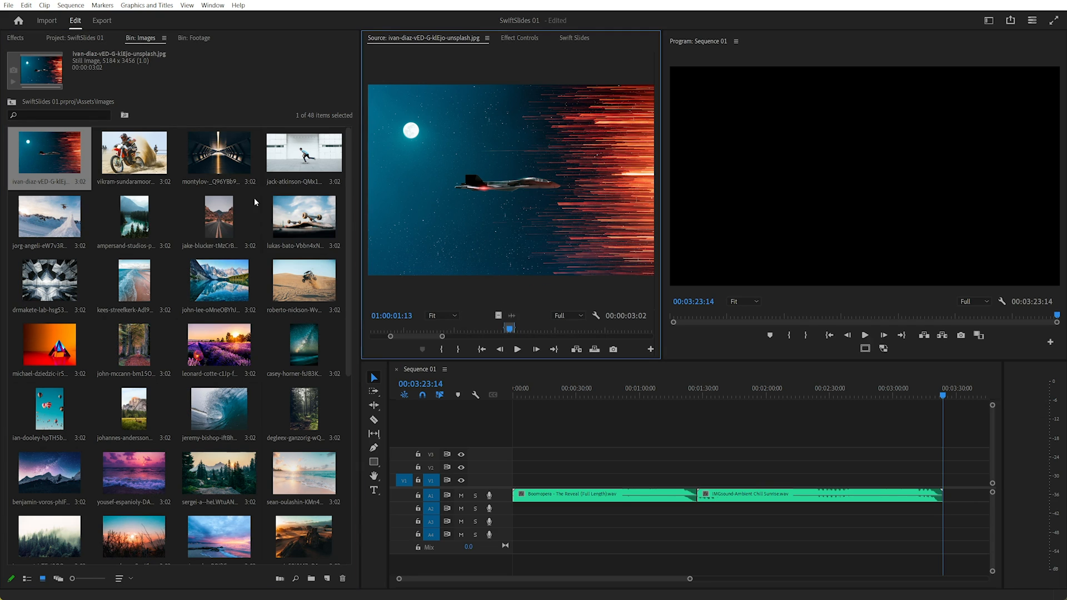
click(133, 158)
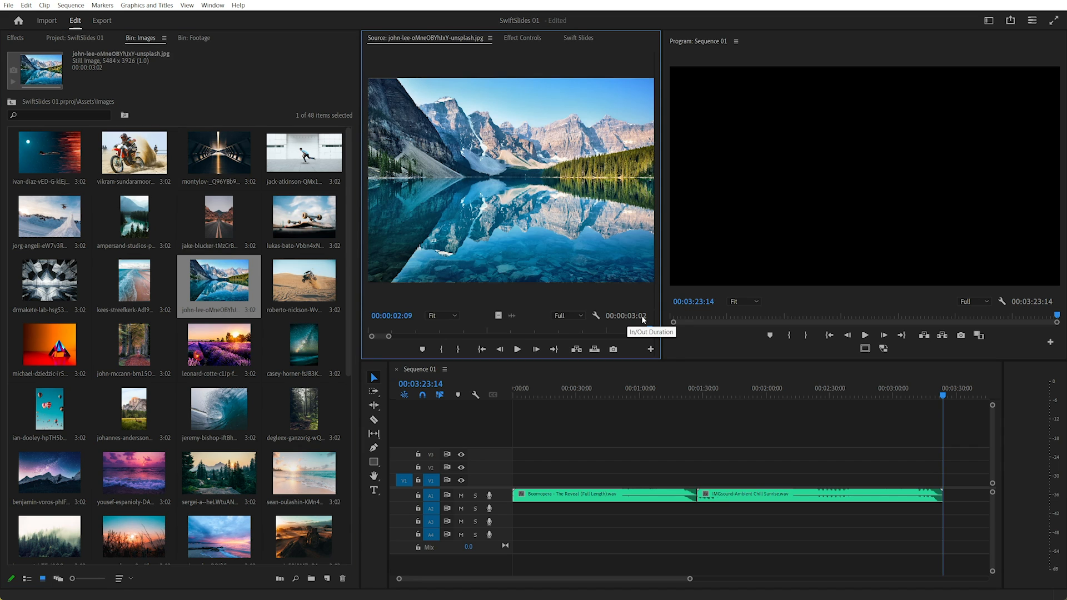
key(ctrl+a)
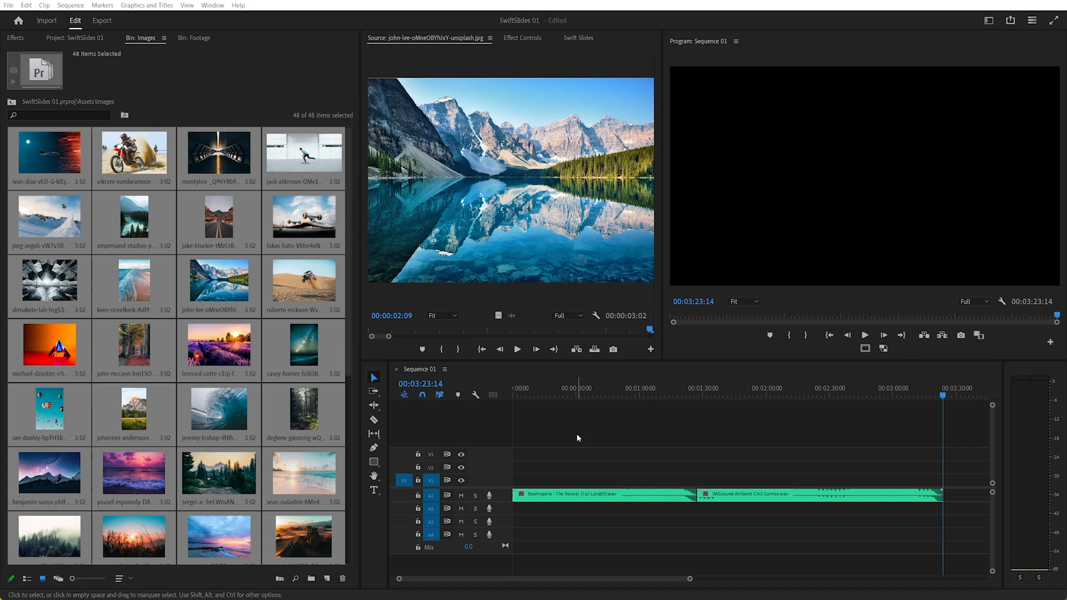
mouse_move(548, 423)
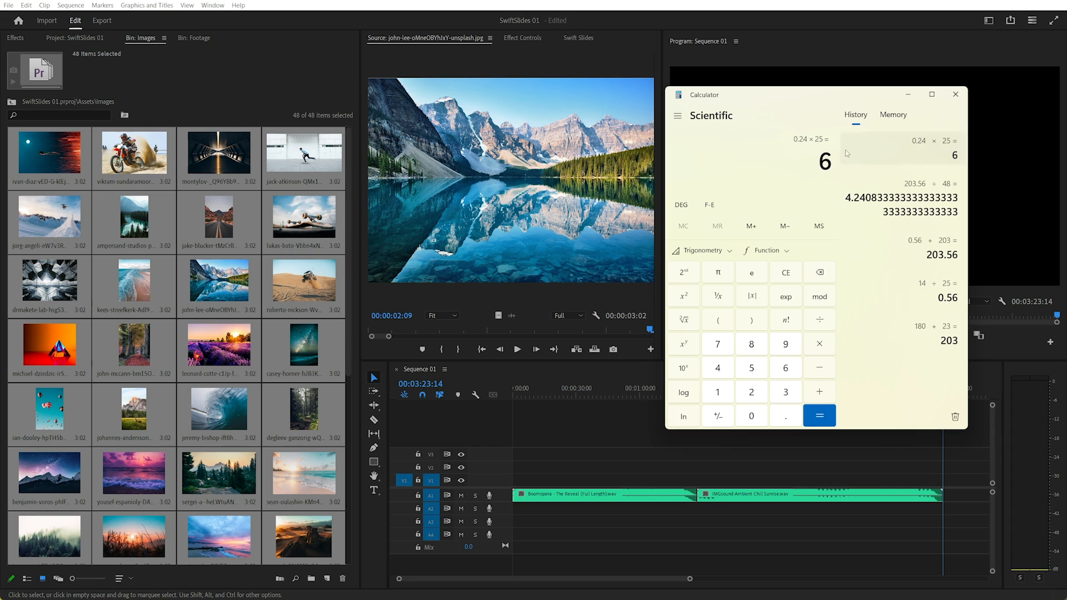
- Lengthen all 48 images to 4:06 via Speed/Duration
click(956, 94)
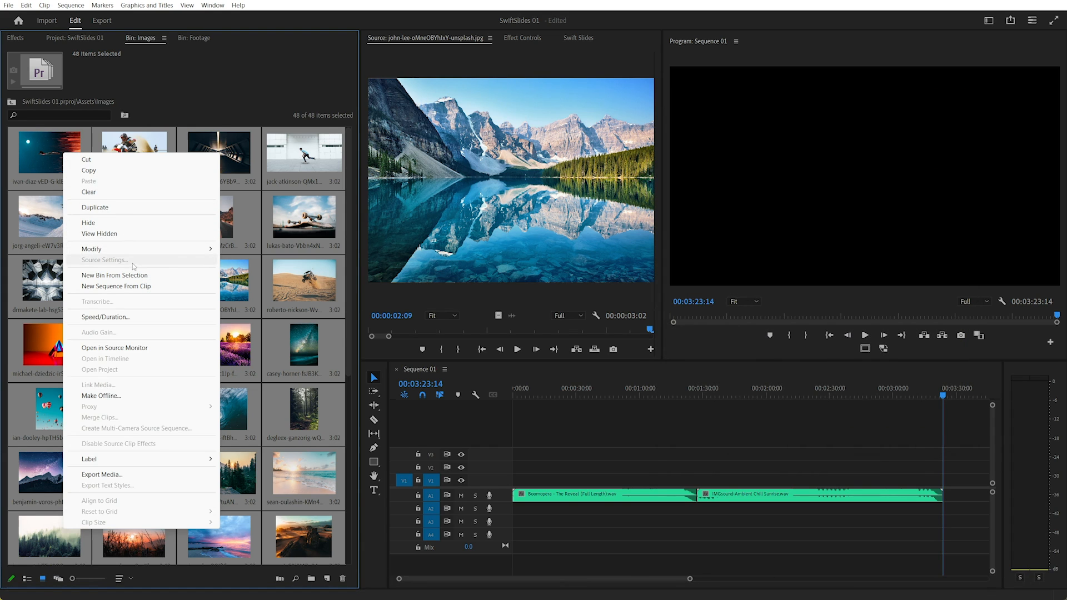
click(105, 316)
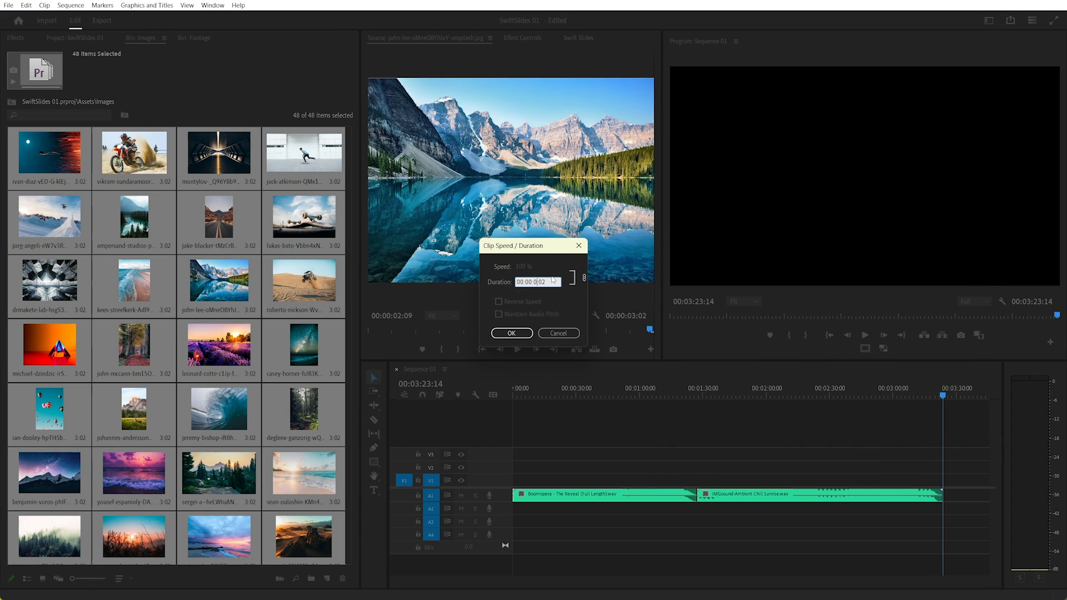
text(00:00:04:0)
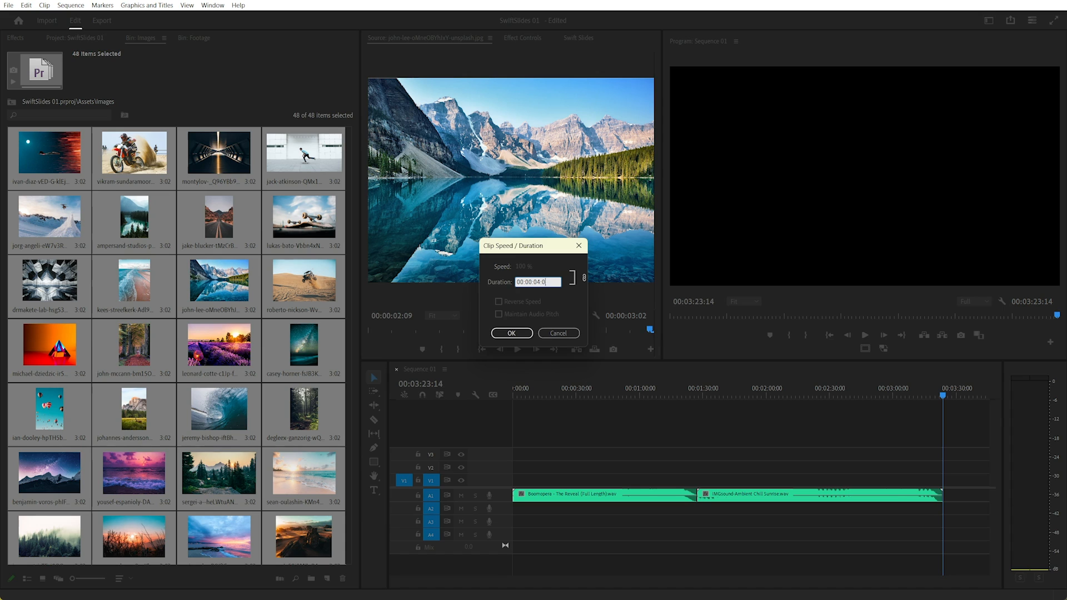
click(510, 333)
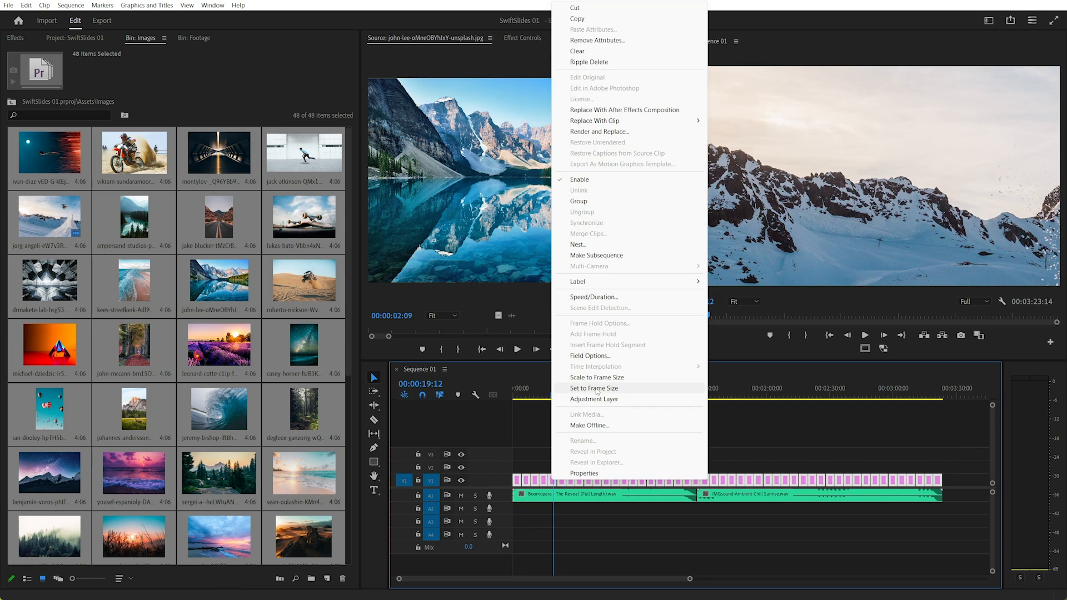
mouse_move(597, 377)
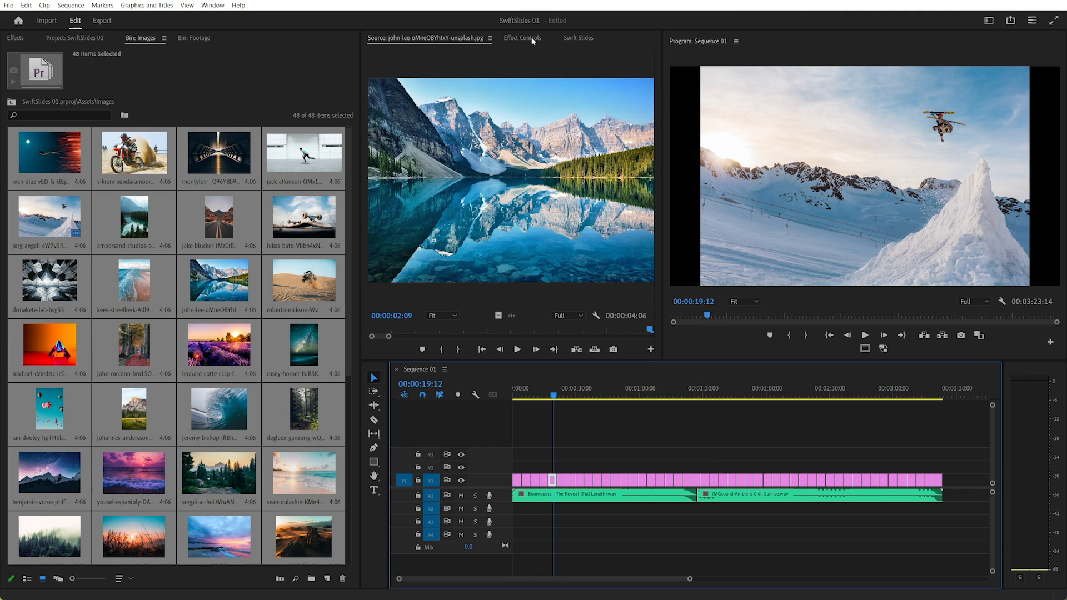
- Fit the image clips on V1 to the frame with Set to Frame Size and check Scale in Effect Controls
click(523, 38)
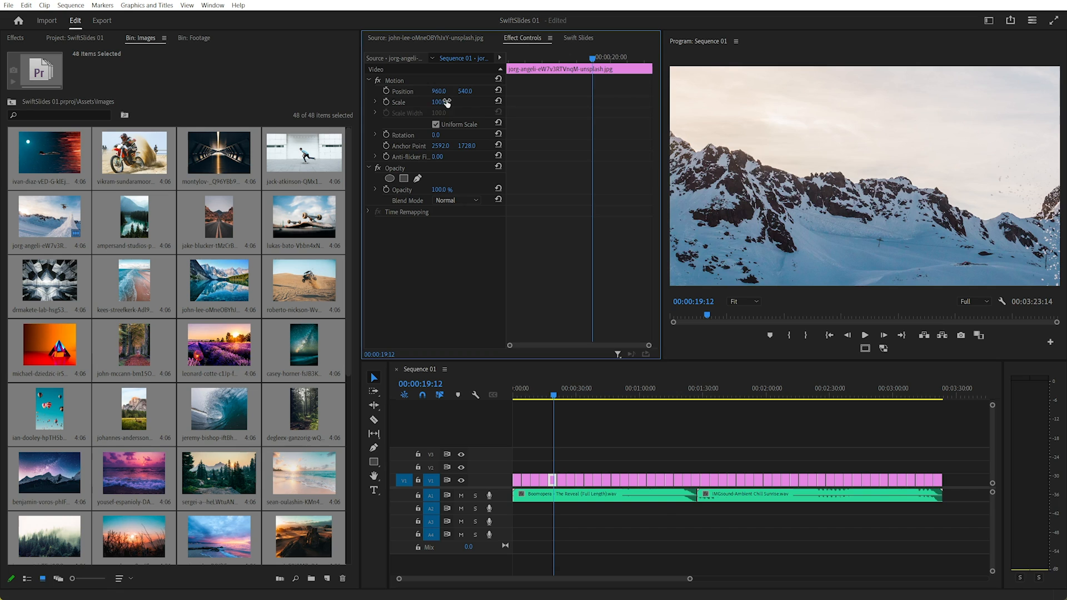
right_click(558, 480)
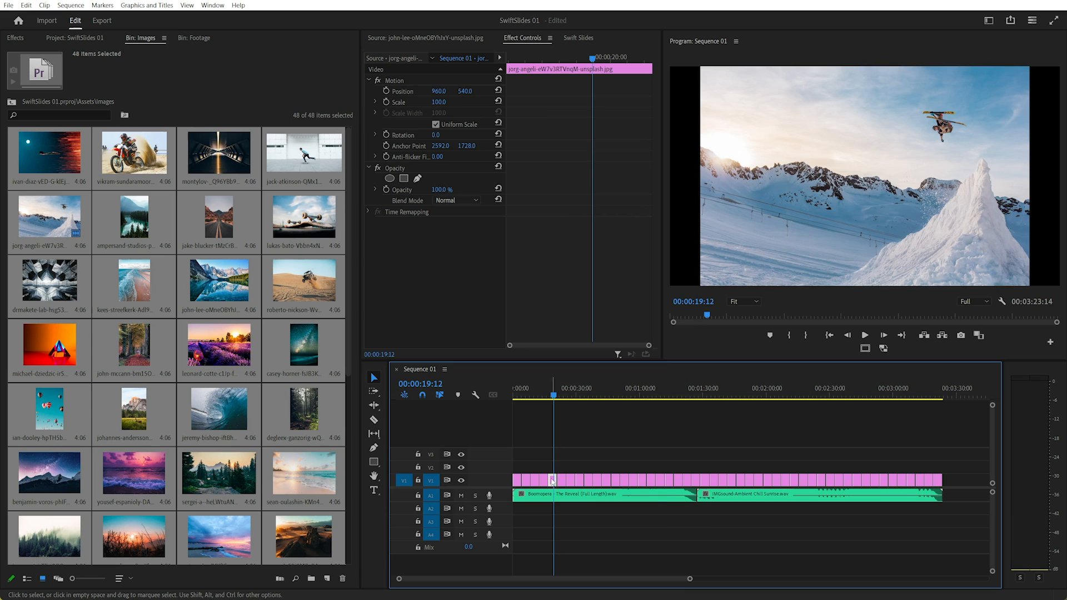
mouse_move(552, 480)
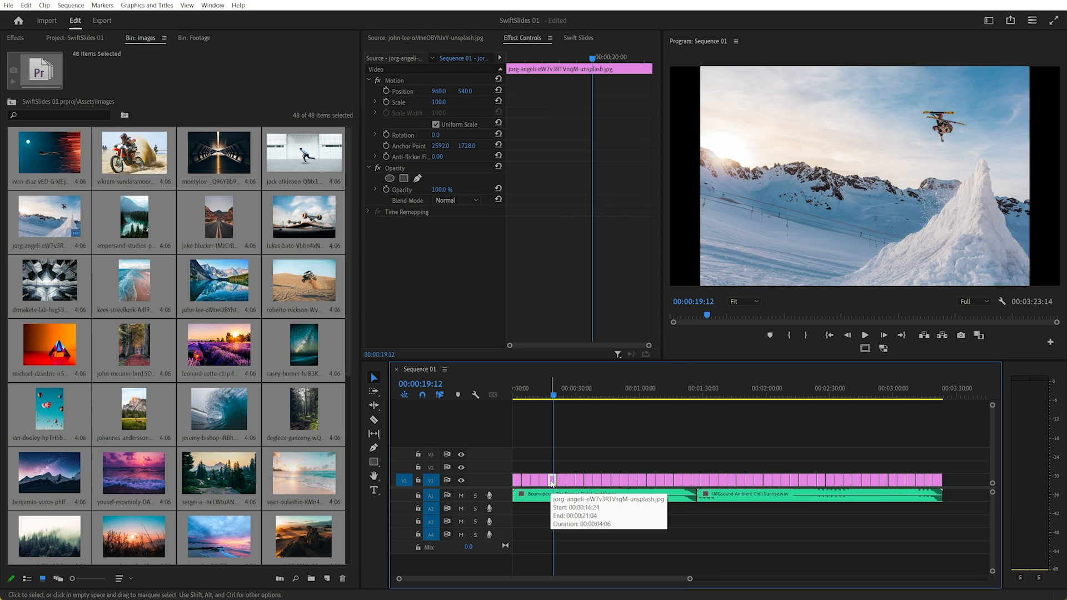
click(605, 396)
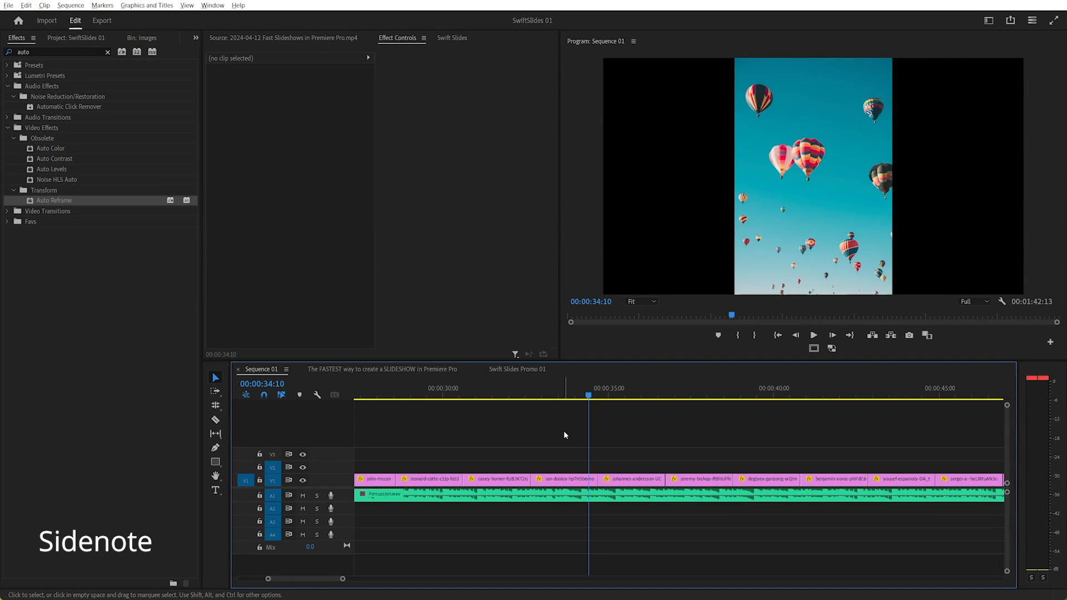
- Select the portrait hot-air-balloon clip and apply Auto Reframe so it fills the frame
click(563, 479)
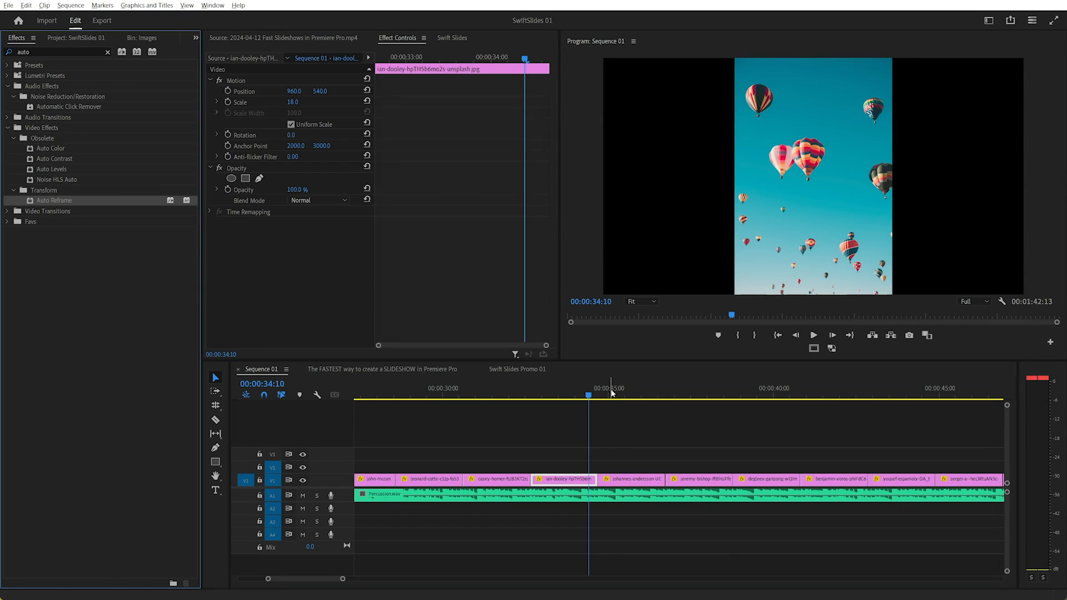
click(574, 388)
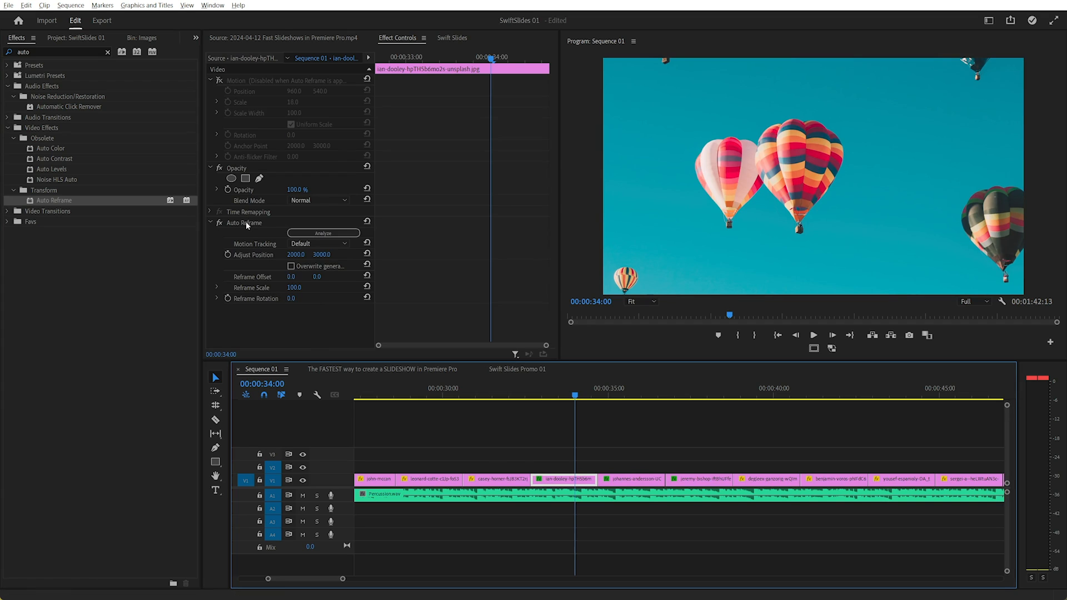
mouse_move(409, 332)
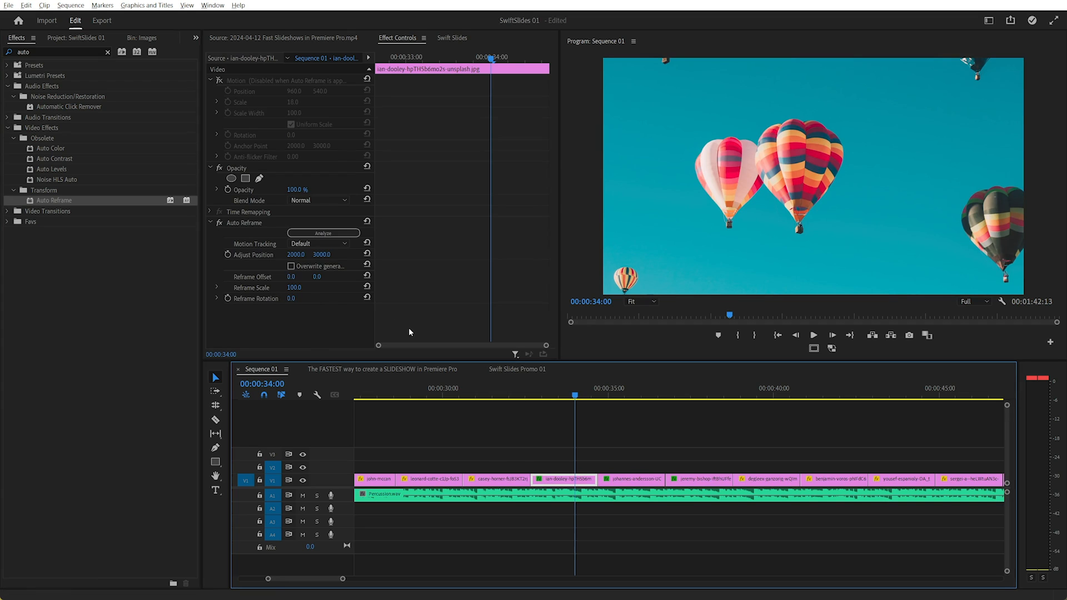
mouse_move(484, 231)
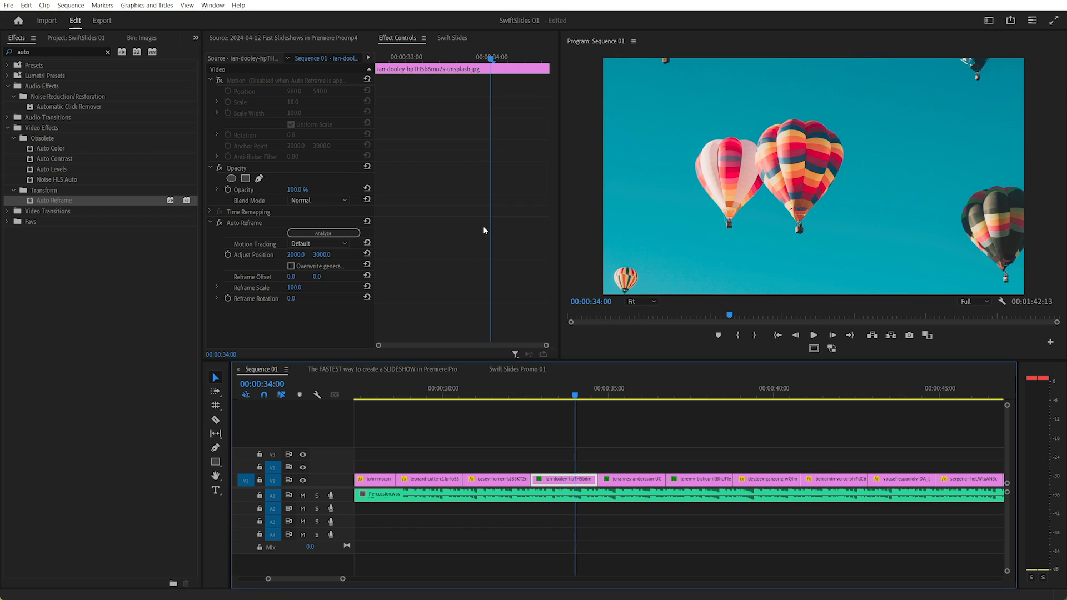
mouse_move(275, 84)
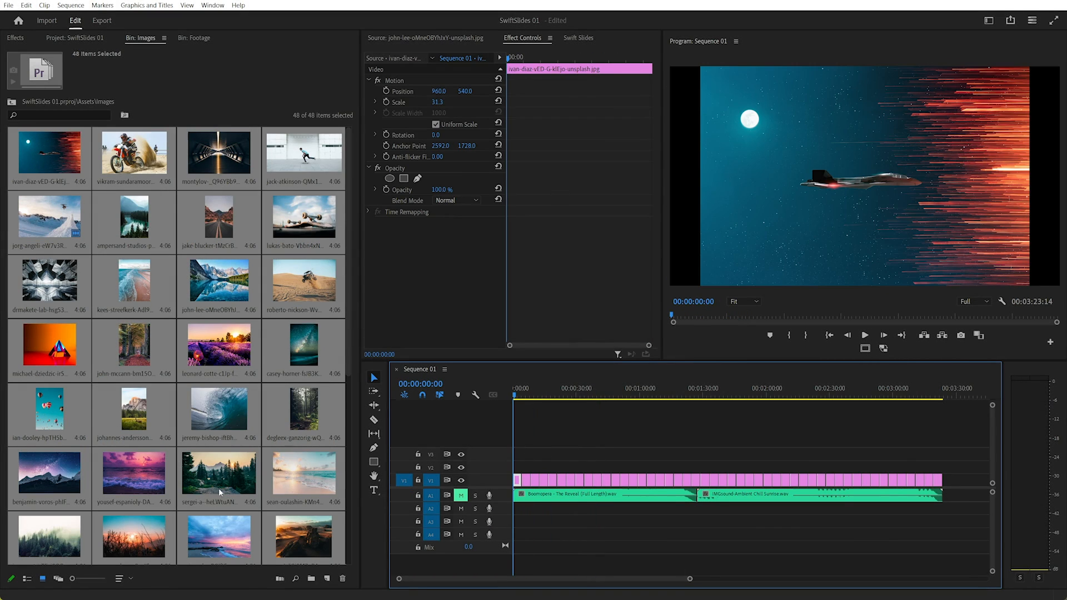
mouse_move(327, 579)
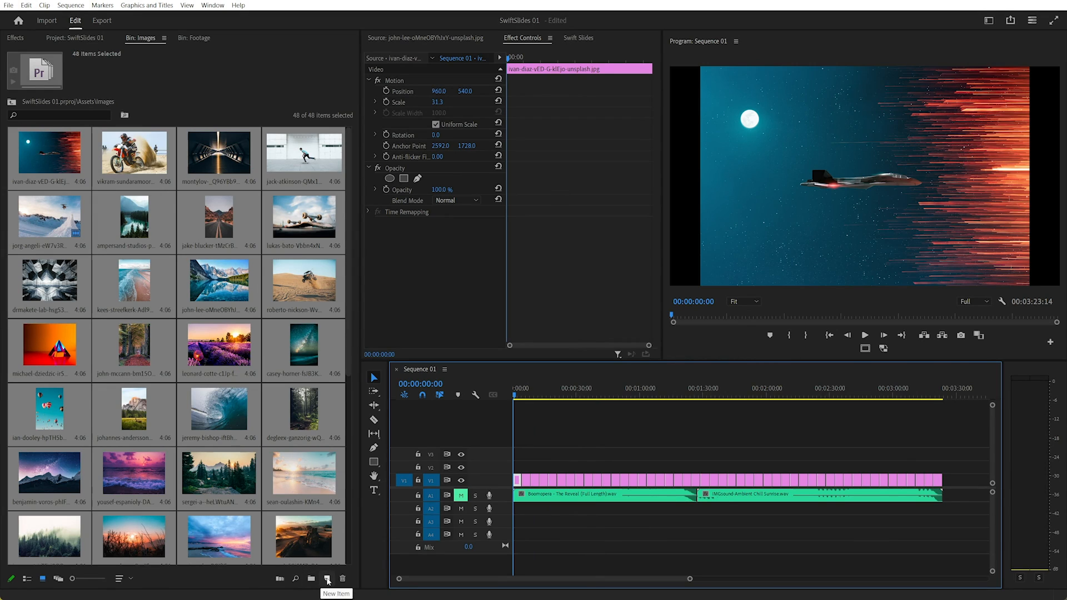
- Create a 1920×1080 adjustment layer, name it Zoom In, and place it on V2 above the first image
click(326, 579)
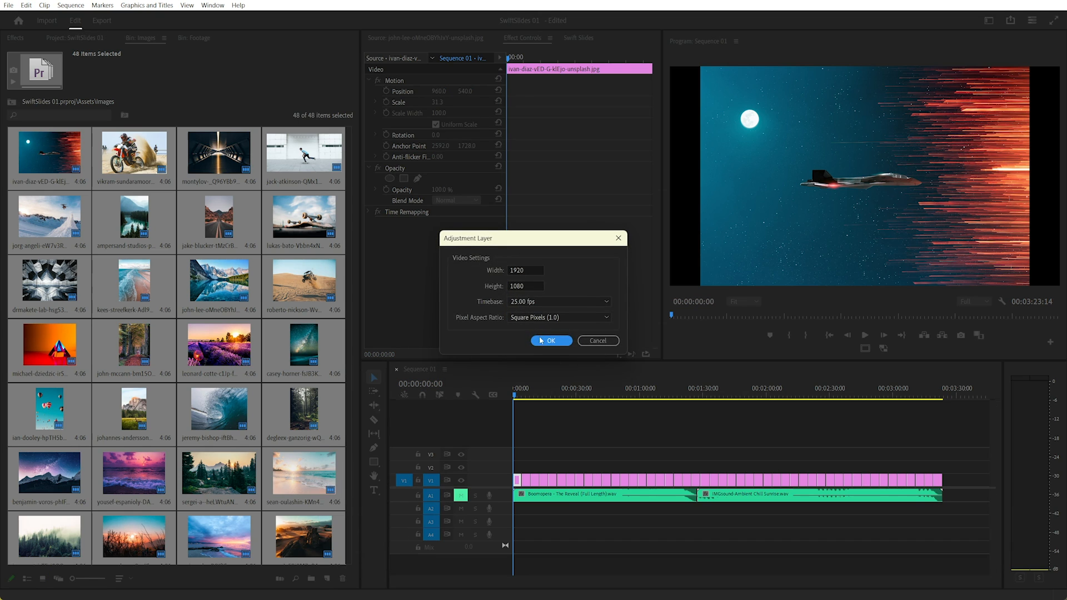
click(551, 341)
text(Zoom In)
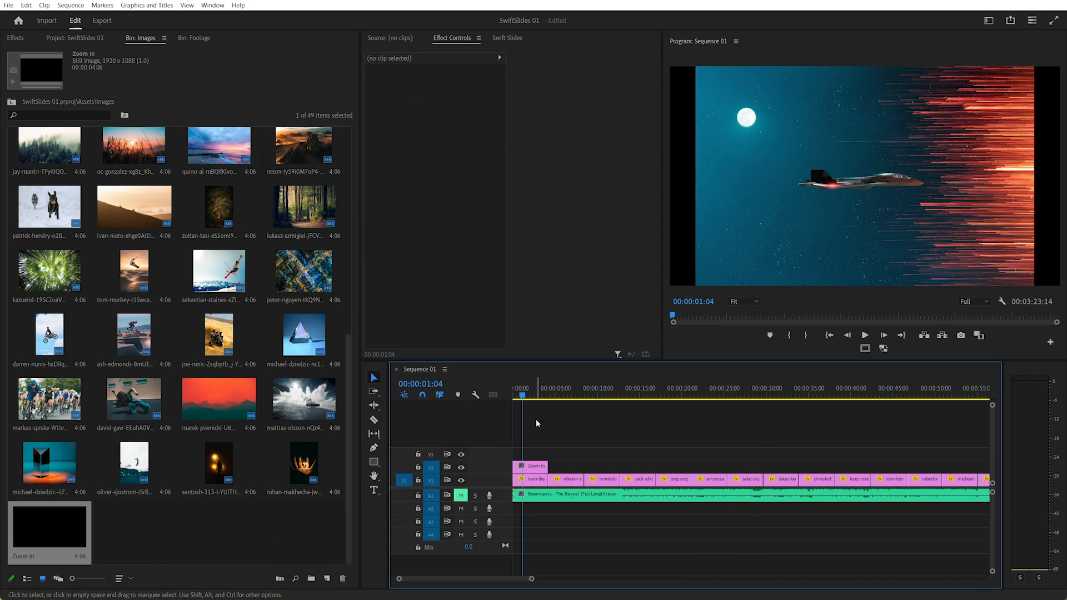
click(531, 466)
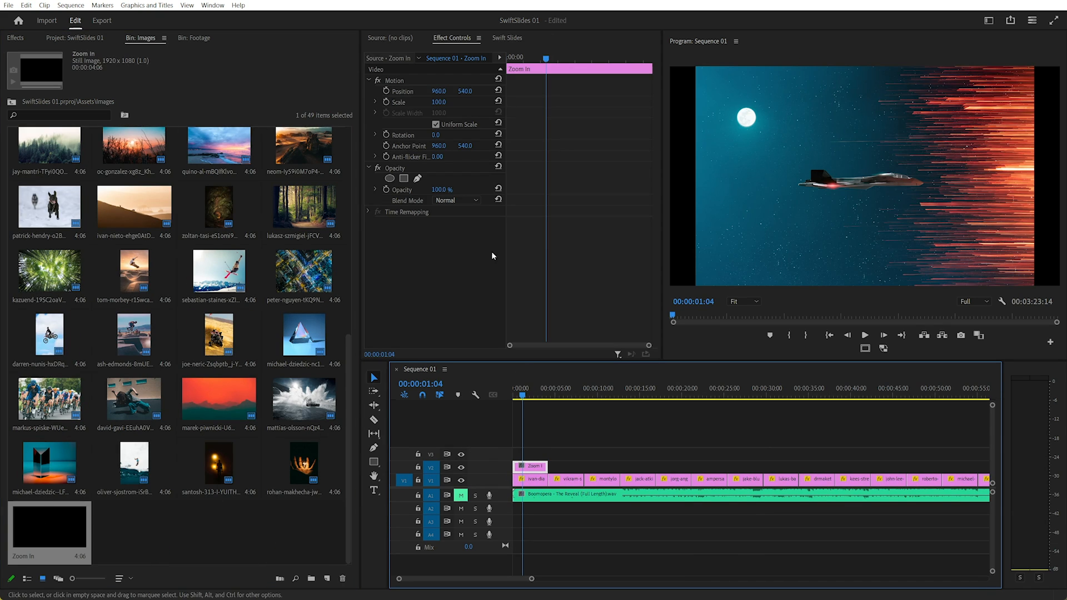
- Apply the Transform effect to the Zoom In layer and keyframe its Scale for a zoom
click(15, 38)
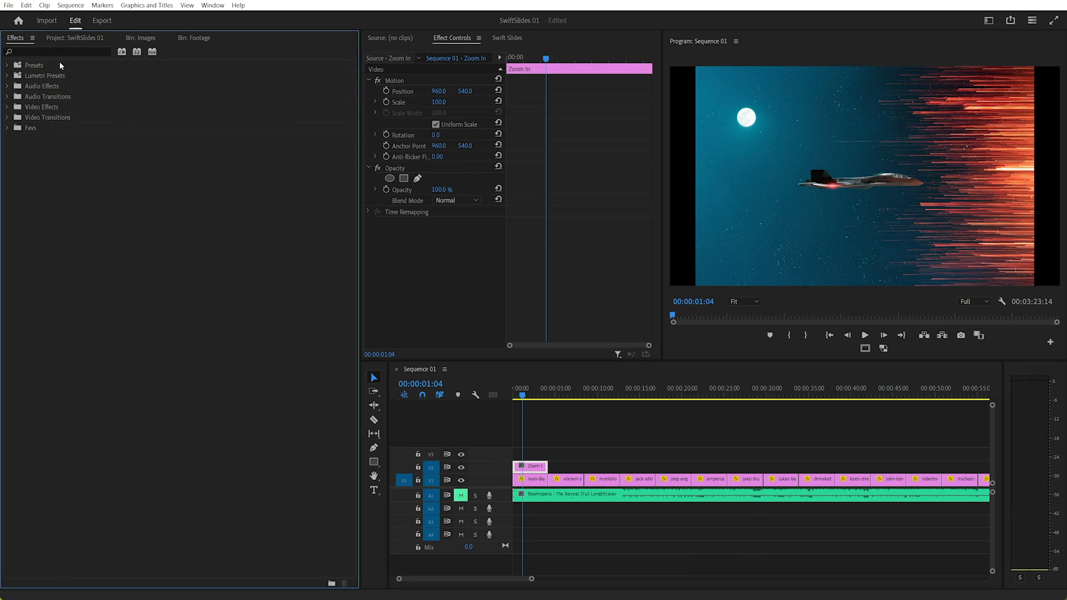
text(transform)
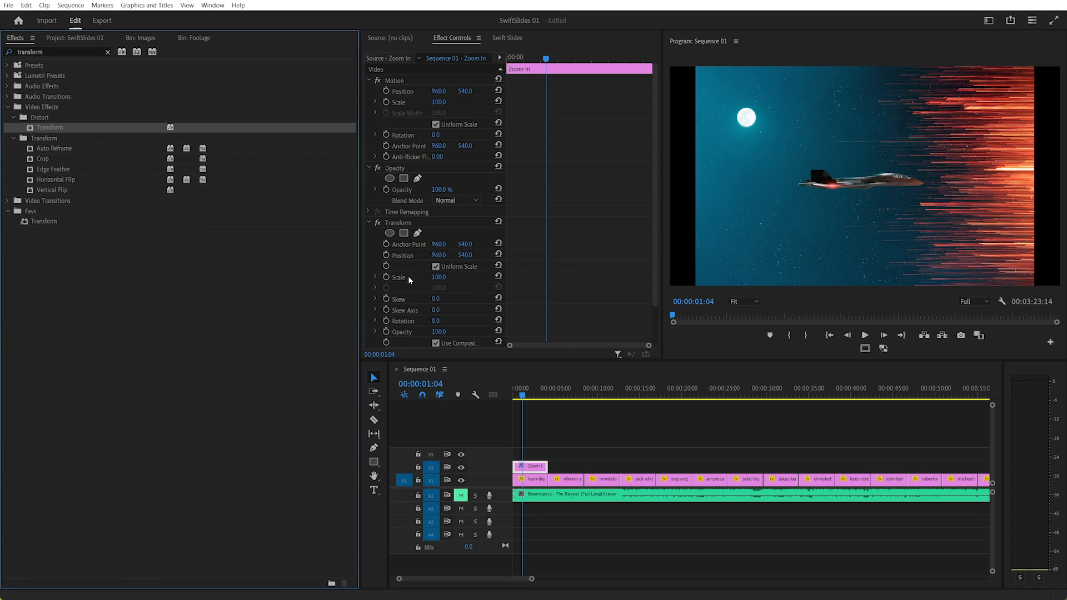
scroll(down, 3)
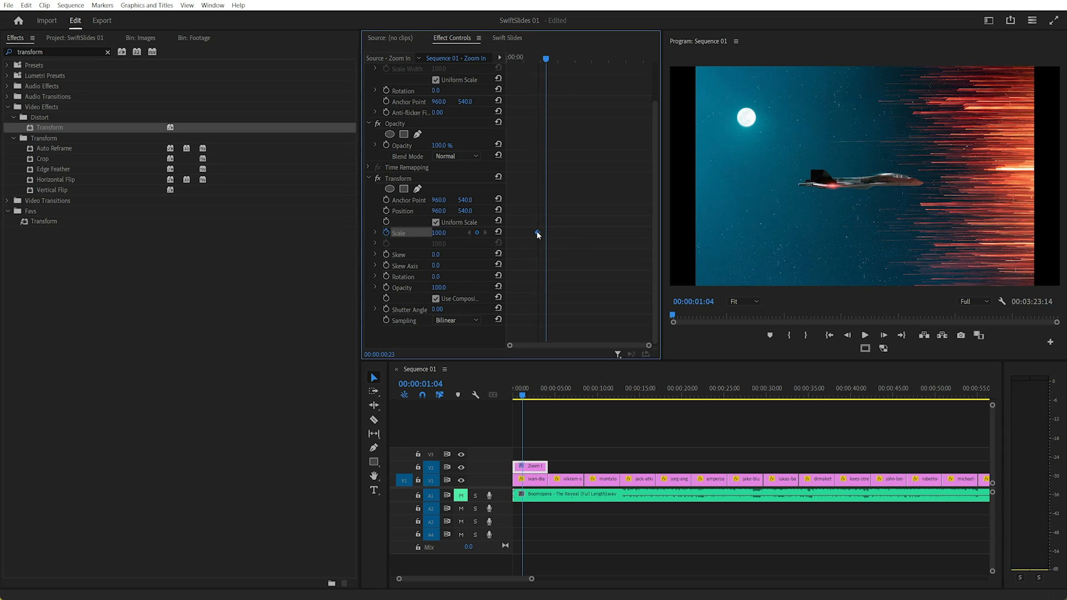
double_click(443, 233)
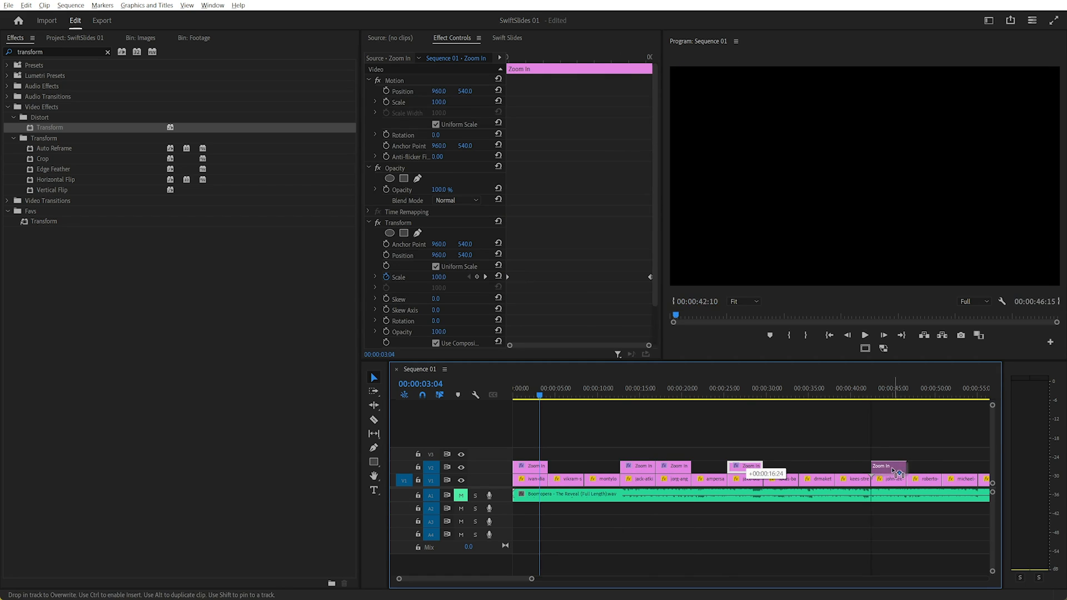
- Raise the opening image's Motion Scale from 36.1 to 37.2, then reselect the first Zoom In layer
click(640, 388)
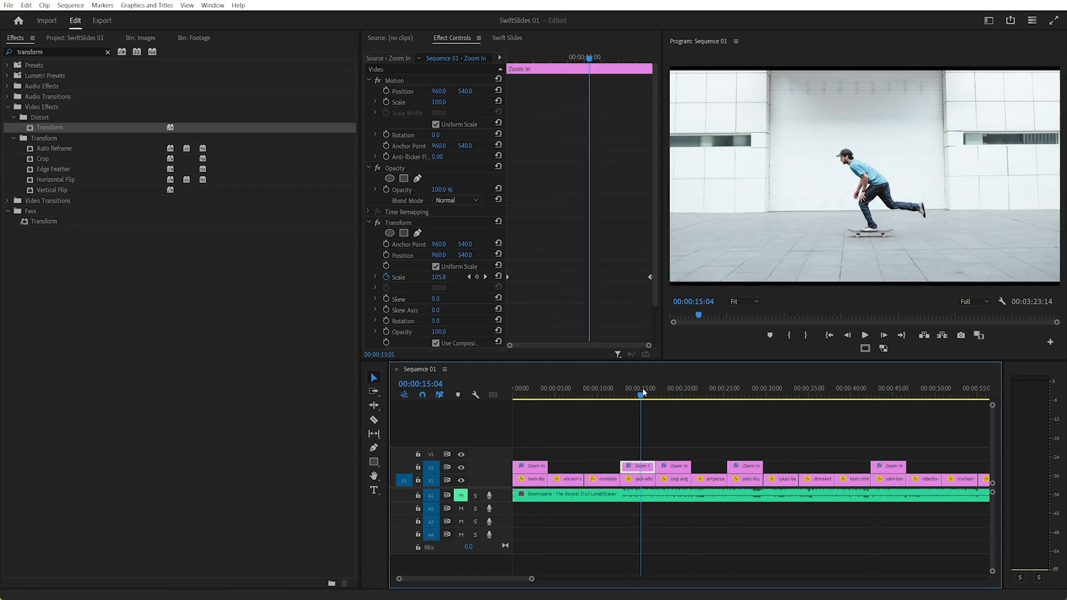
click(534, 388)
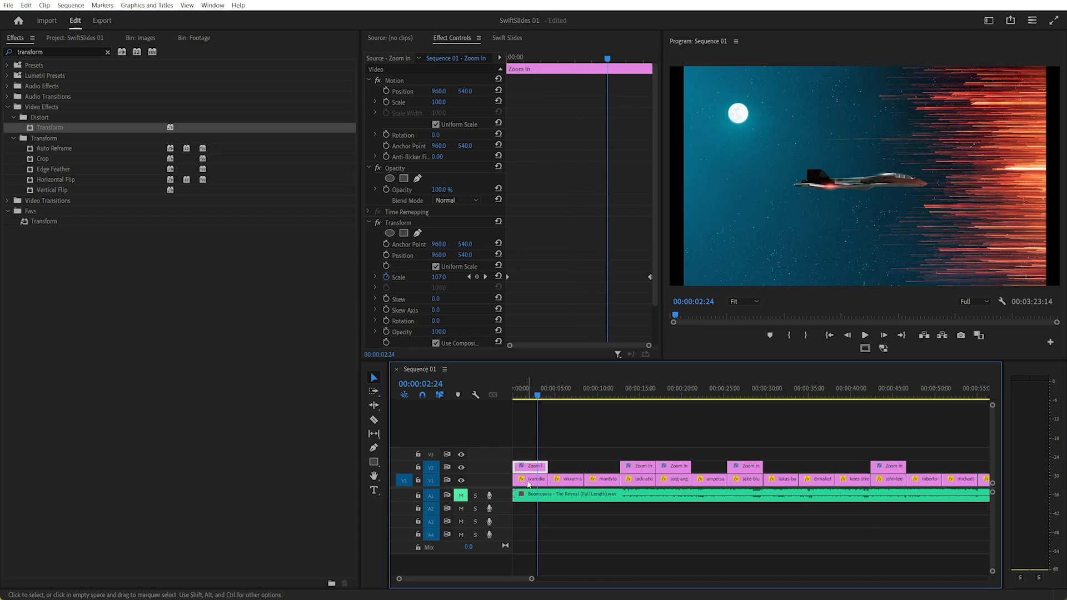
click(534, 478)
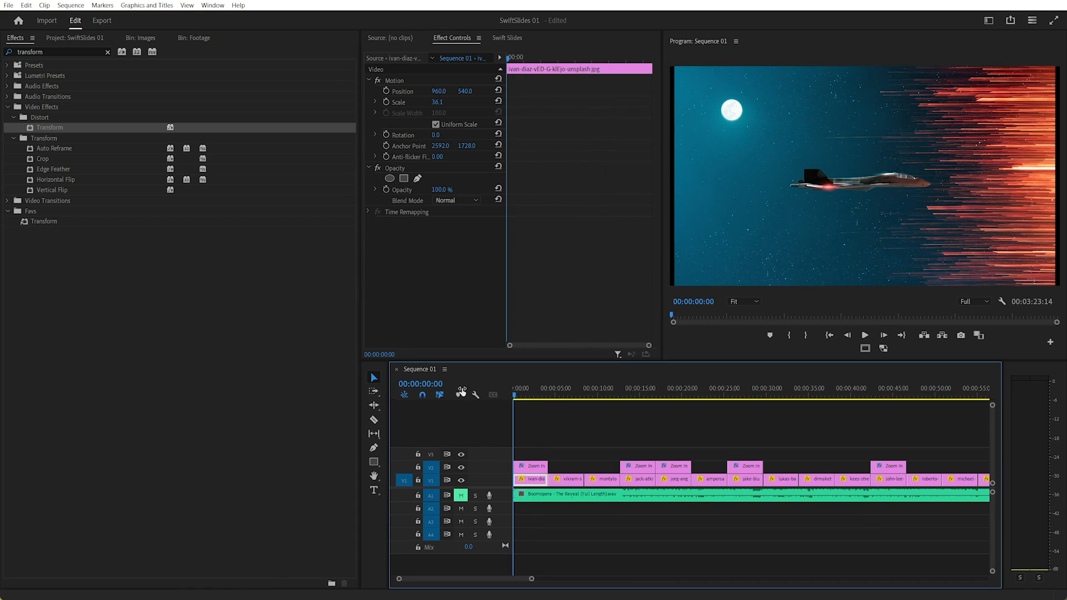
drag(437, 103, 433, 102)
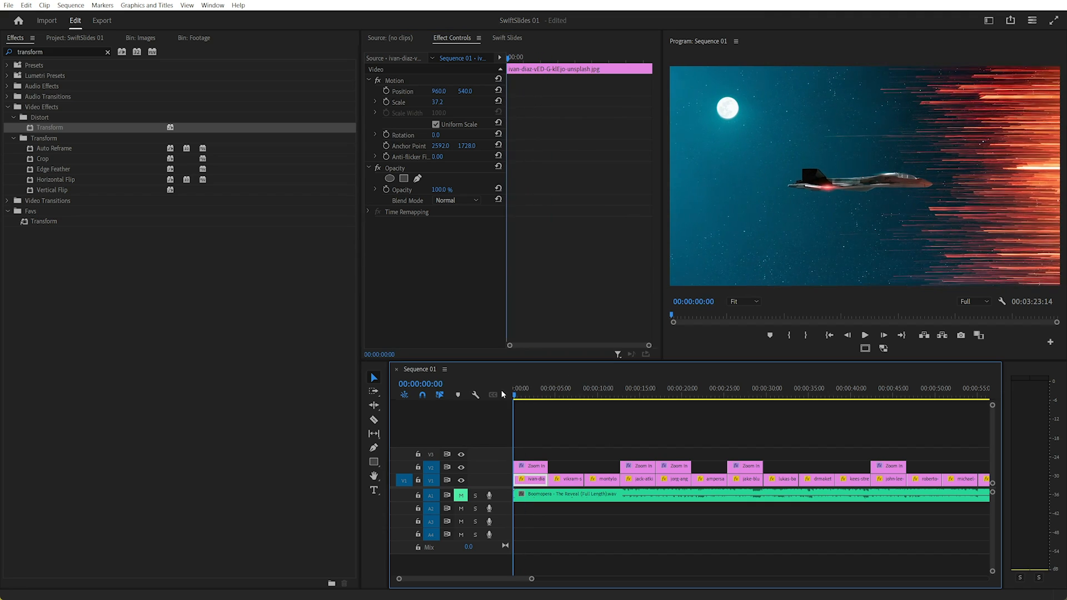
click(865, 334)
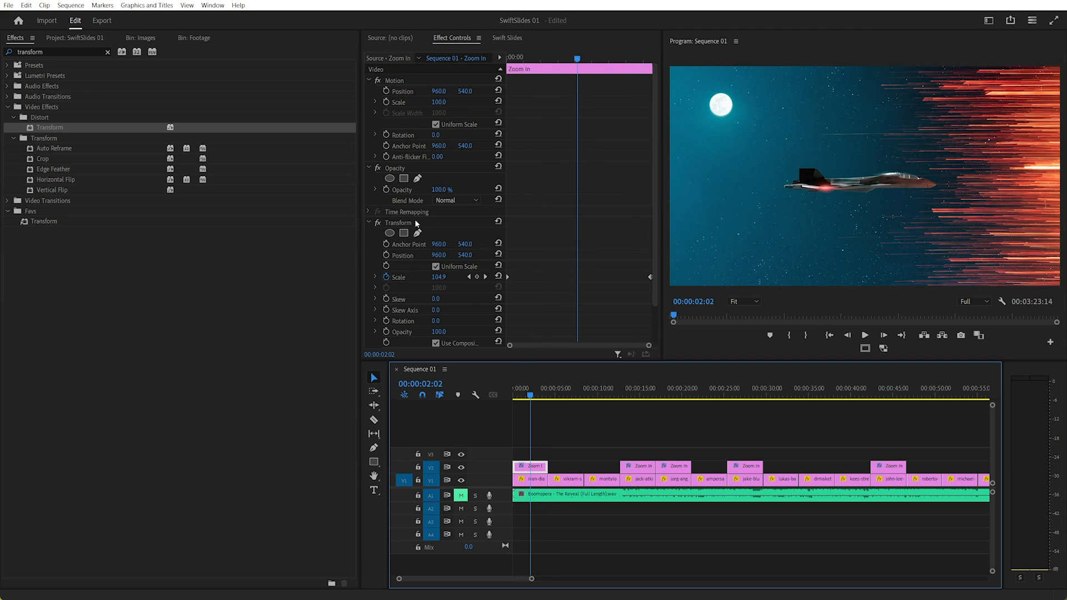
- Save the Zoom In layer's Transform effect as a preset via Save Preset…
right_click(398, 223)
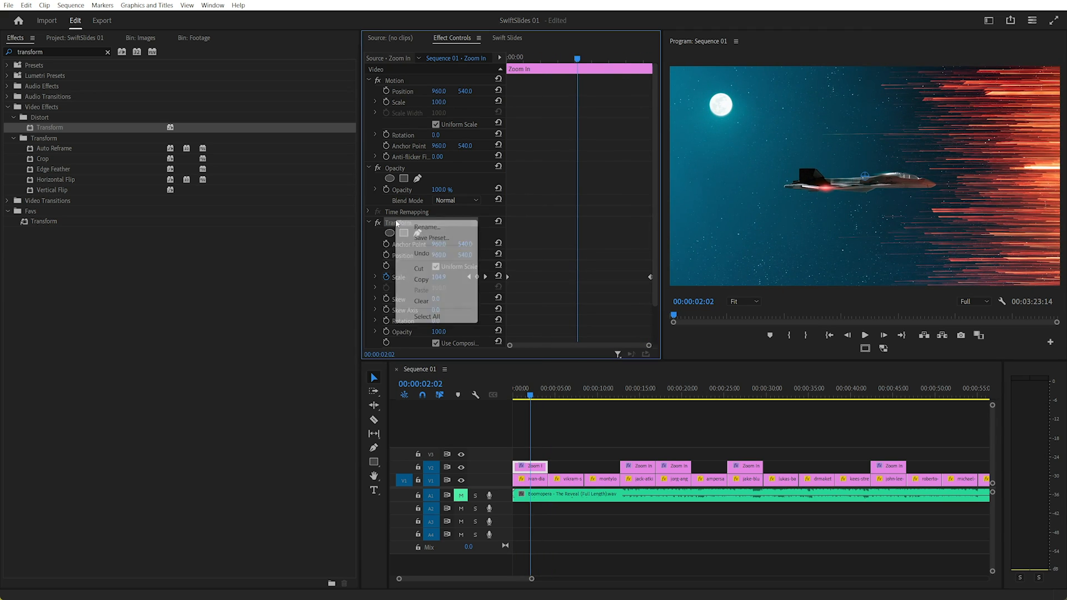
click(432, 237)
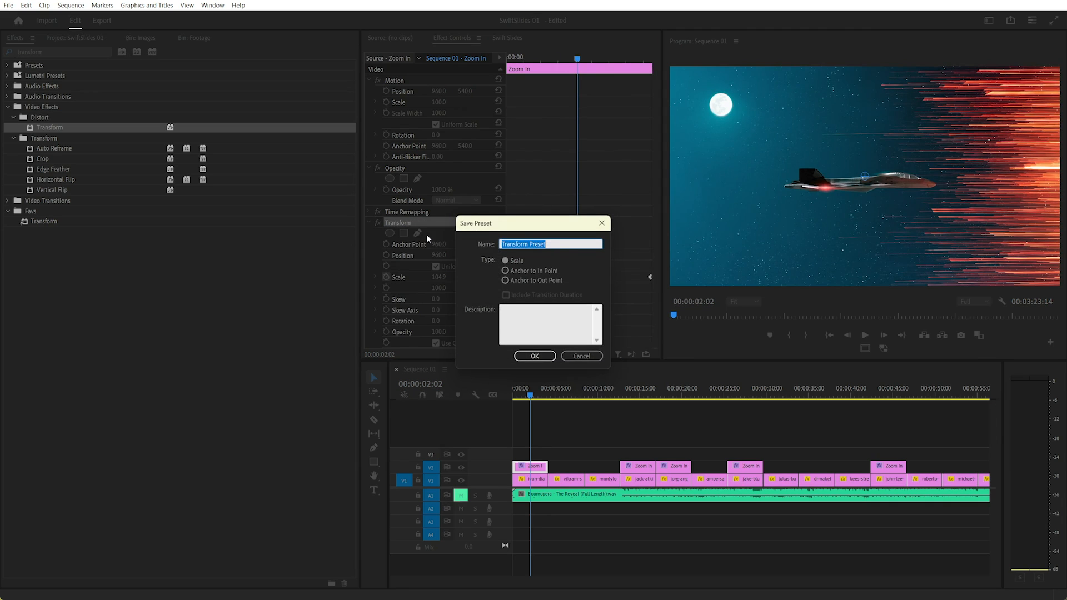
mouse_move(497, 262)
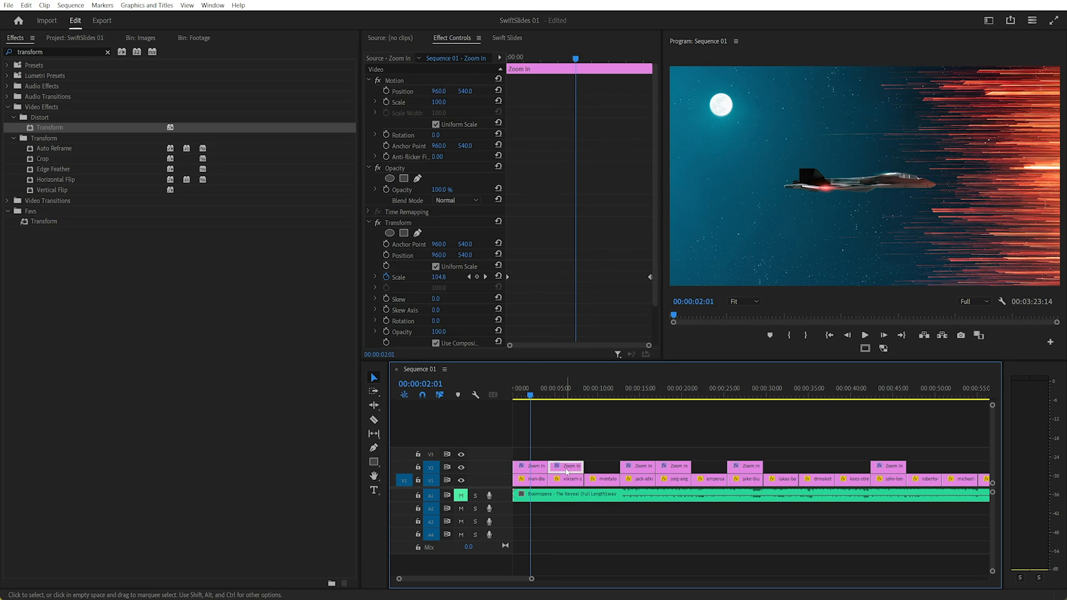
- Duplicate Zoom In in the Images bin and rename the copy Zoom Out
click(141, 38)
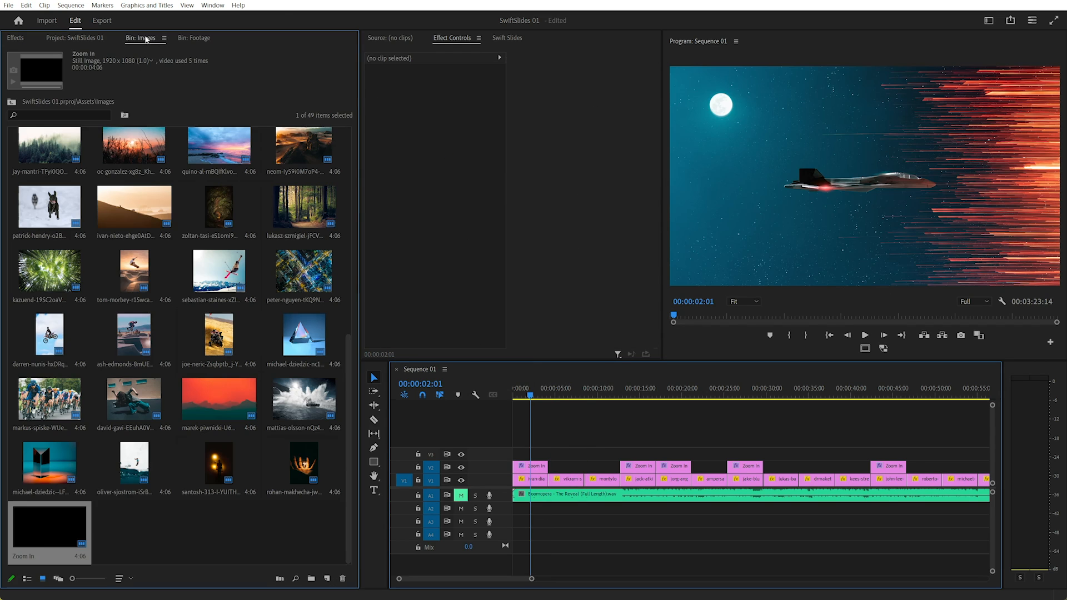
right_click(40, 529)
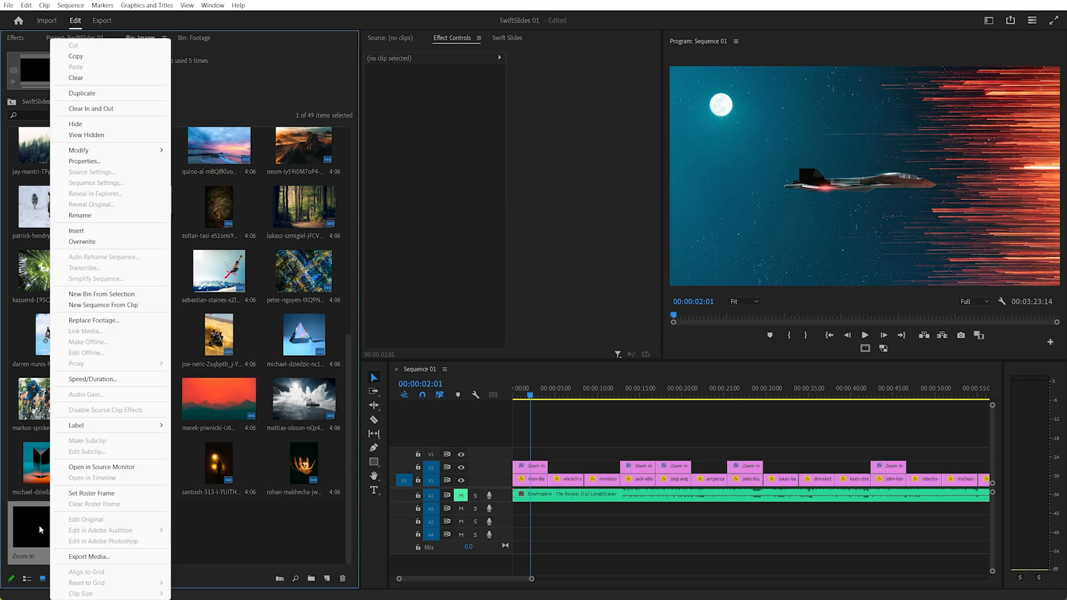
click(81, 93)
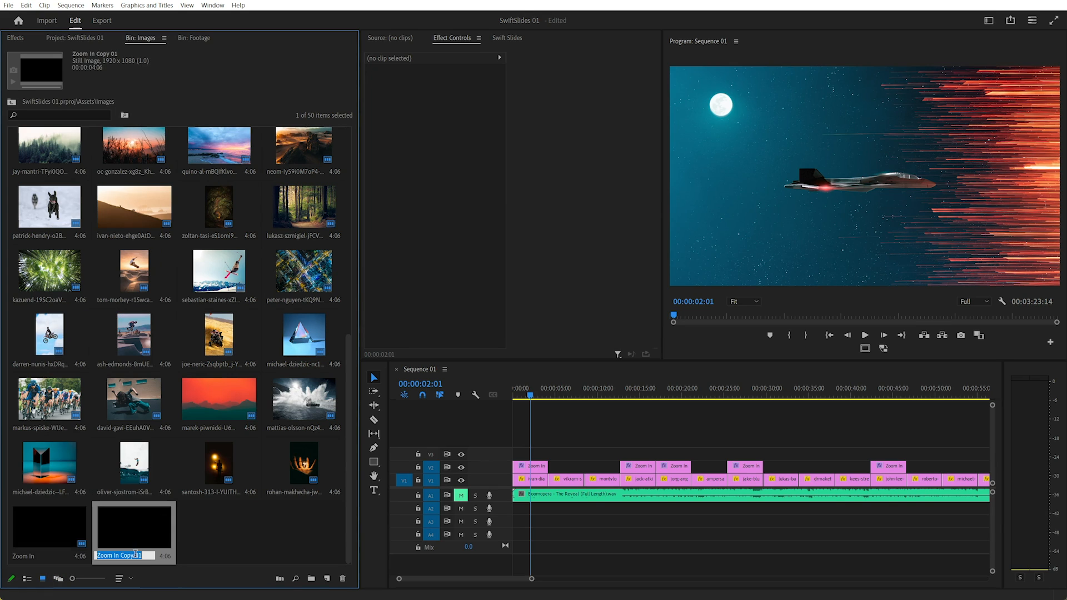
text(Zoom Out)
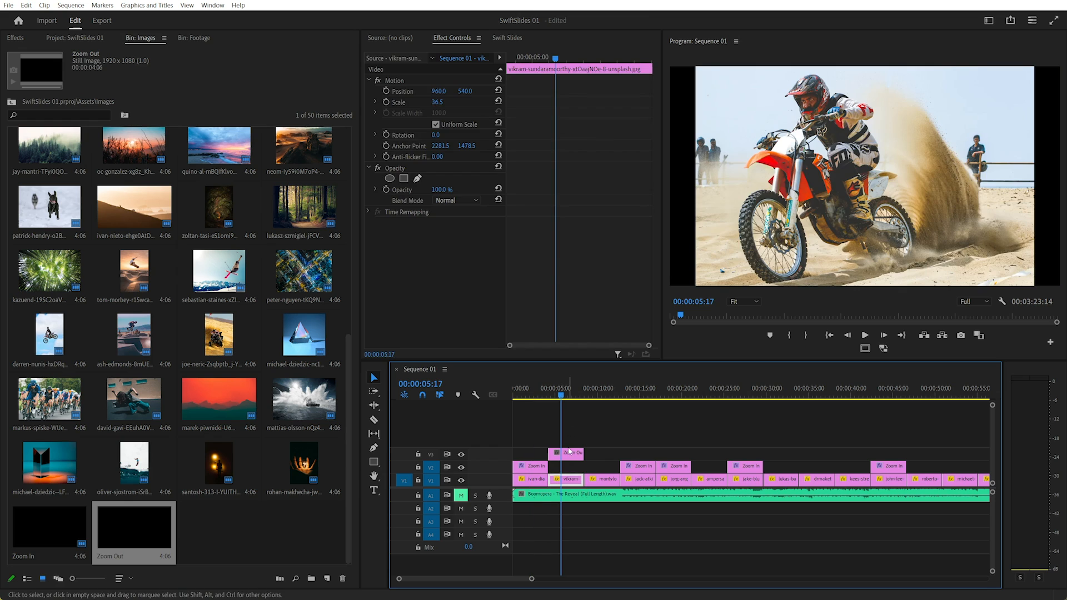
- Select the Zoom Out layer and bring up the Transform effect to apply a keyframed scale
click(568, 454)
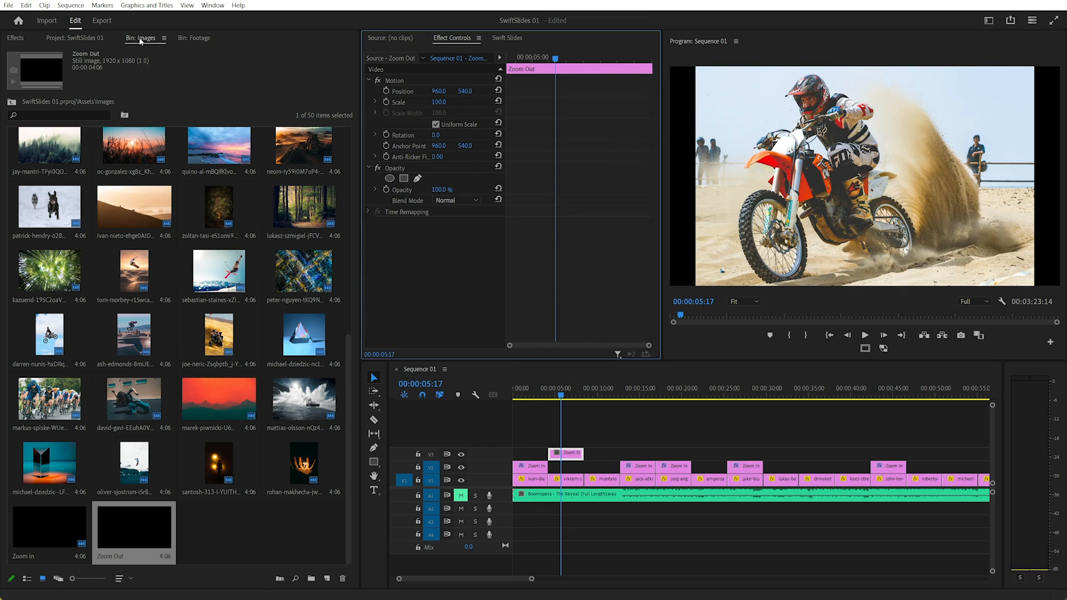
click(15, 38)
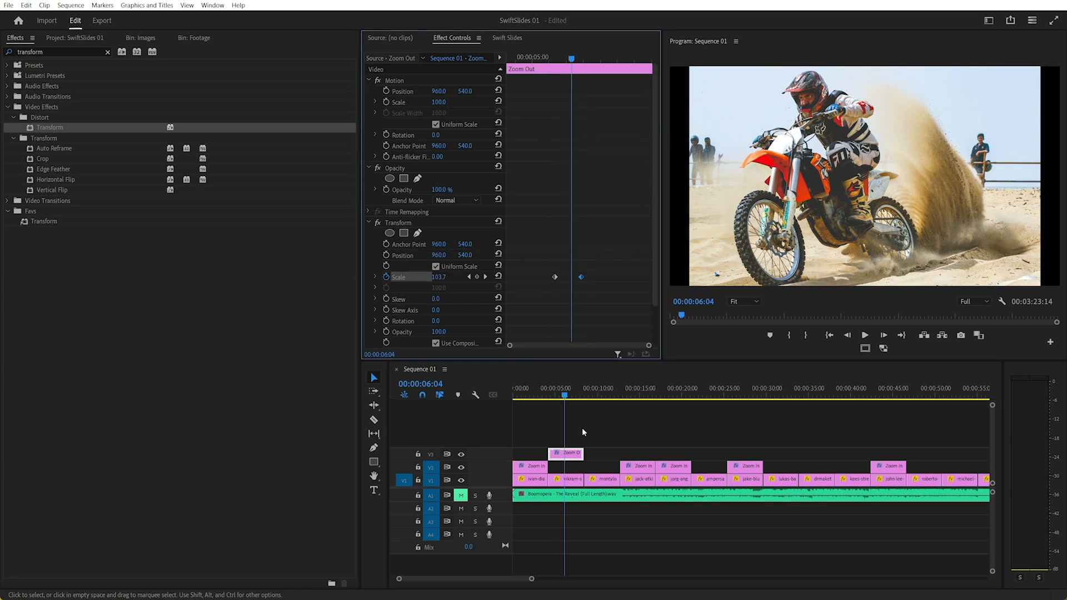
mouse_move(570, 57)
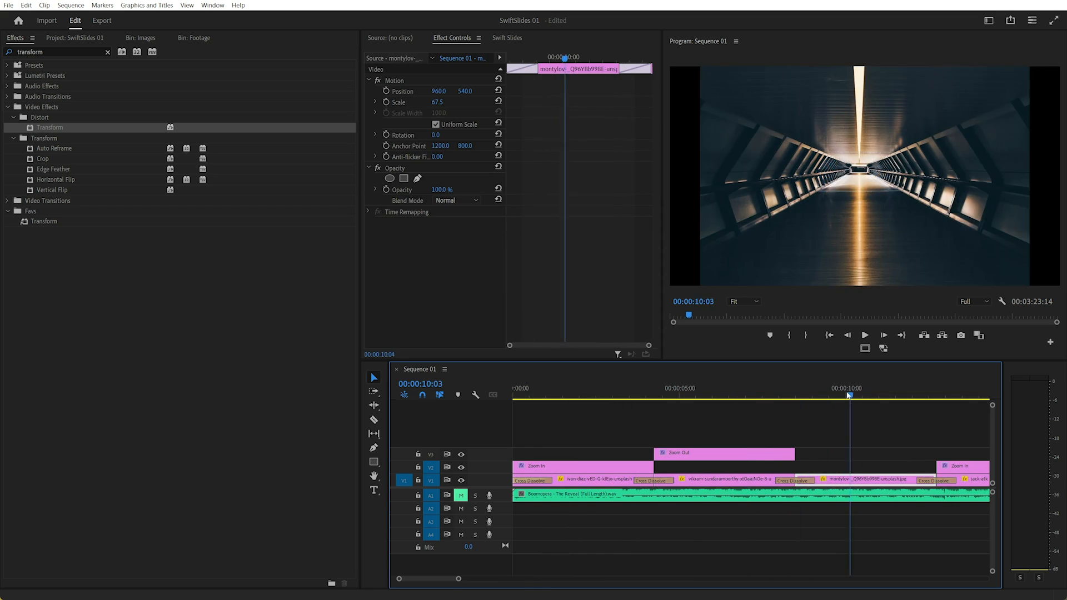
- Apply Dip to White dissolve transitions between all the slideshow images
click(798, 396)
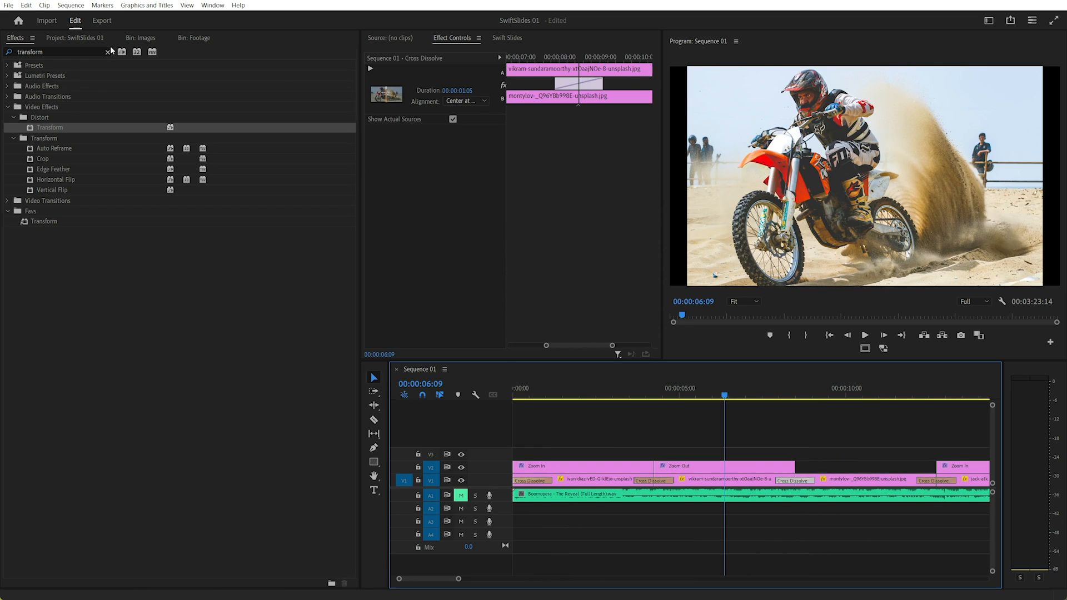
click(109, 52)
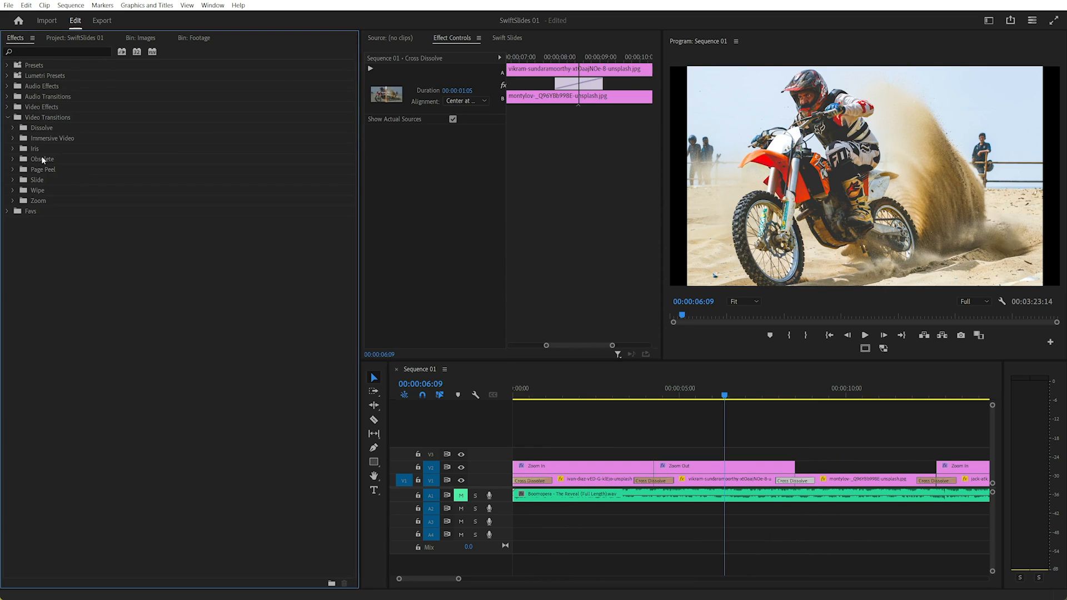
click(24, 128)
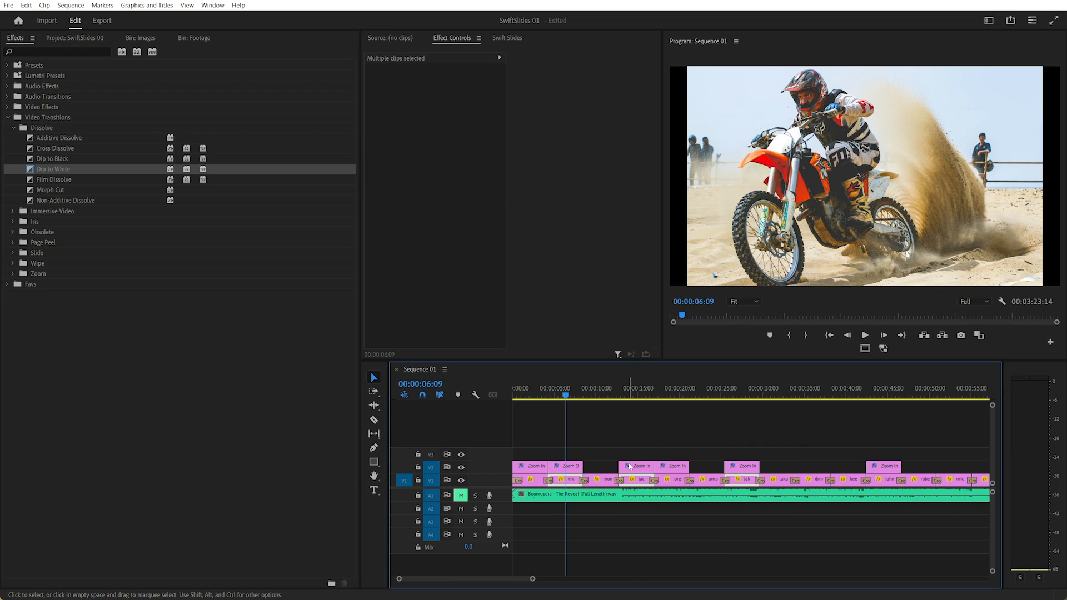
click(590, 457)
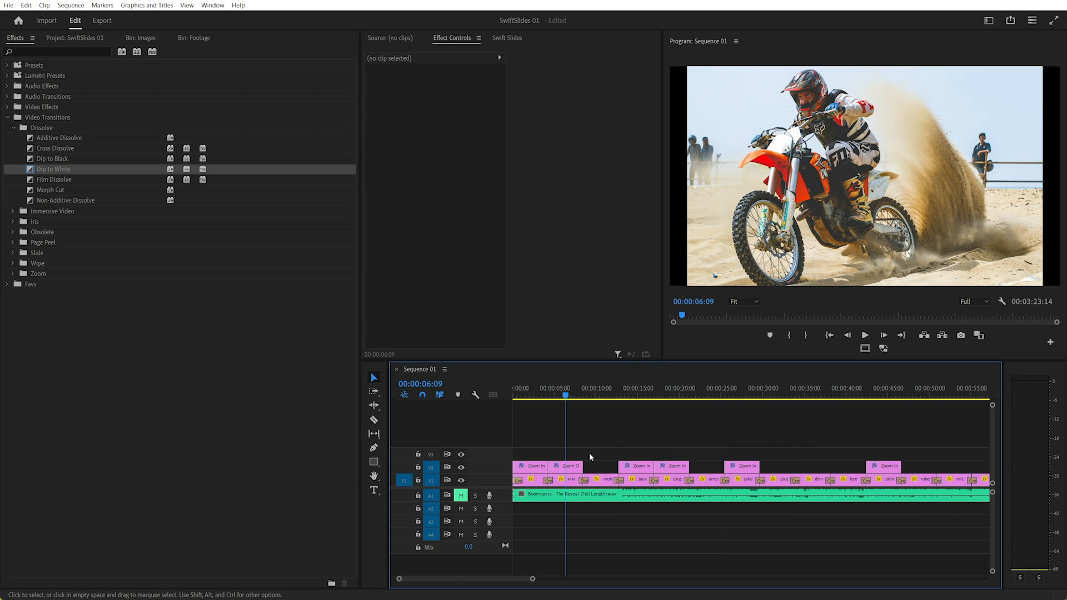
click(566, 465)
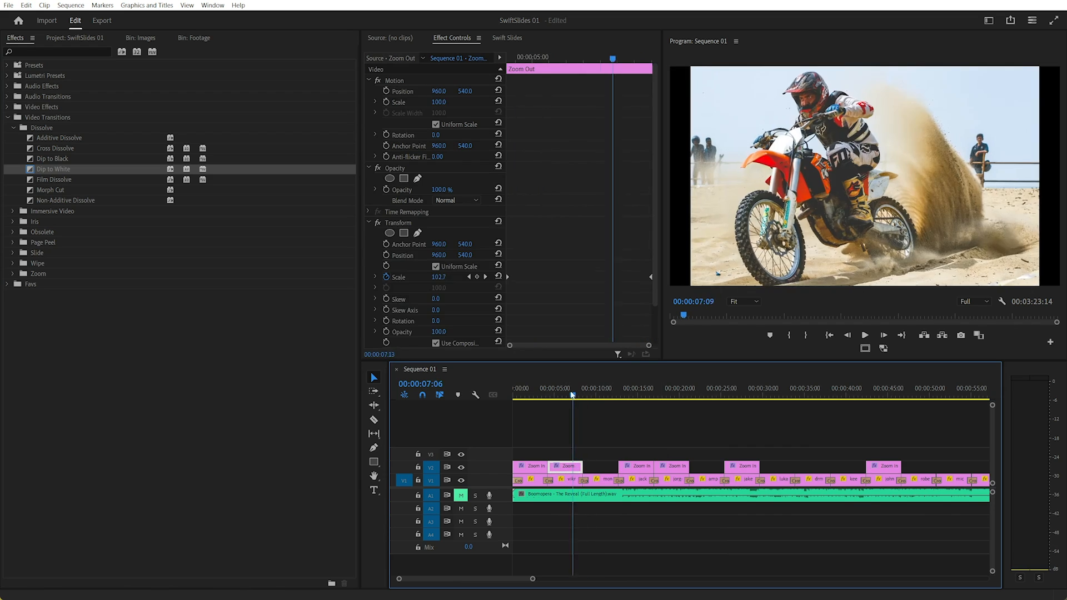
click(673, 388)
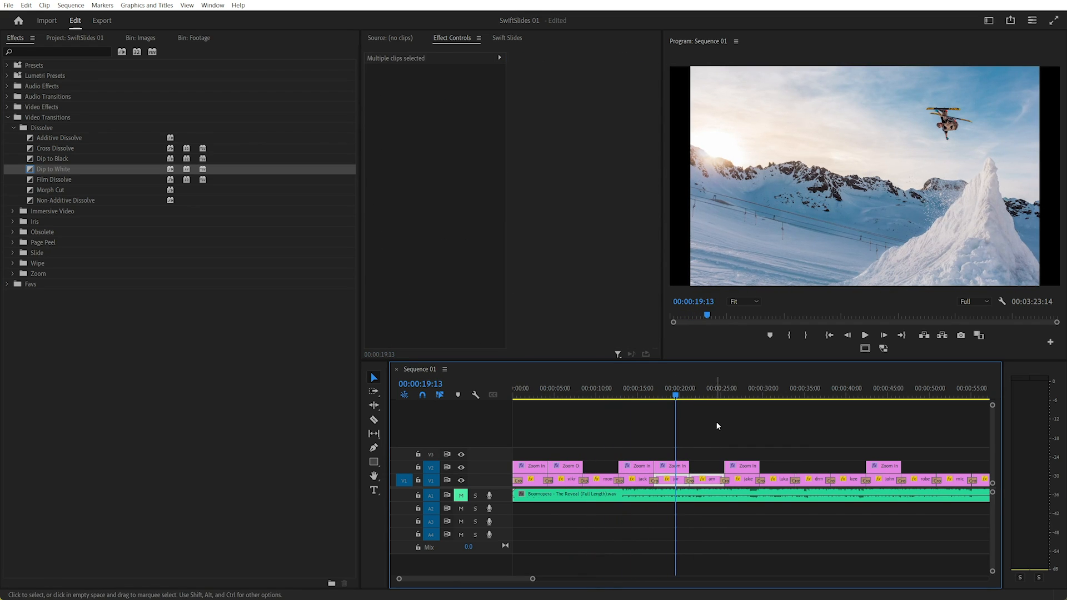
click(671, 467)
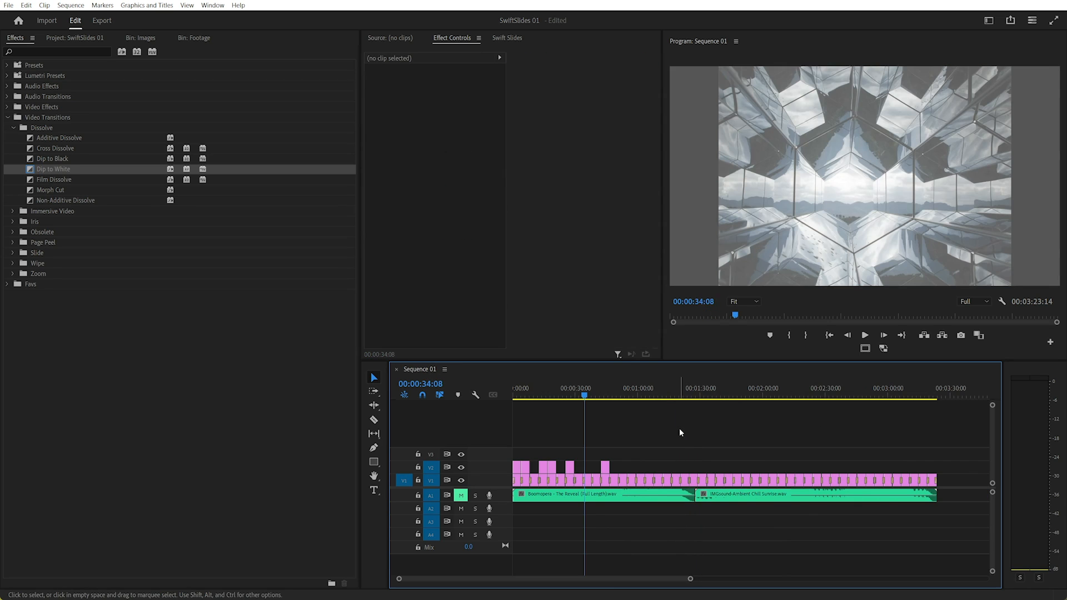
- Place the snowy mountain-tops clip from the Footage bin into the sequence near 1:30, then return to the Images bin
click(76, 38)
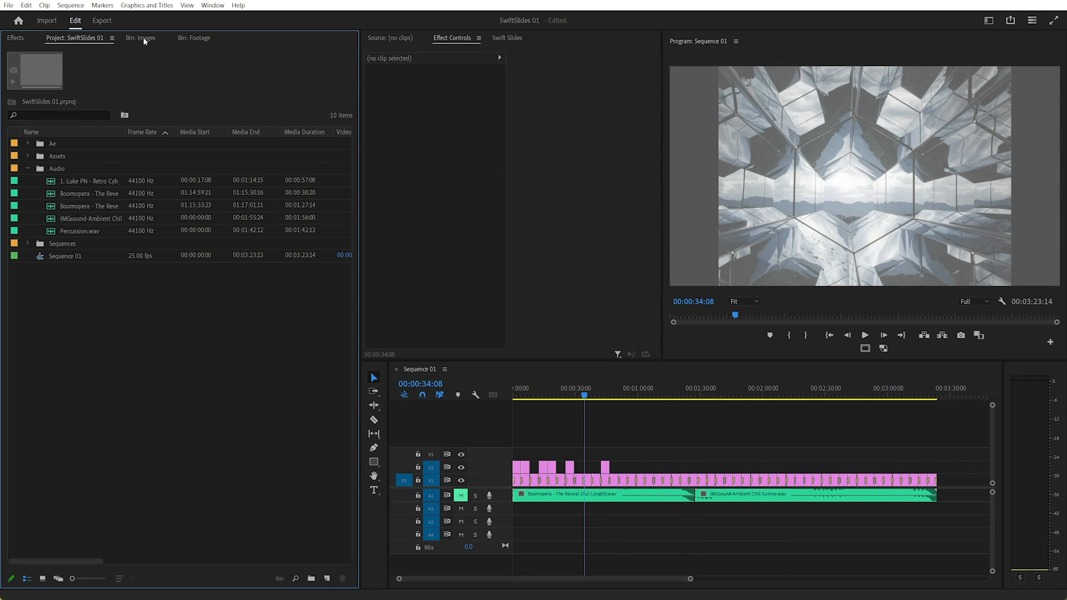
click(194, 37)
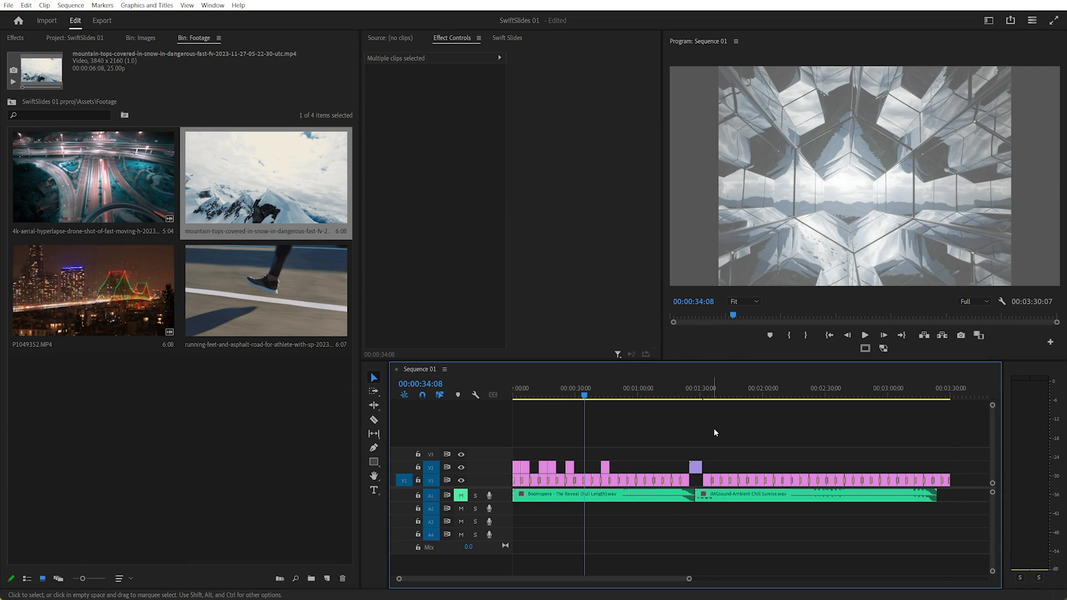
click(943, 396)
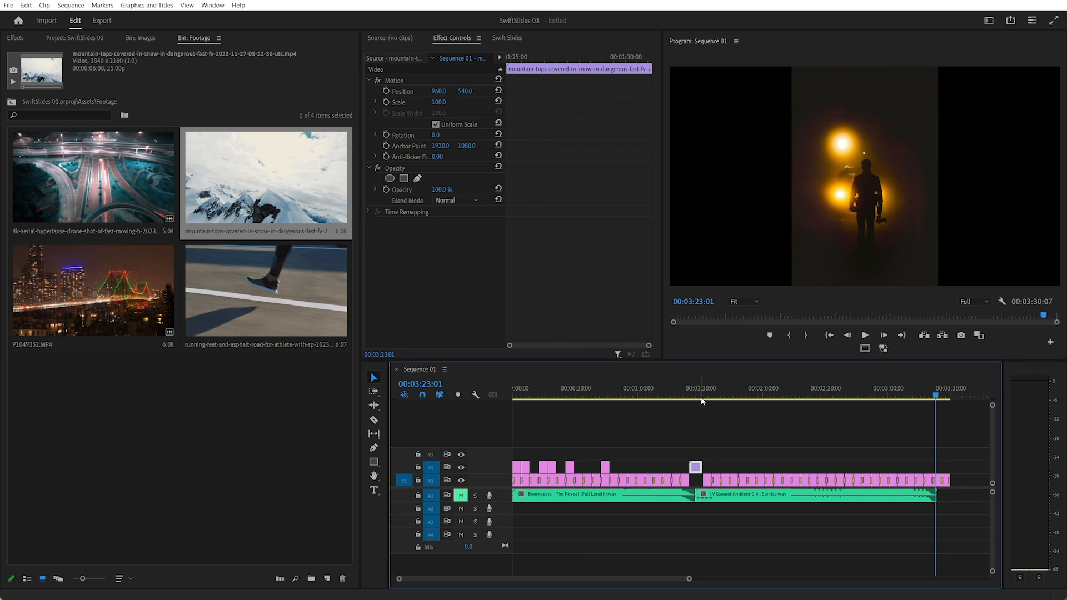
click(141, 38)
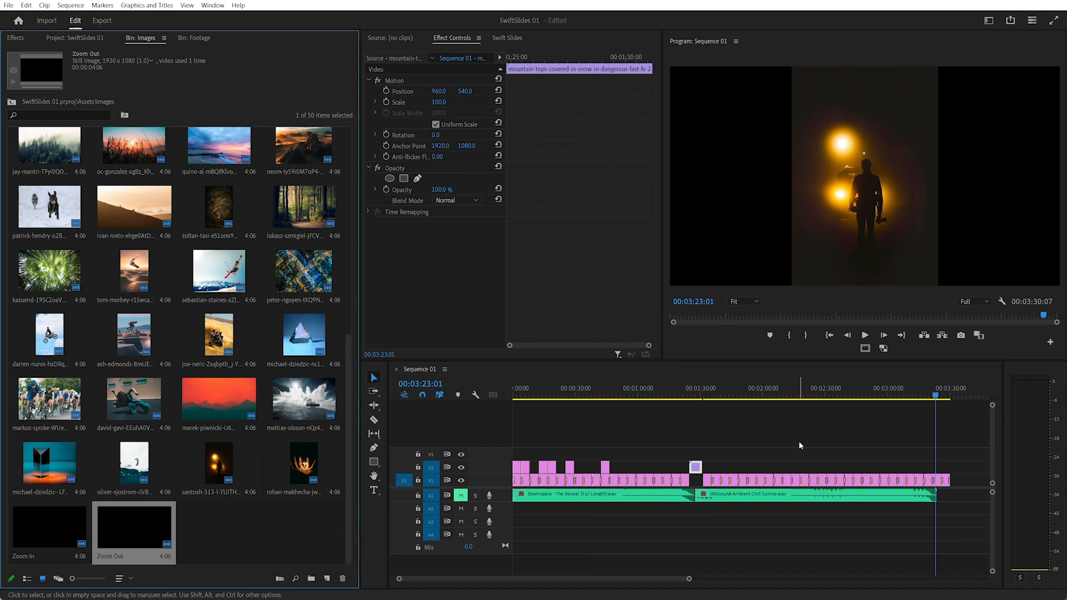
click(830, 464)
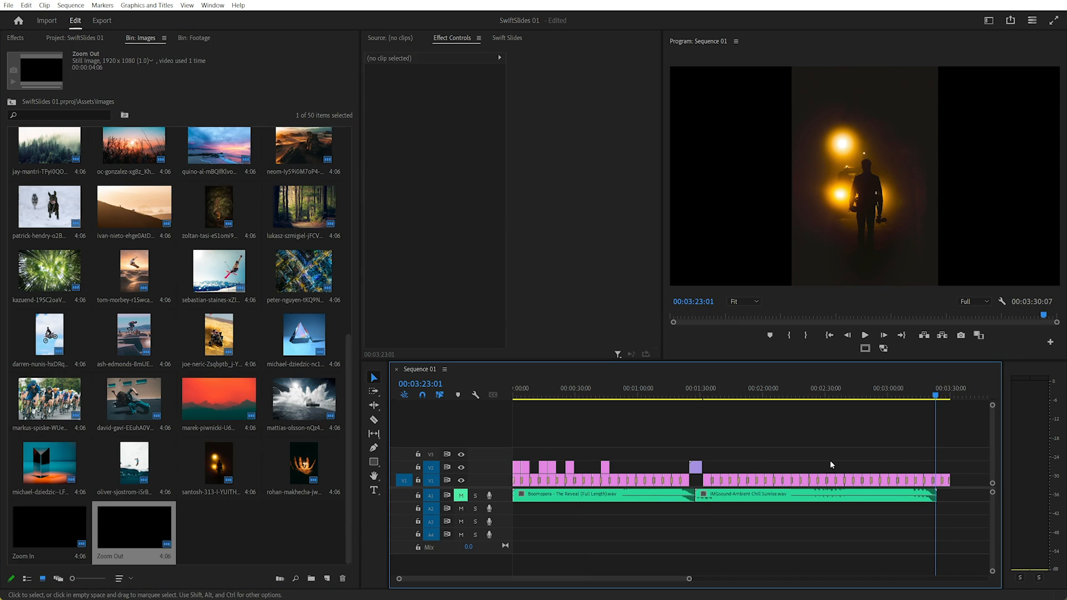
mouse_move(724, 462)
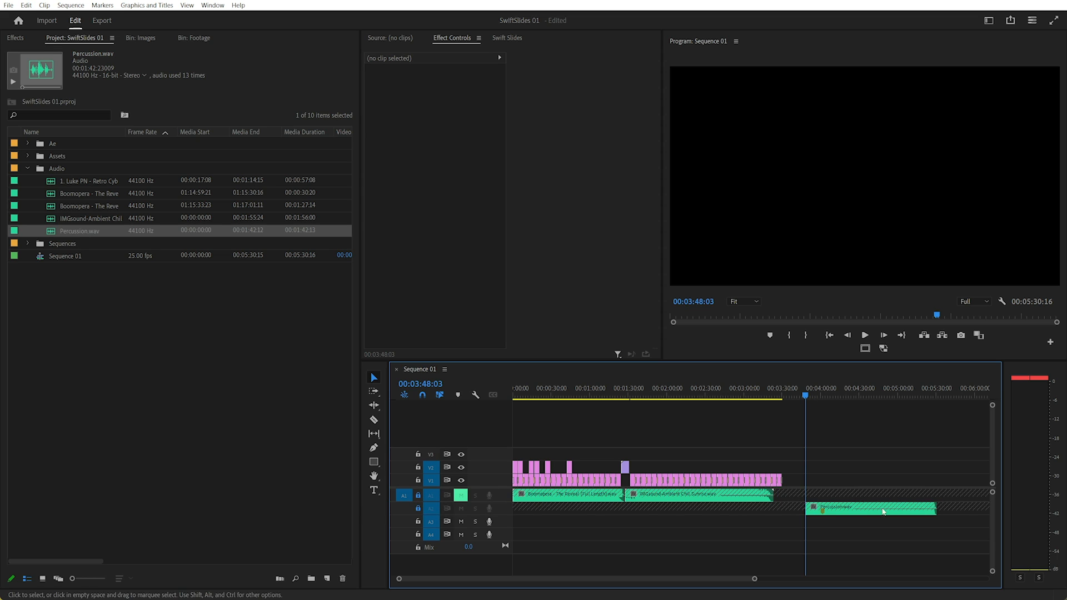
mouse_move(899, 401)
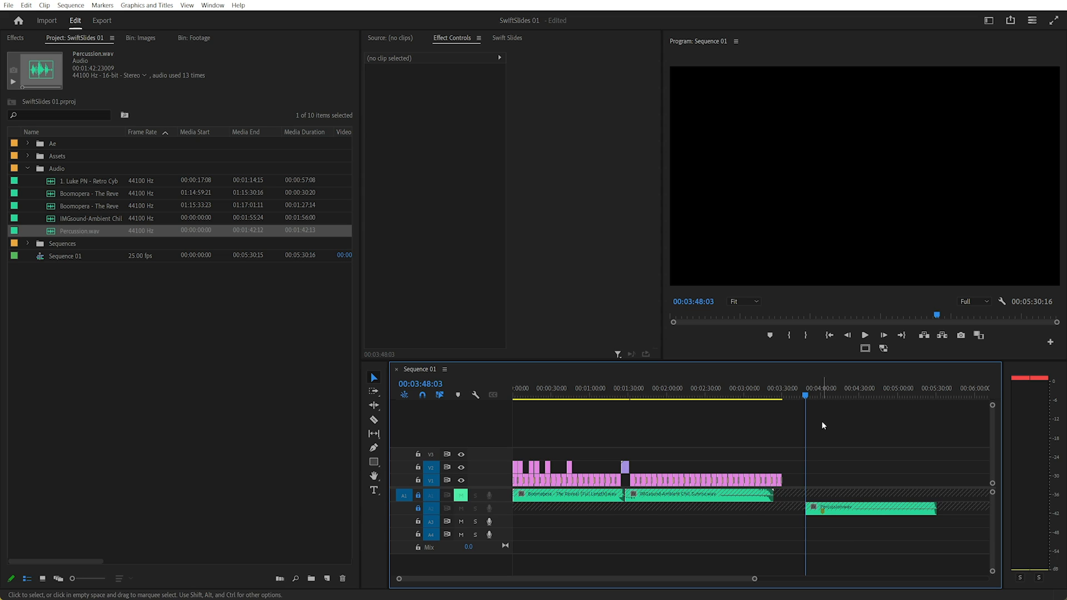
- Scrub through the Percussion.wav clip to view its beat markers, then return to the Images bin
click(865, 335)
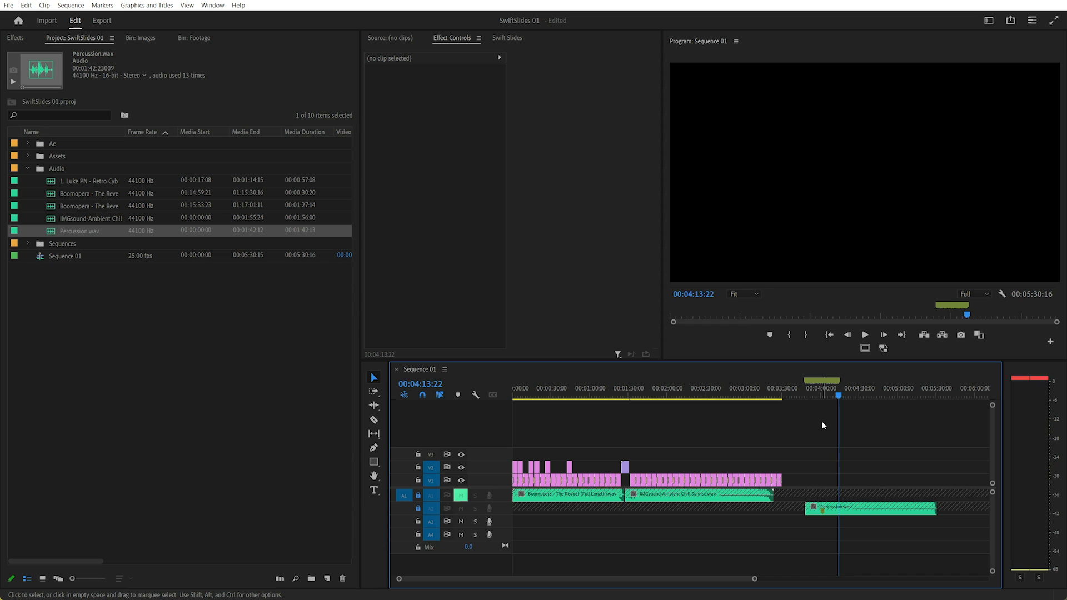
mouse_move(760, 452)
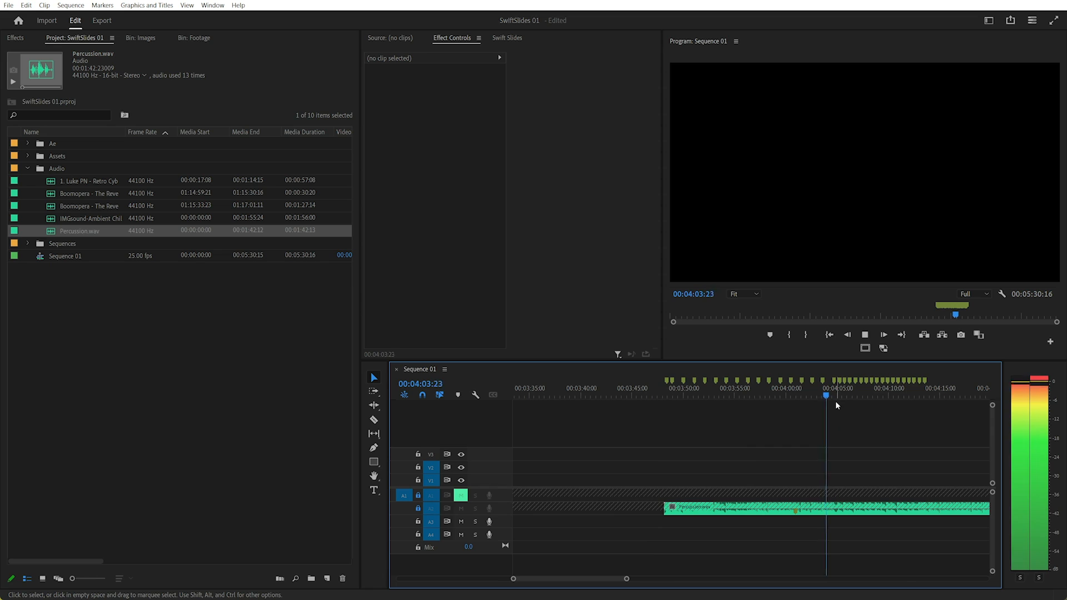
click(844, 396)
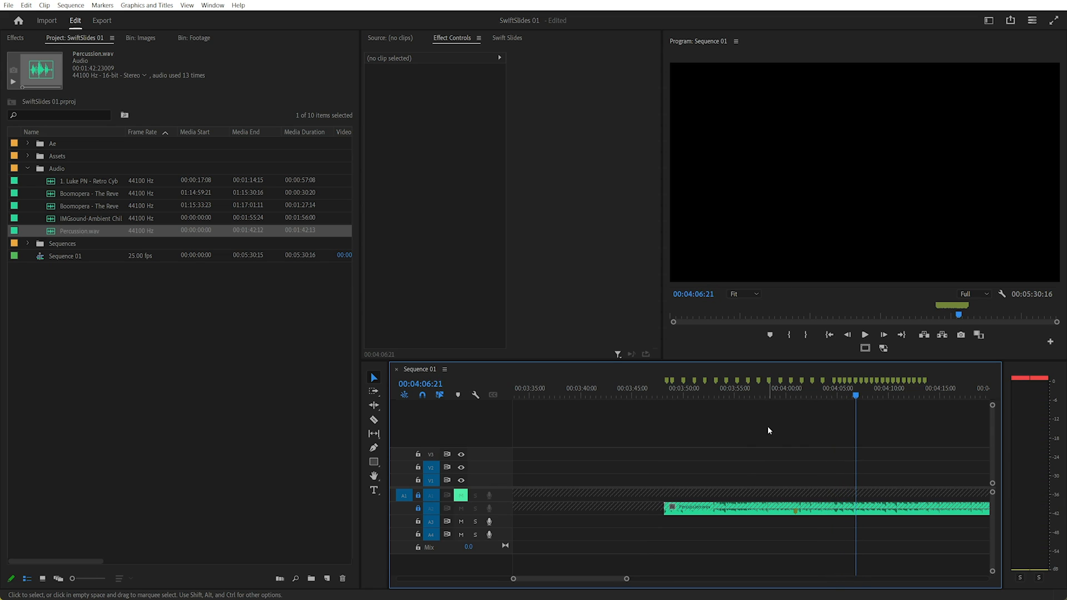
click(141, 37)
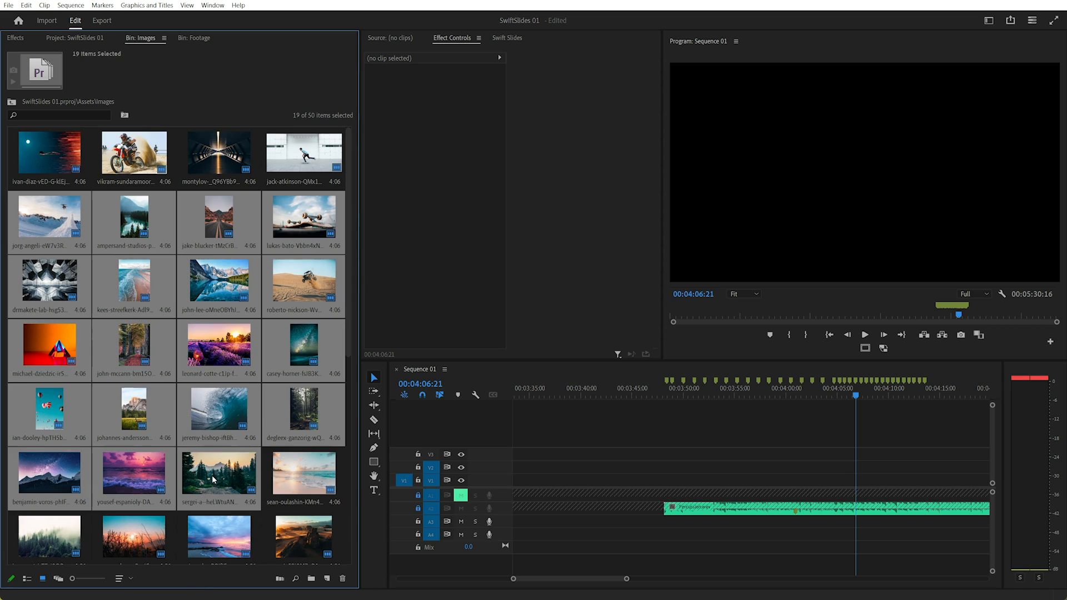
mouse_move(279, 578)
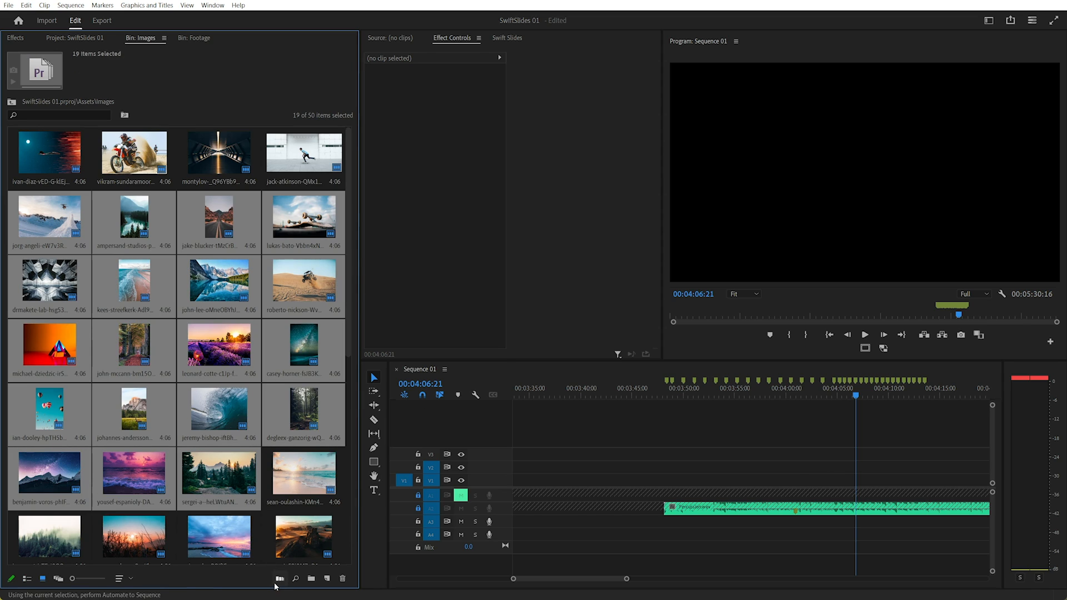
- Start Automate to Sequence from the percussion clip's beginning with Selection Order and Clip Overlap 0
click(661, 388)
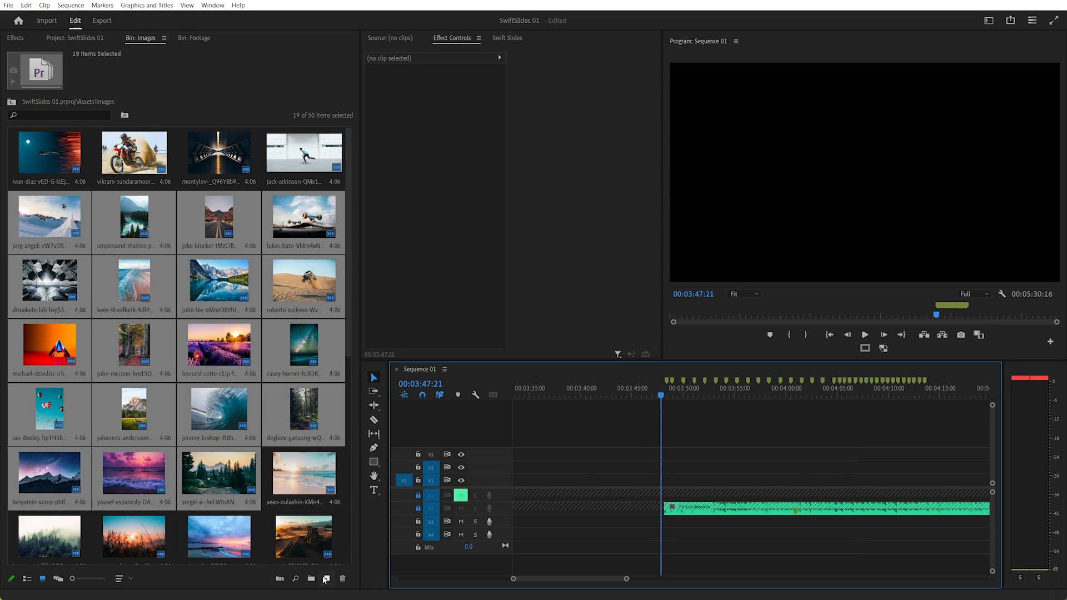
mouse_move(280, 578)
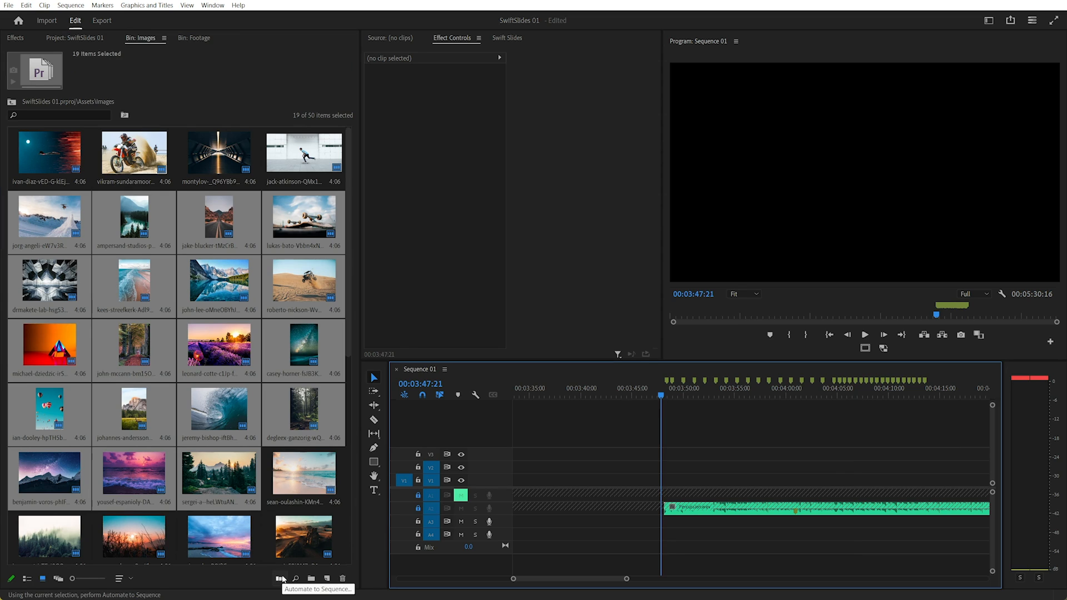
mouse_move(280, 578)
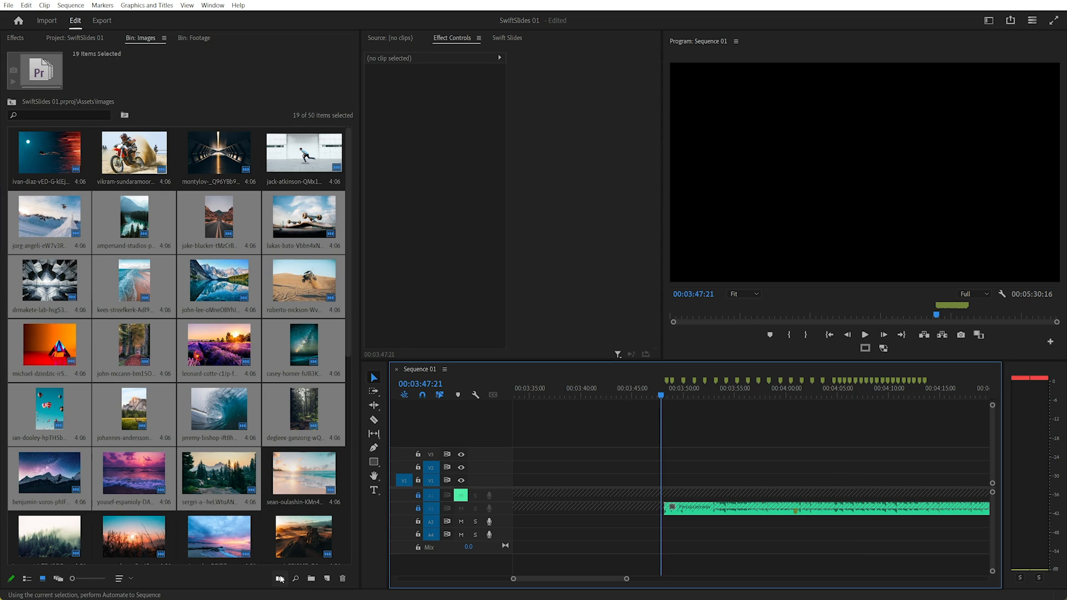
click(279, 578)
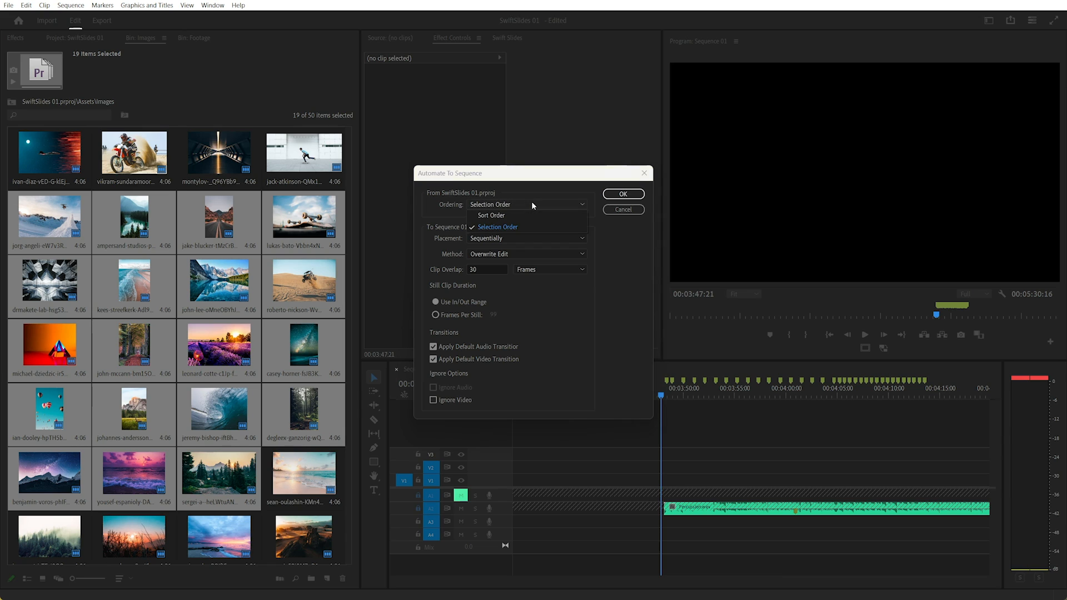
click(496, 226)
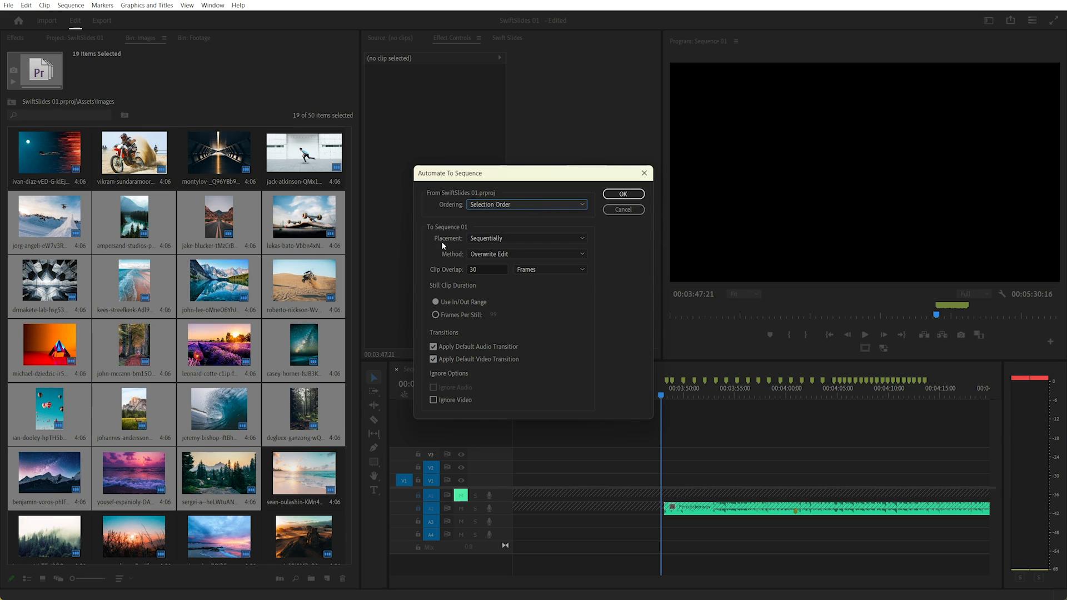
triple_click(484, 269)
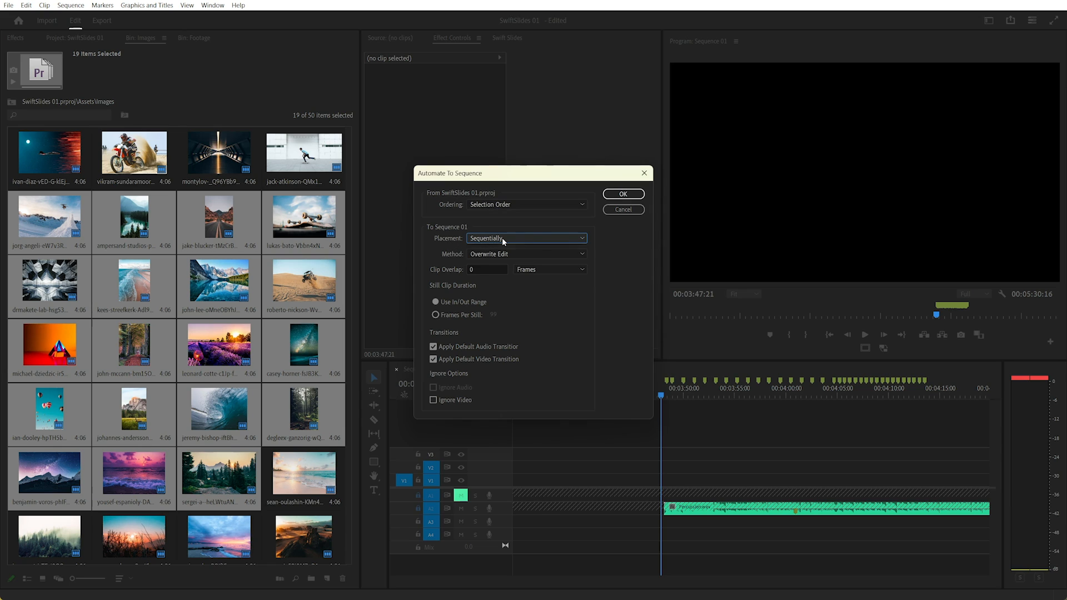
- Place the 19 photos At Unnumbered Markers, confirm, and inspect a placed photo
click(525, 238)
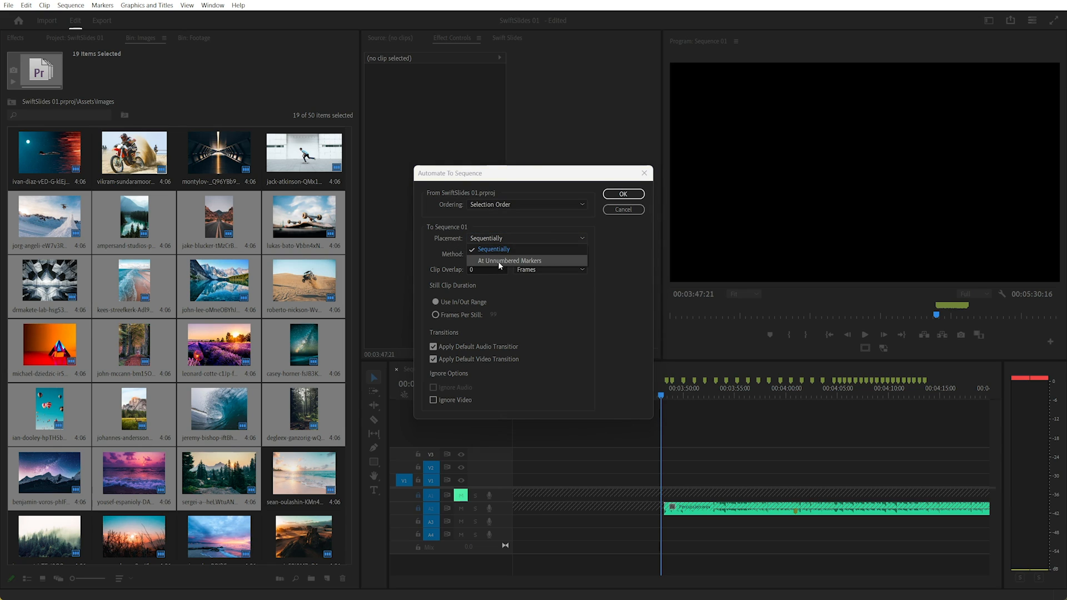
click(509, 260)
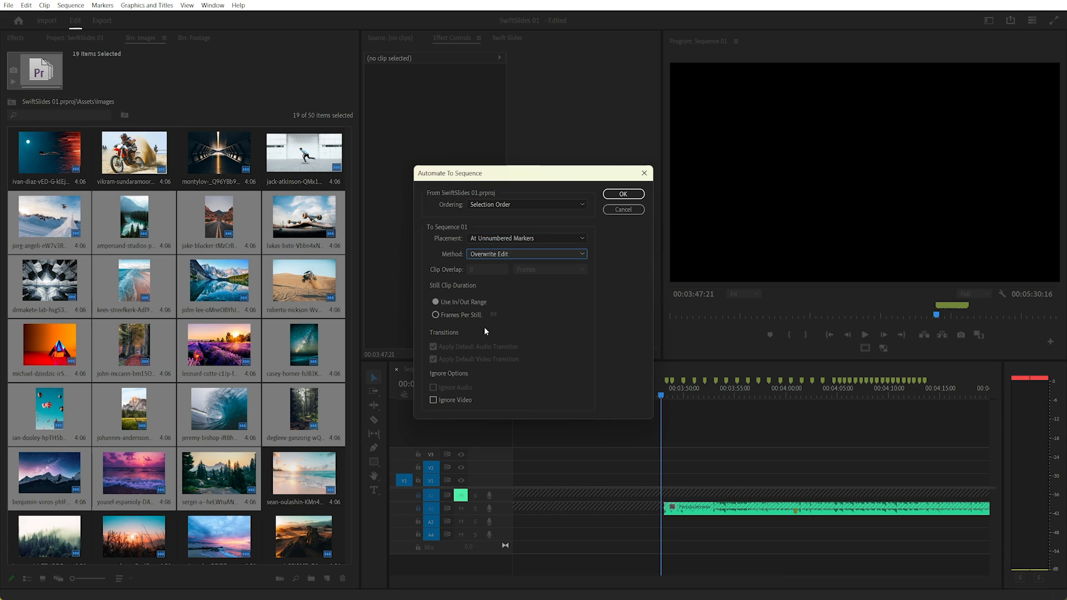
click(621, 193)
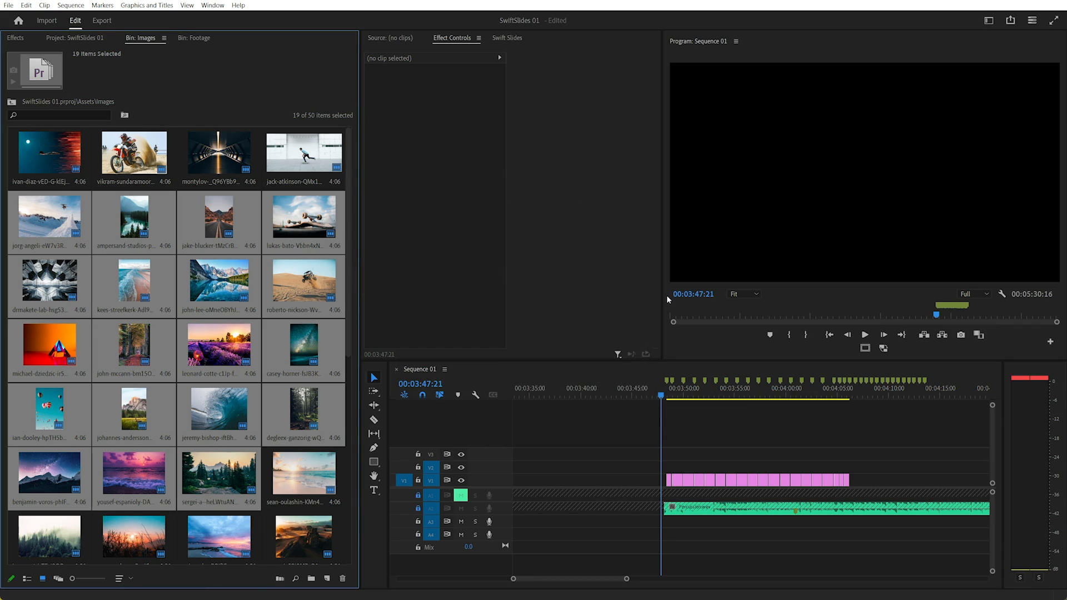
click(864, 334)
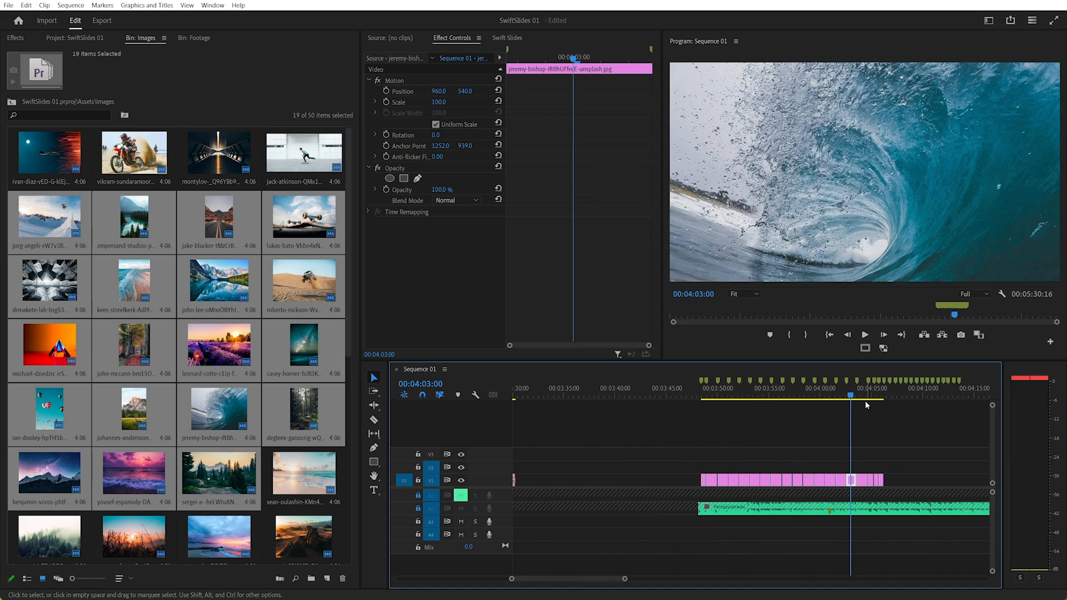
mouse_move(893, 457)
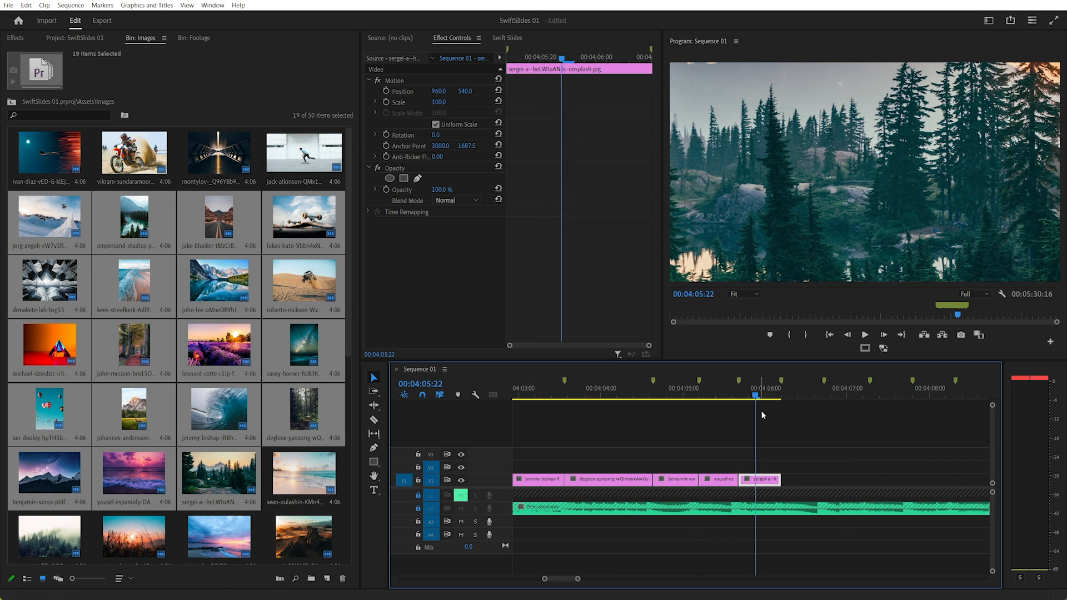
- Automate the next 25 images to the later unnumbered beat markers and check a placed photo
scroll(down, 3)
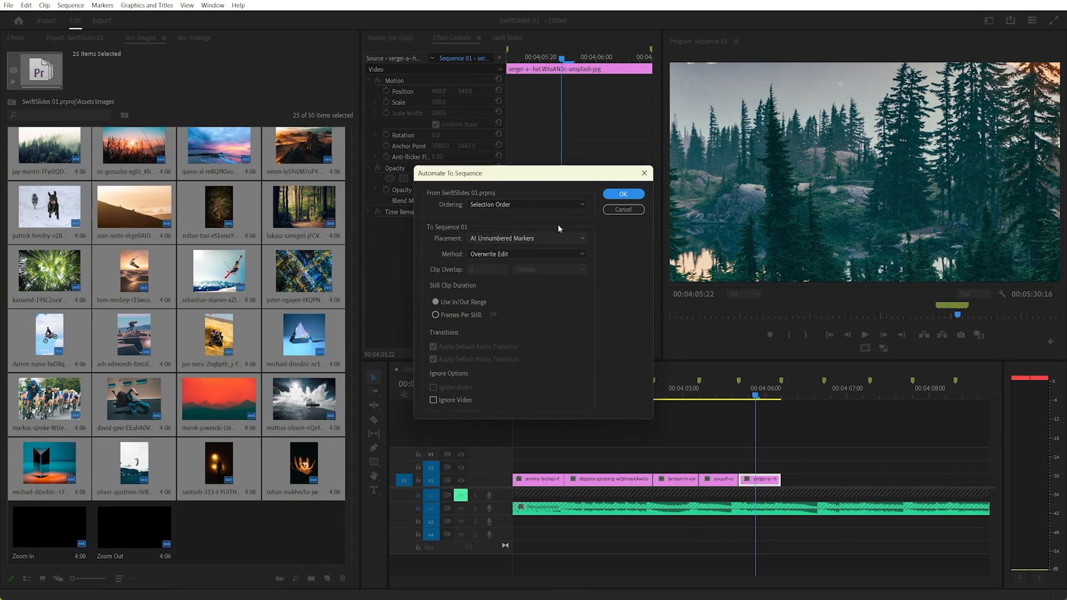
click(622, 194)
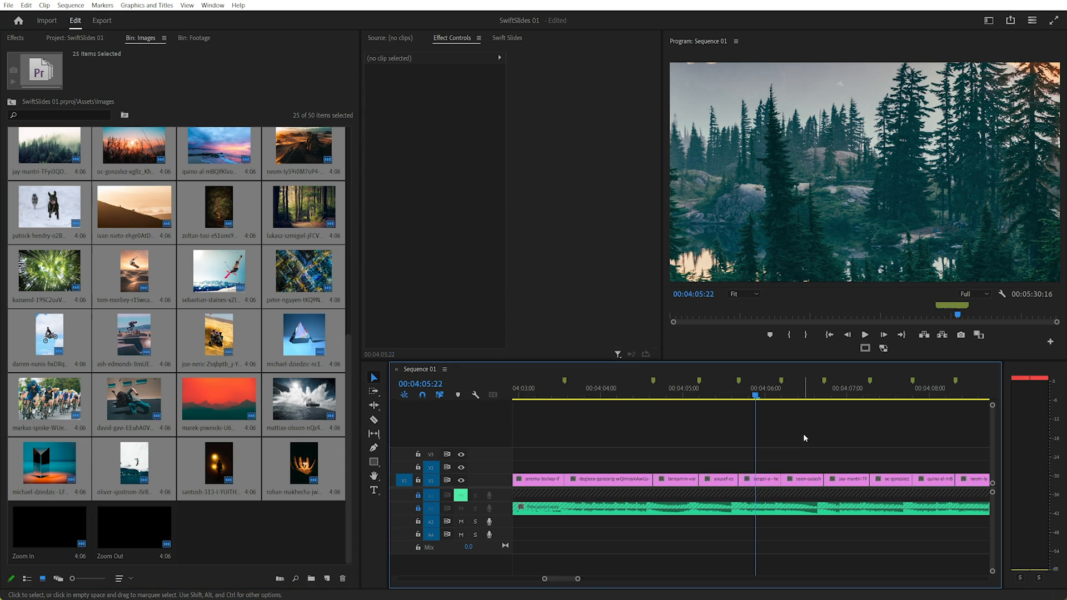
click(864, 334)
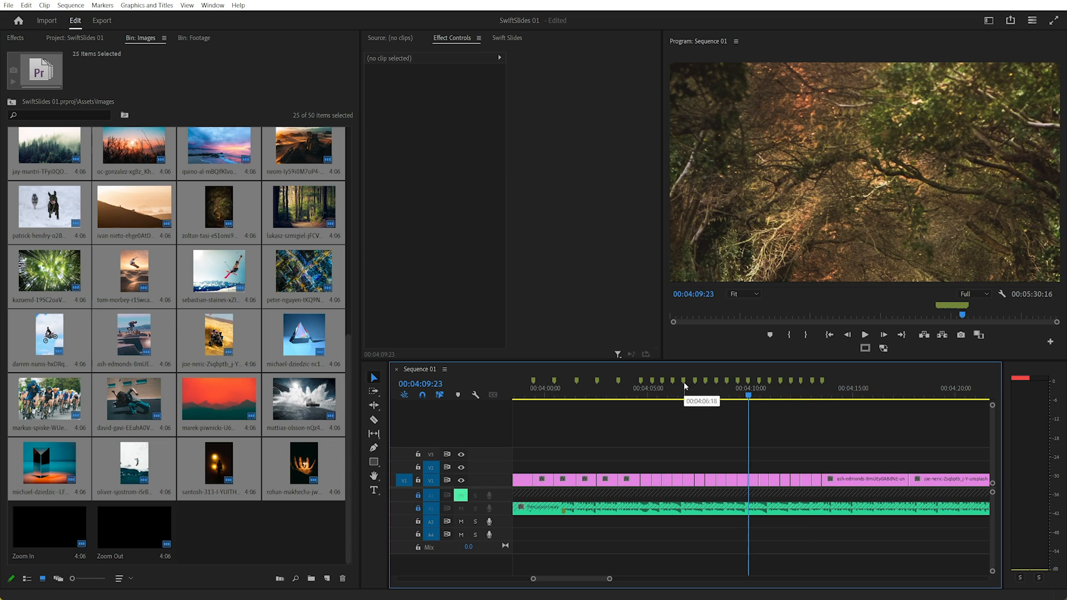
mouse_move(597, 439)
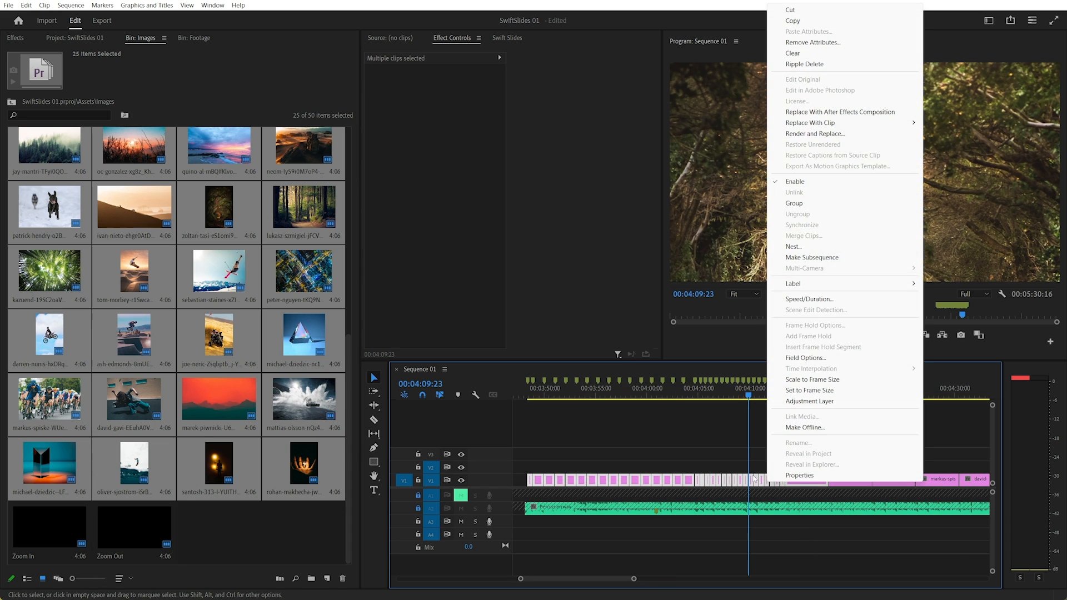
mouse_move(826, 390)
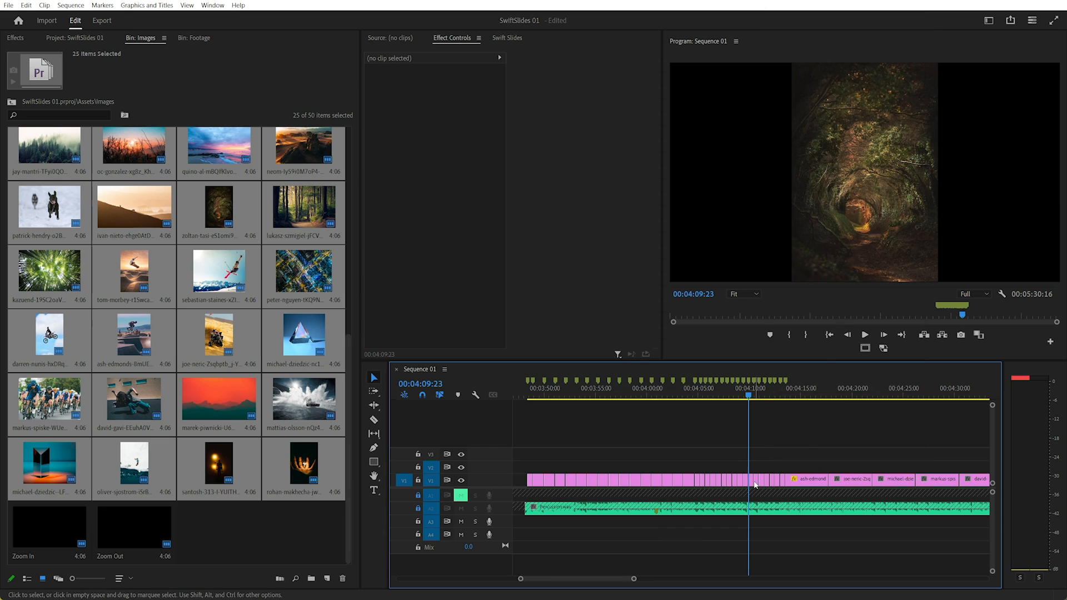
- Check a resized photo's Scale in Effect Controls and show the whole sequence on the timeline
click(756, 479)
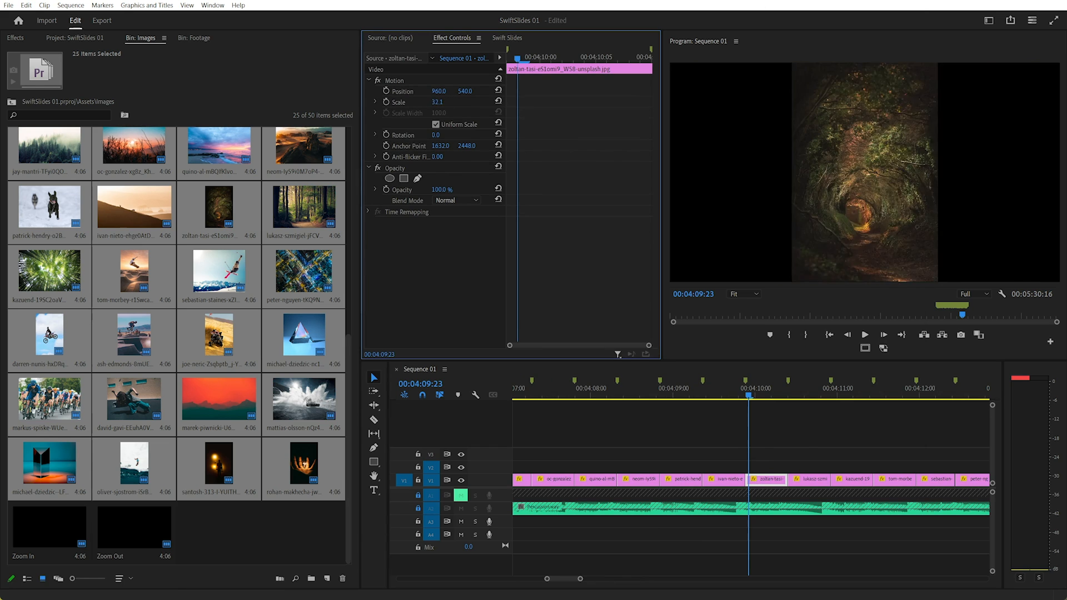
click(777, 424)
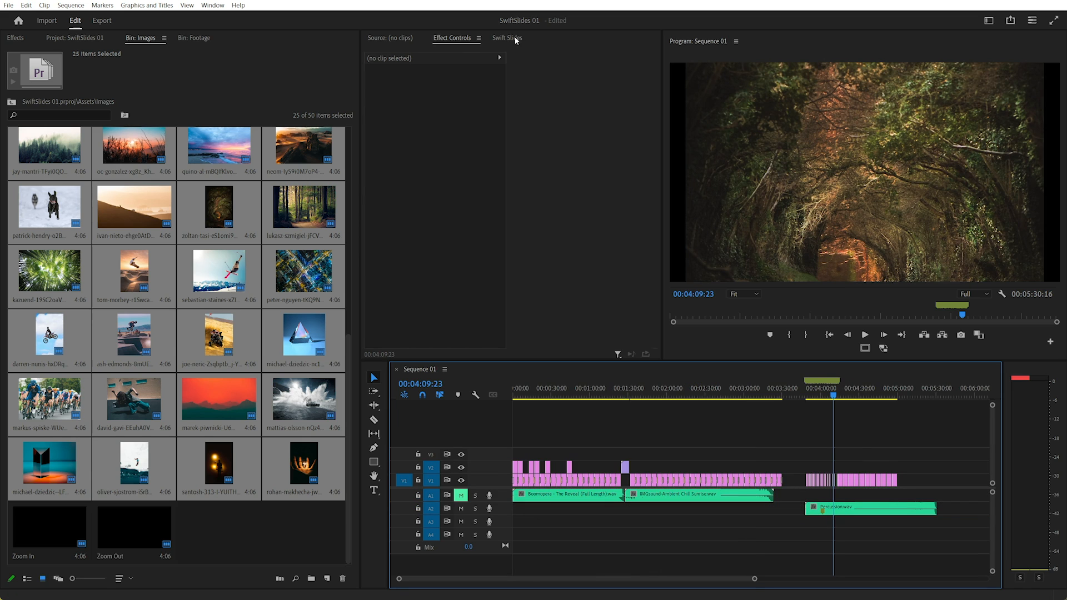
- Generate a Swift Slides slideshow of all 50 images fitted to the music and preview an early frame
click(507, 37)
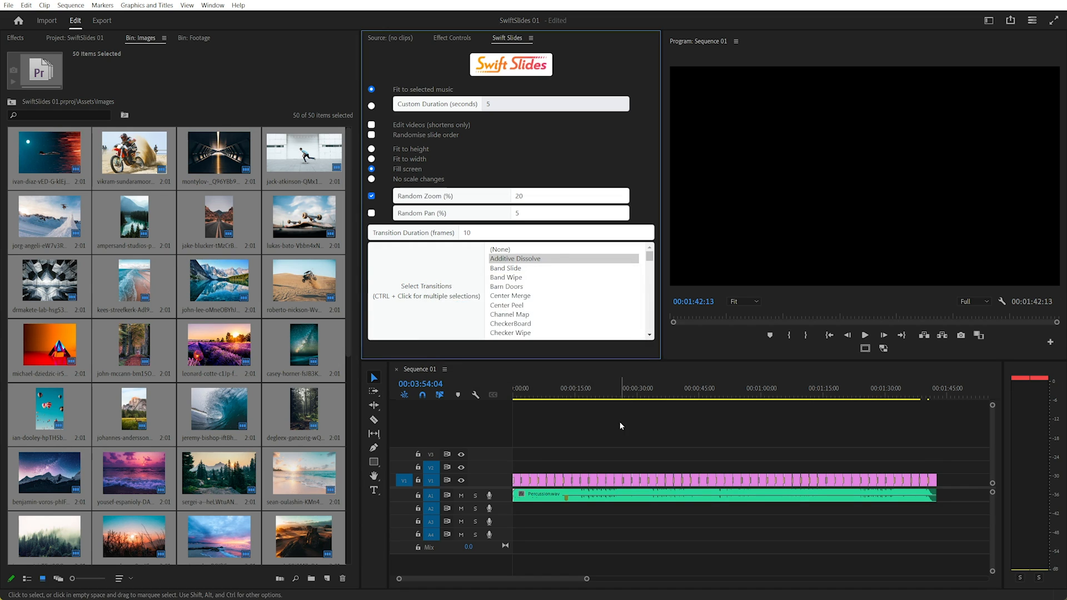
click(865, 334)
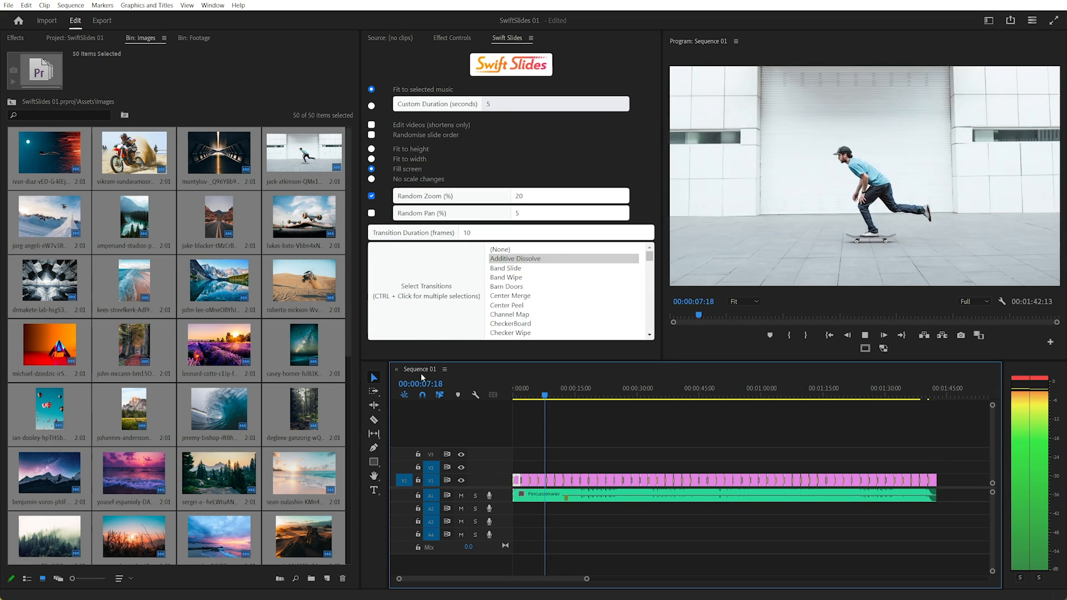